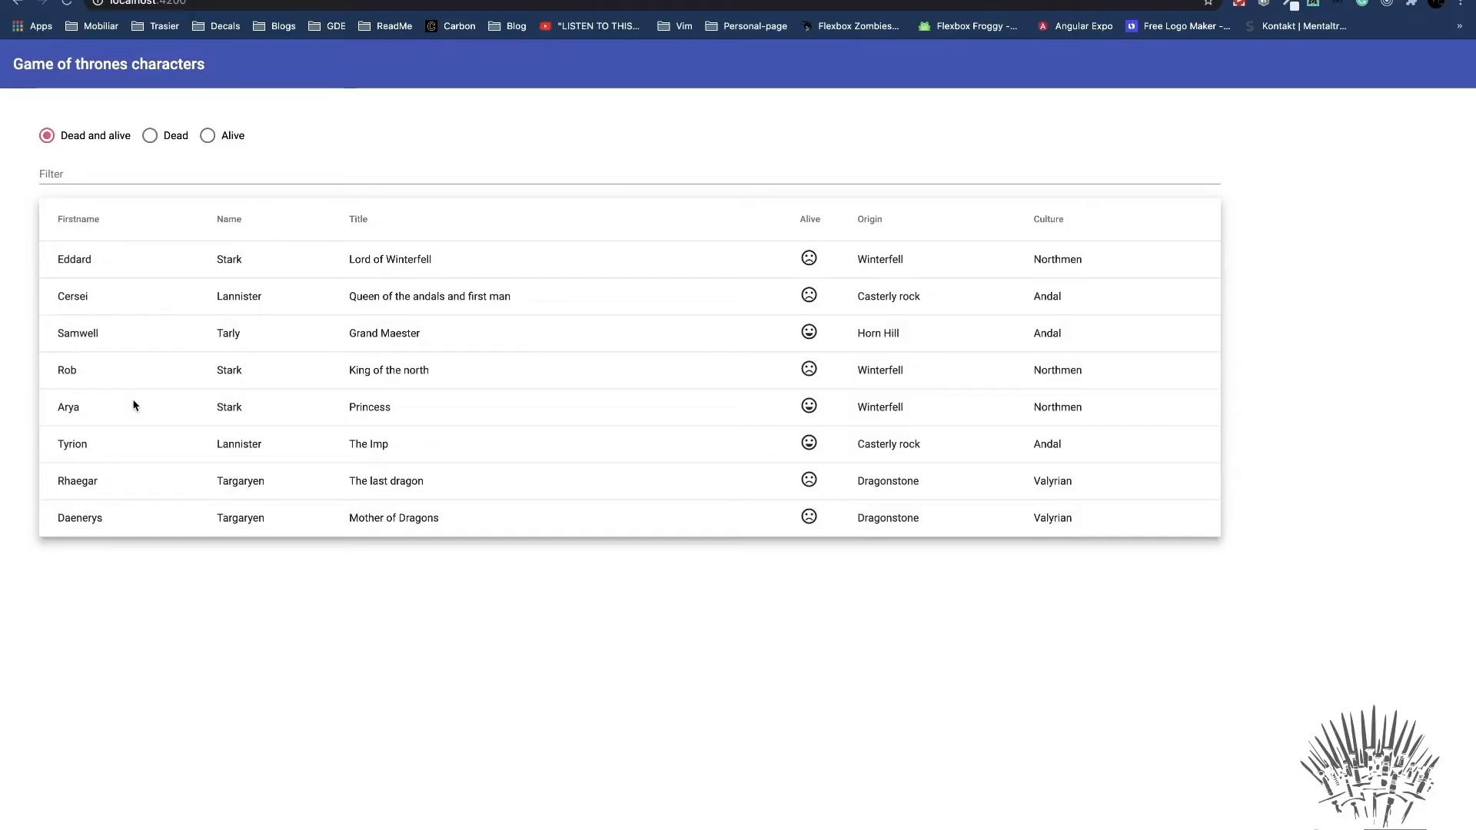
mouse_move(64, 197)
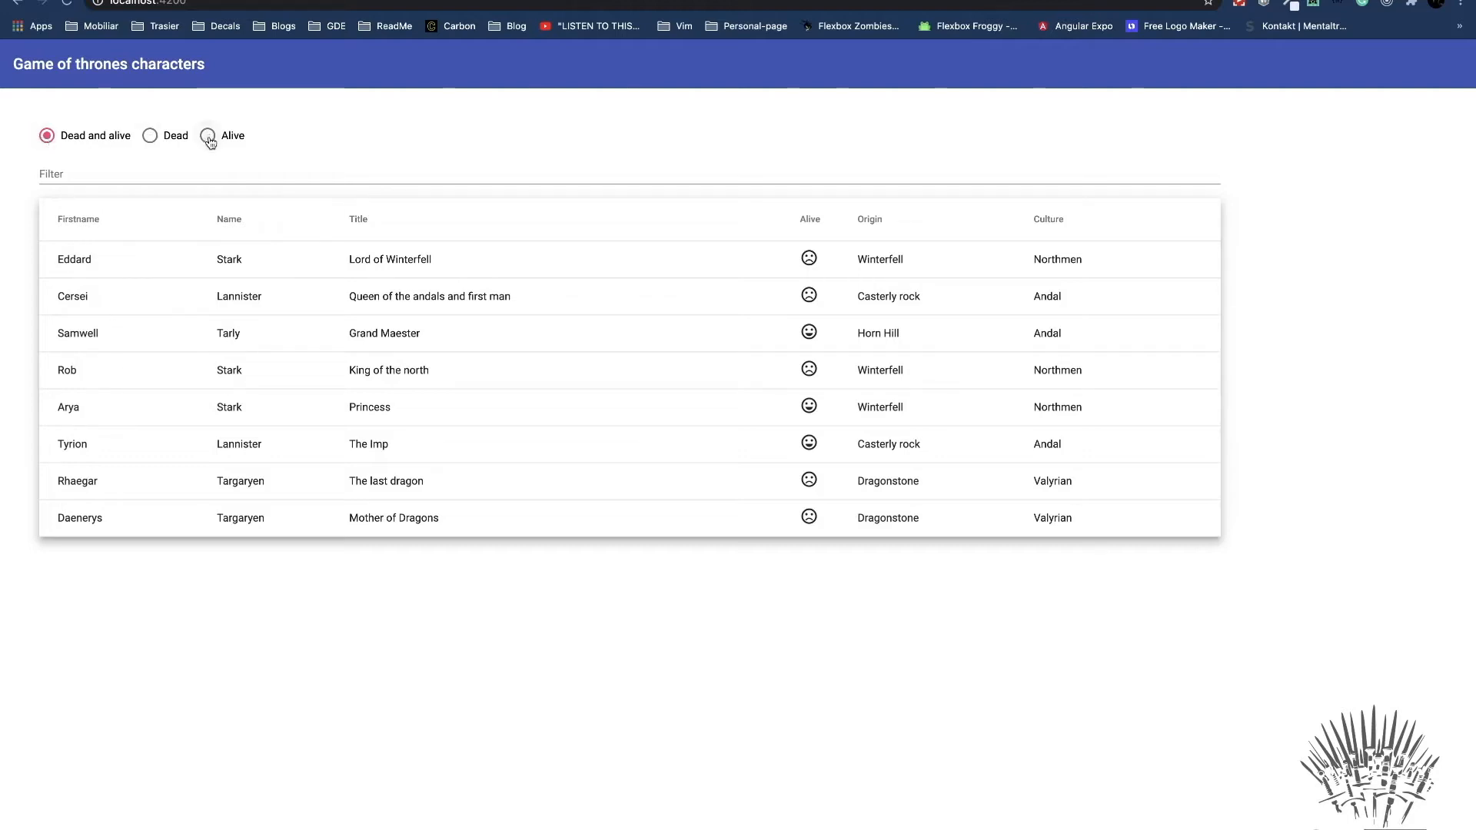
Apply the Dead radio filter in the Chrome characters app, then start the dead-filter test.
left_click(150, 135)
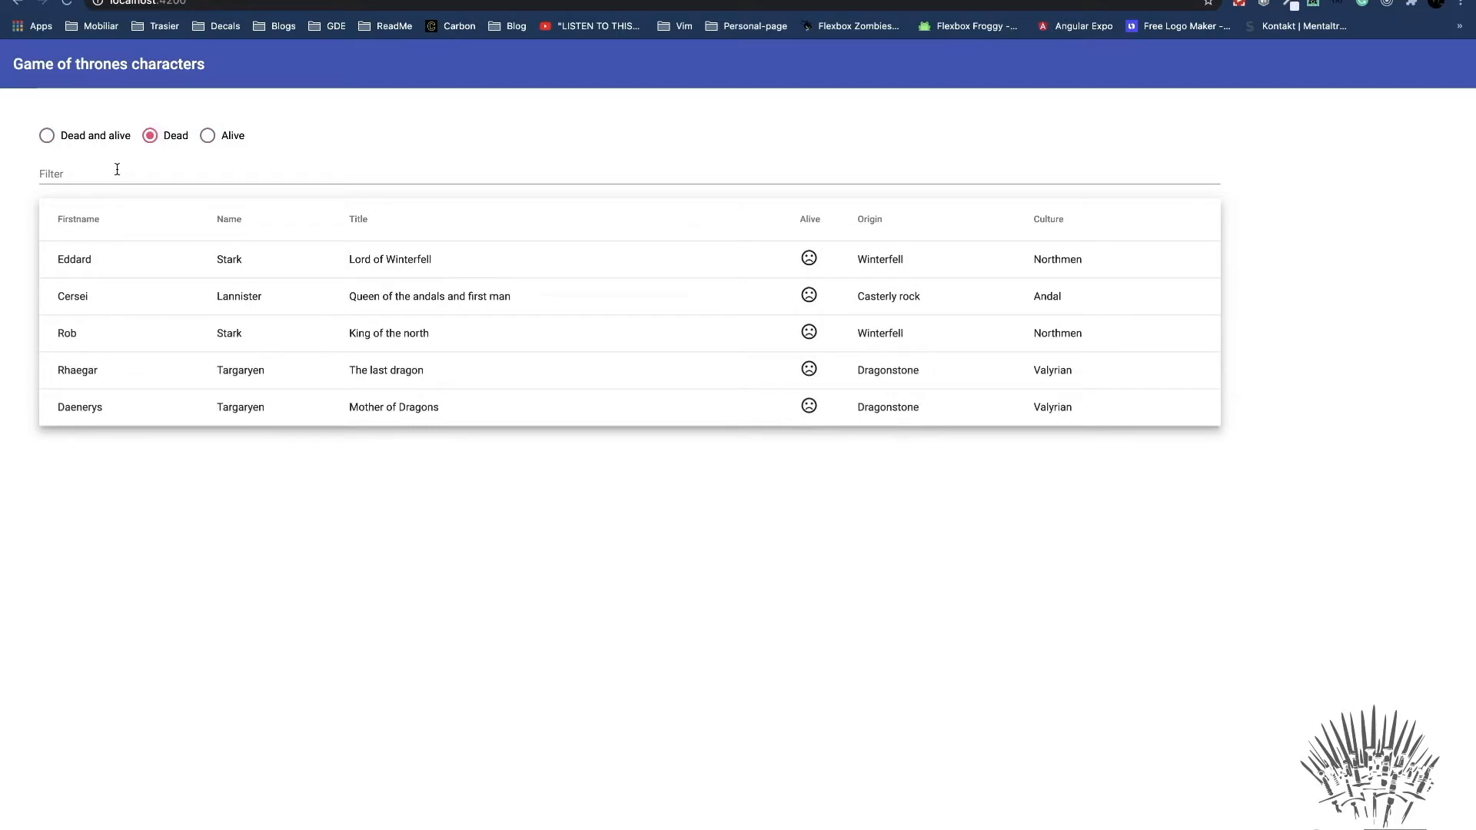
type("Rob")
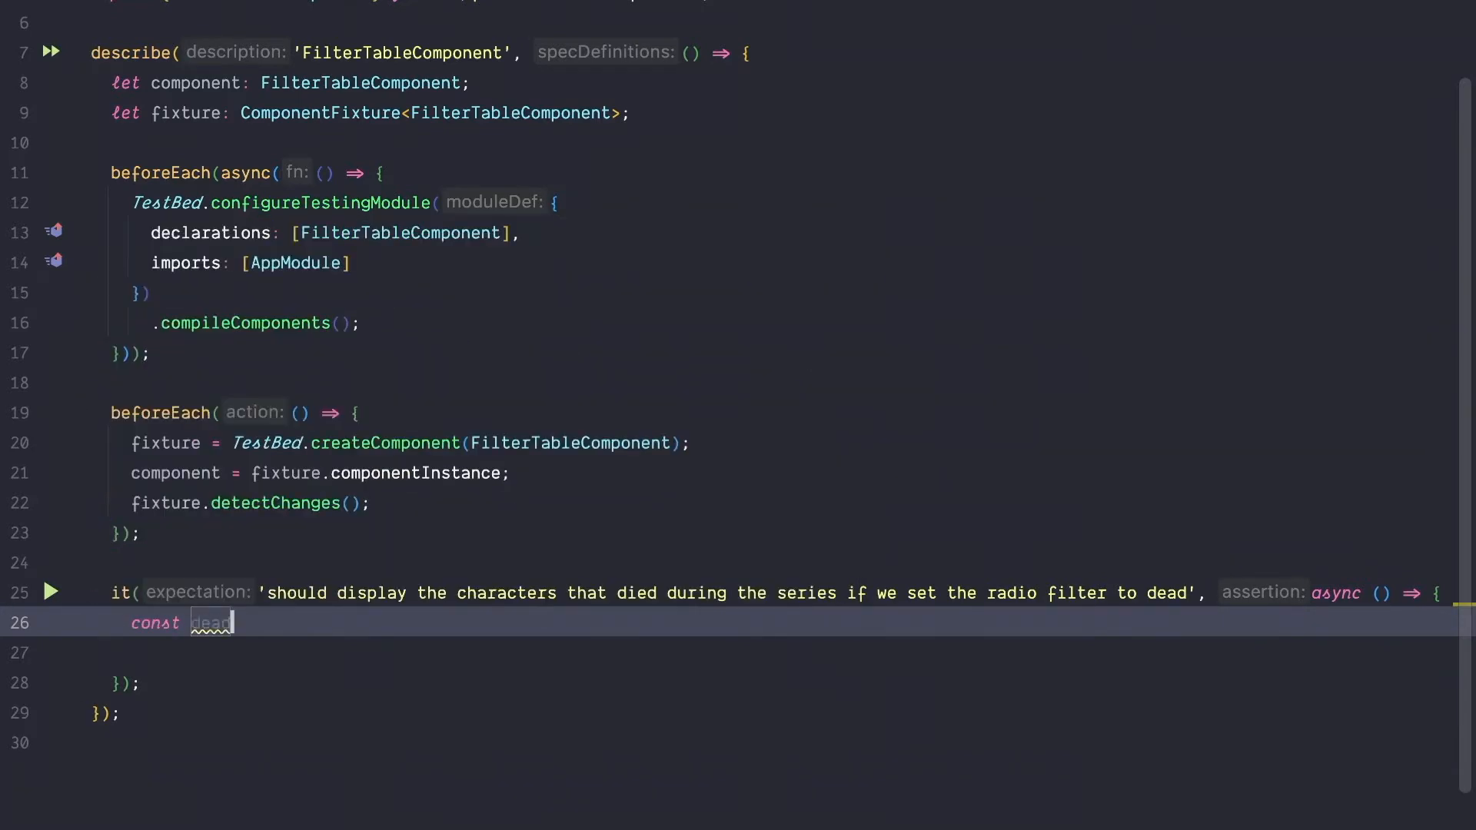
Query '#deadFilter' into deadRadio via fixture.debugElement and click its nativeElement.
type("Radio = d")
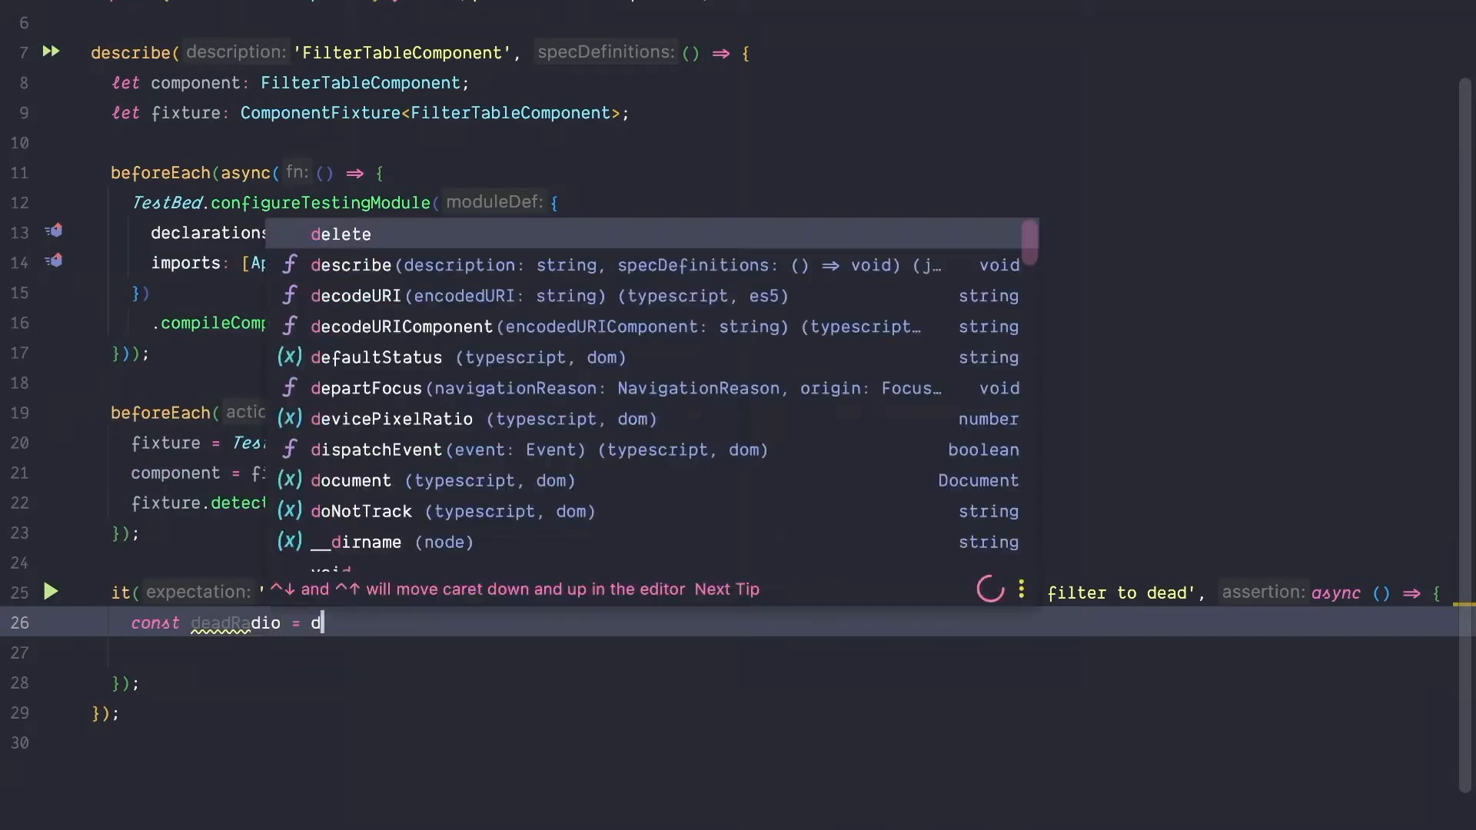
type("fixture.debugElement.")
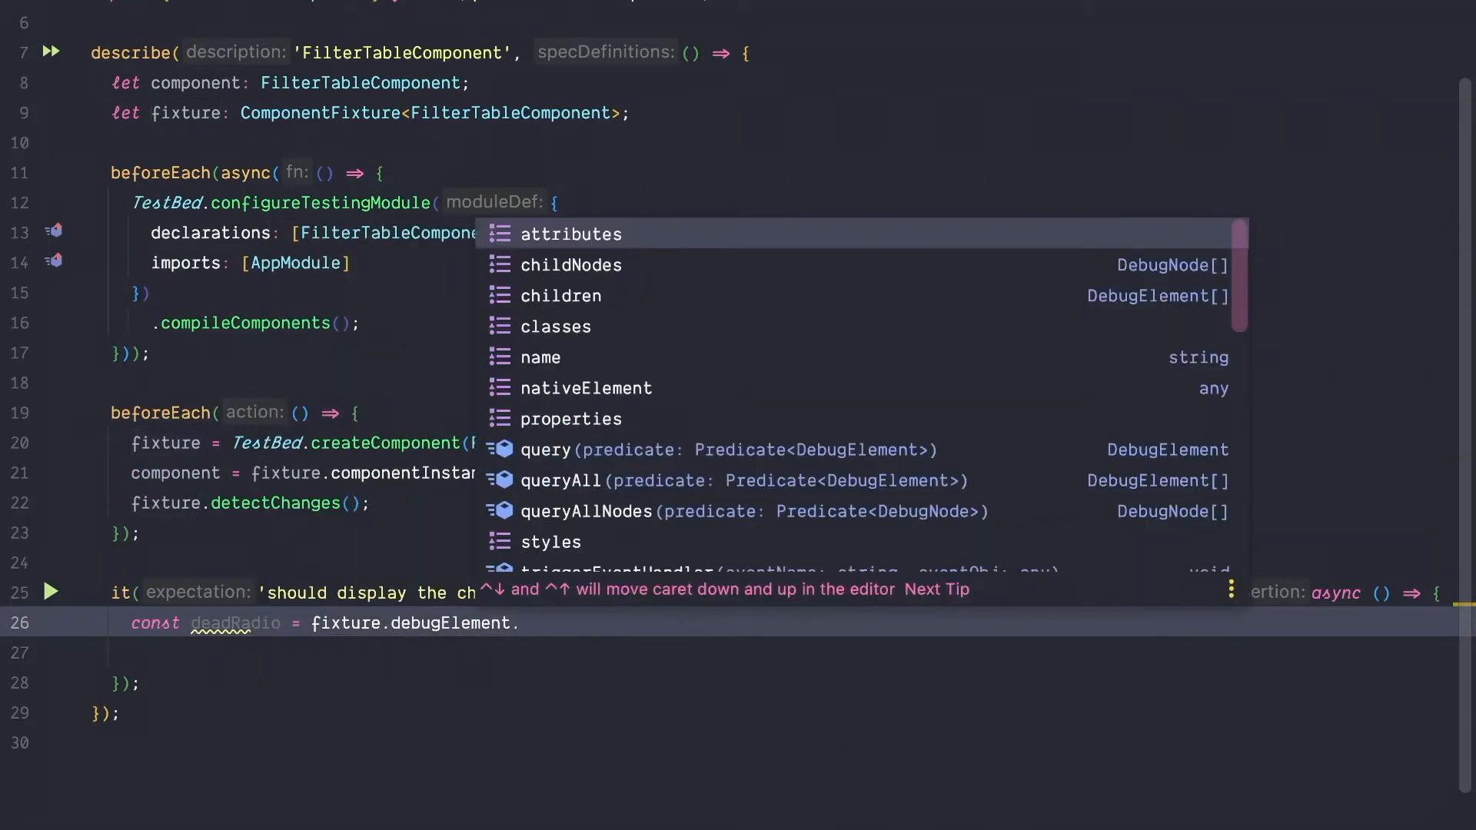
type("quer")
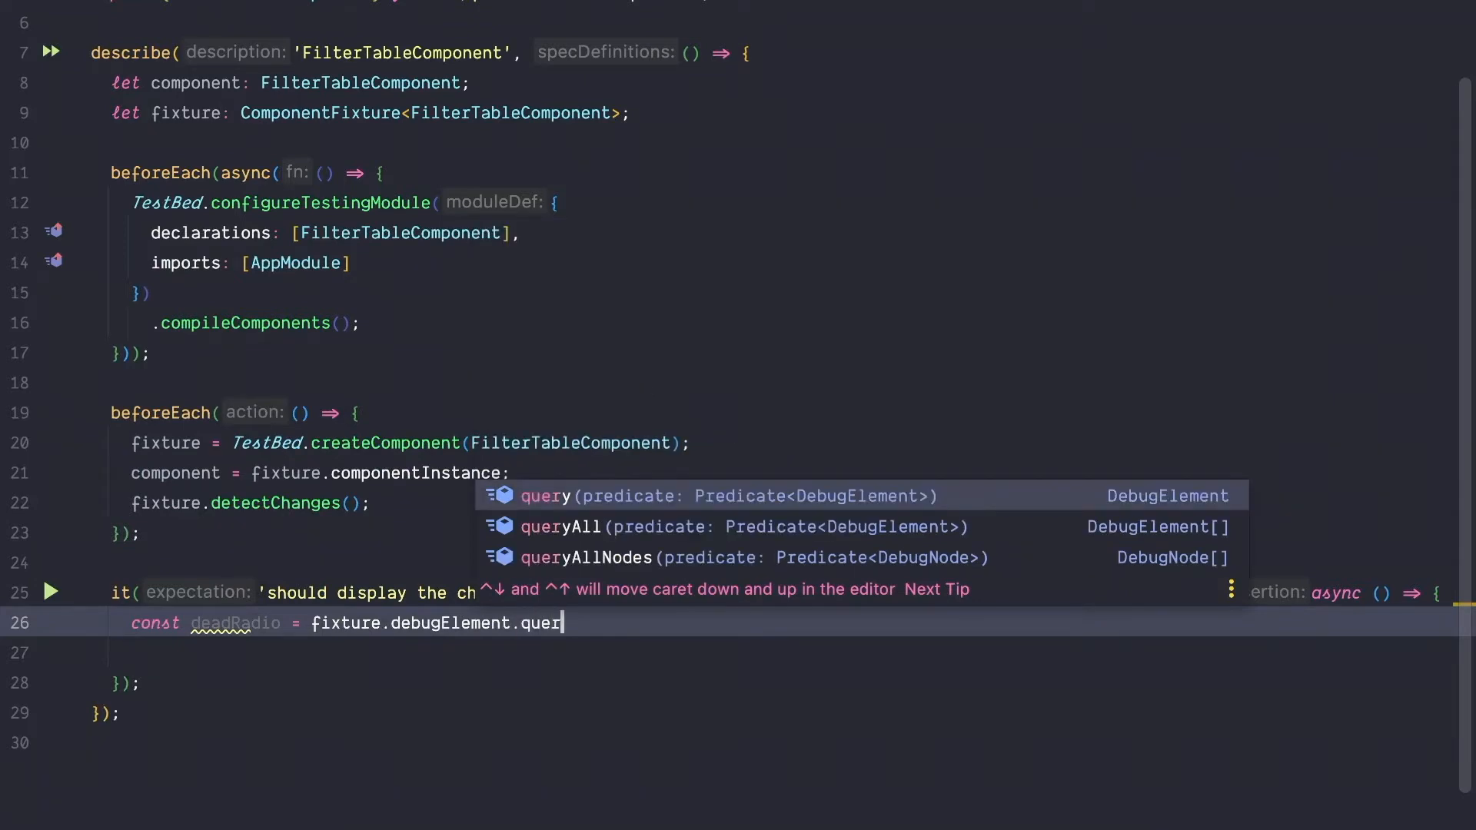
type("(By.cas")
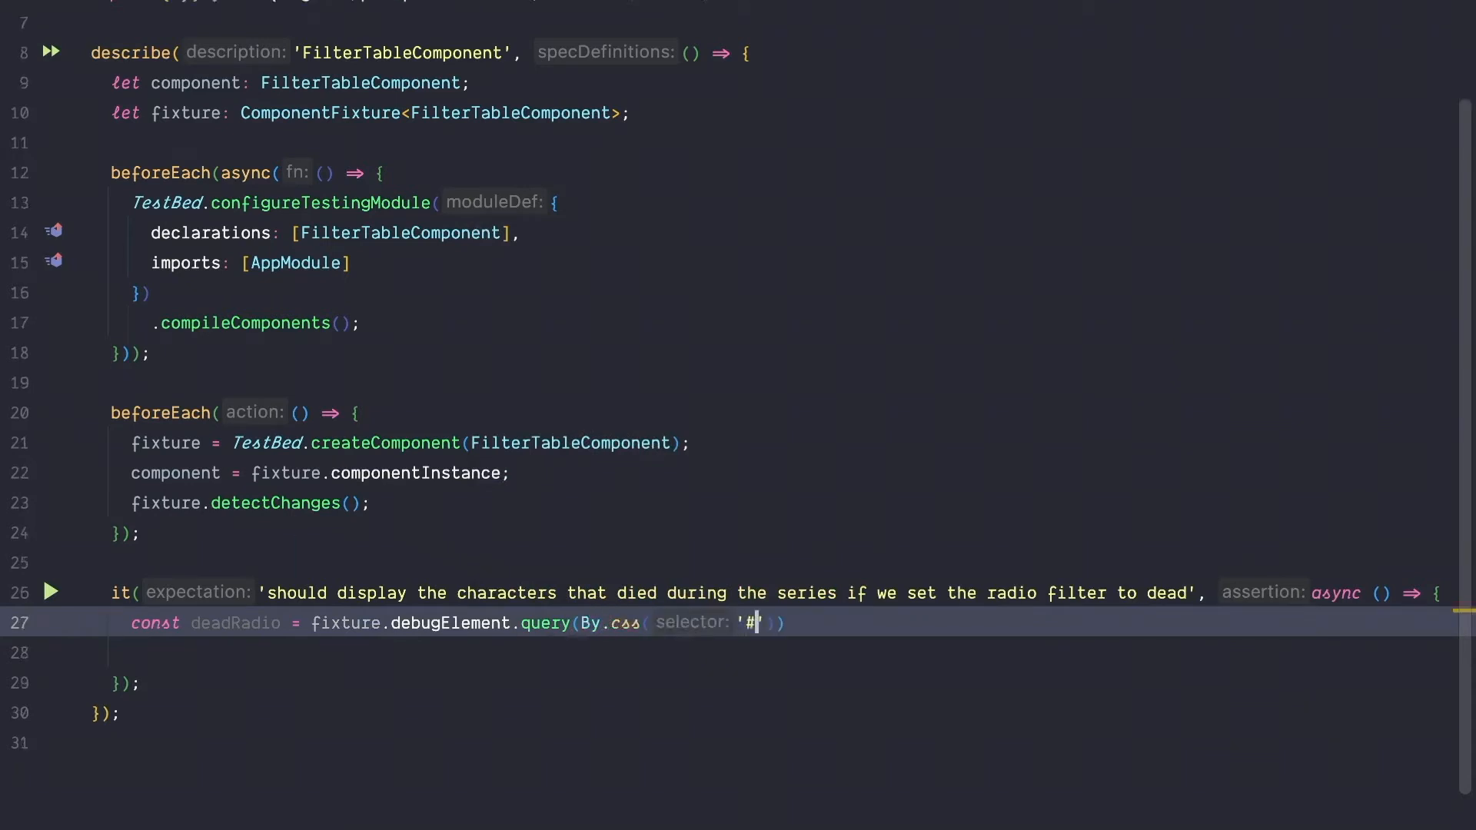
type("deadFilter")
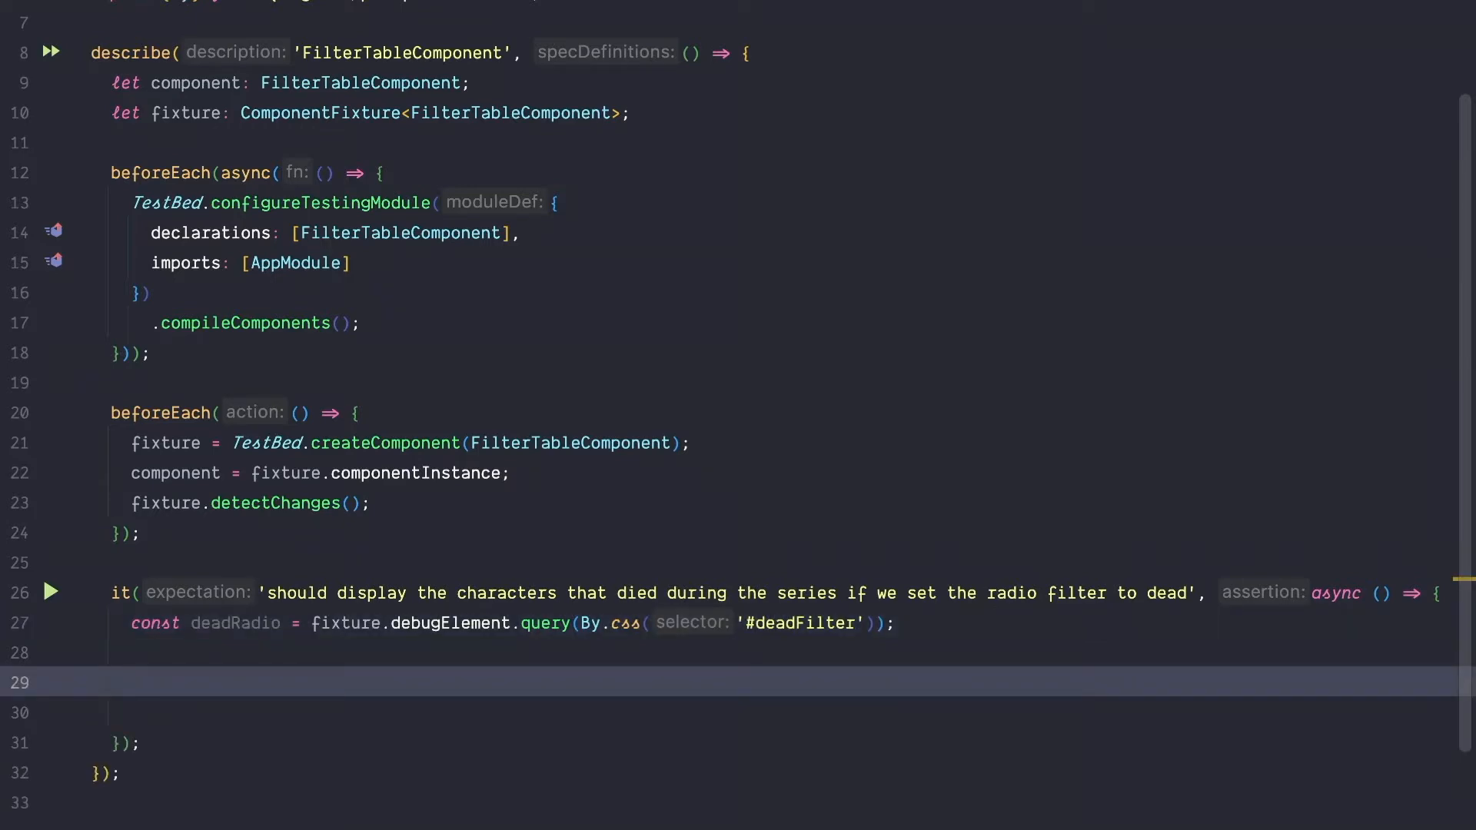
type("deadRadio.nativeElement")
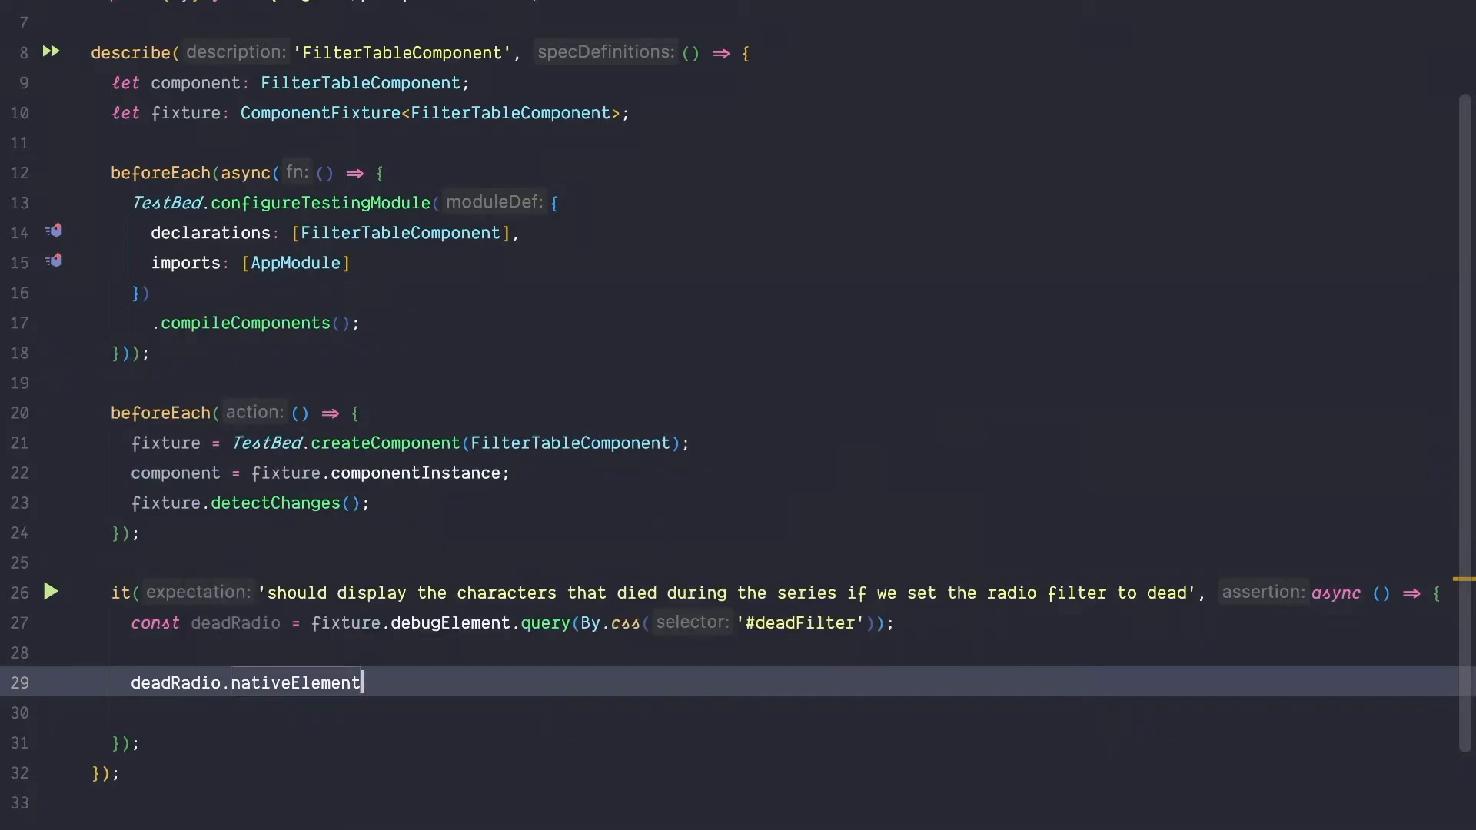
type(".click")
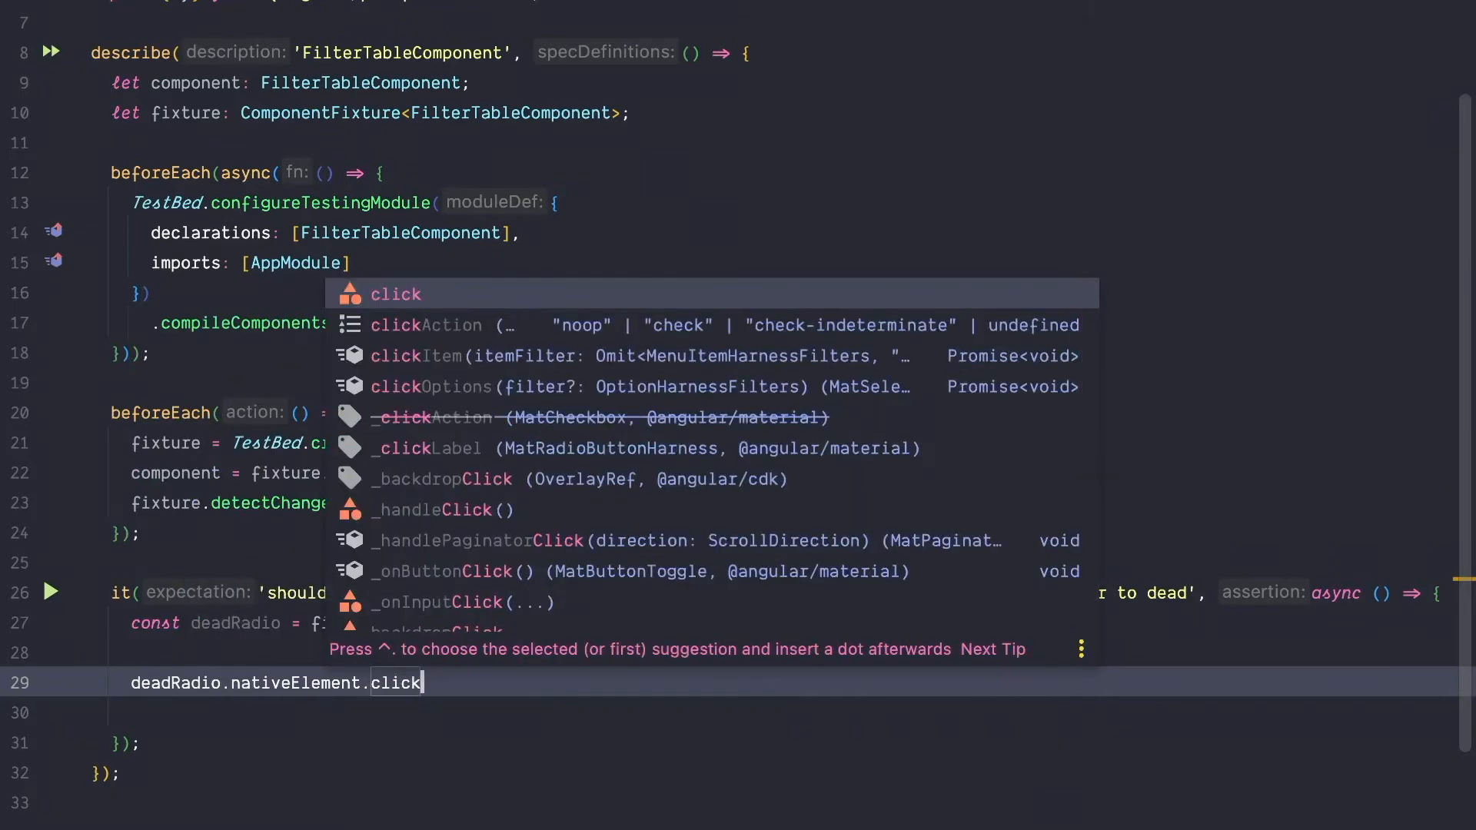
key("Enter")
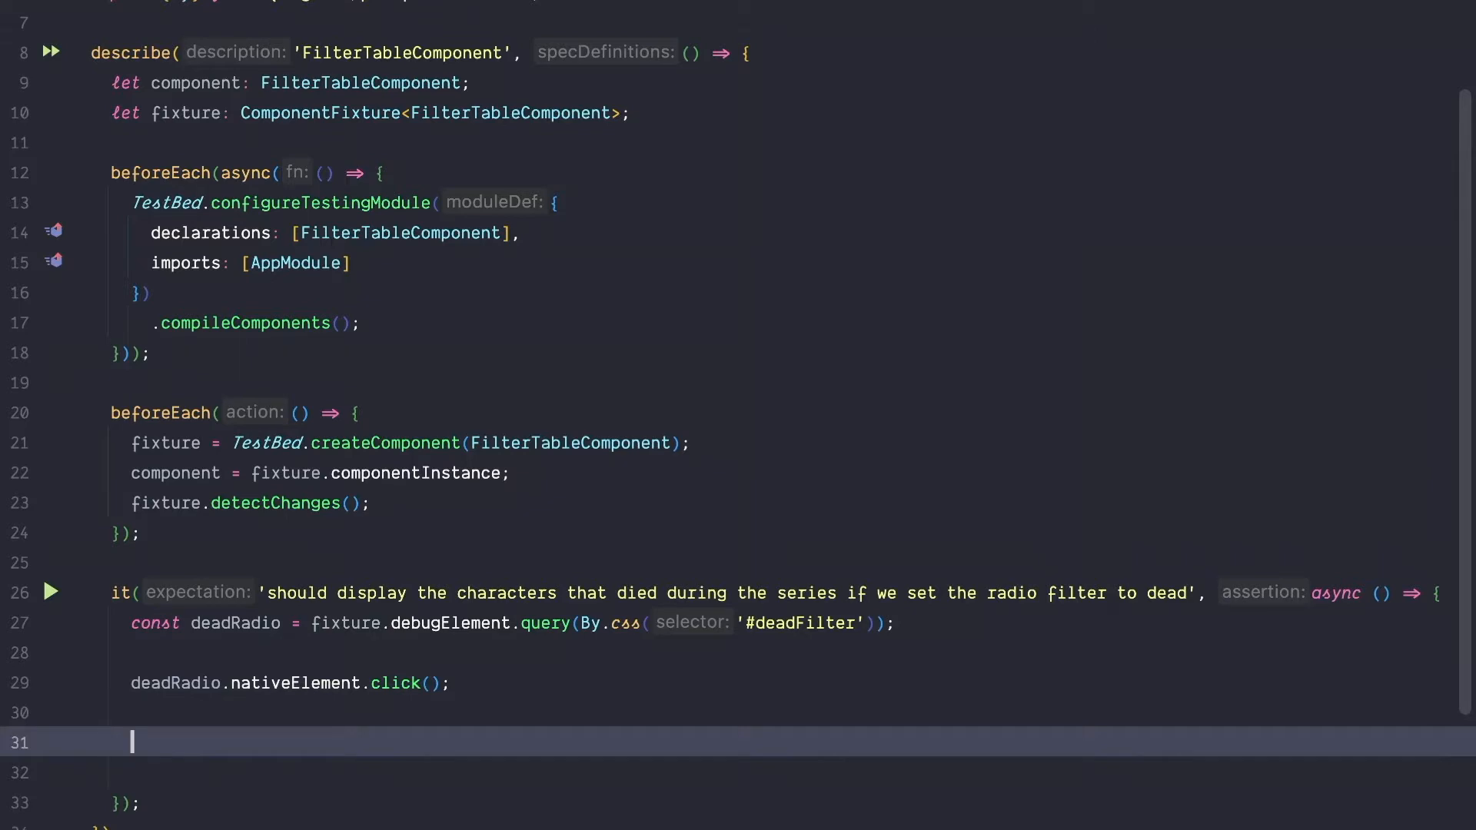
Collect '.mat-table tbody tr' elements into const rows using fixture.debugElement.queryAll.
type("const")
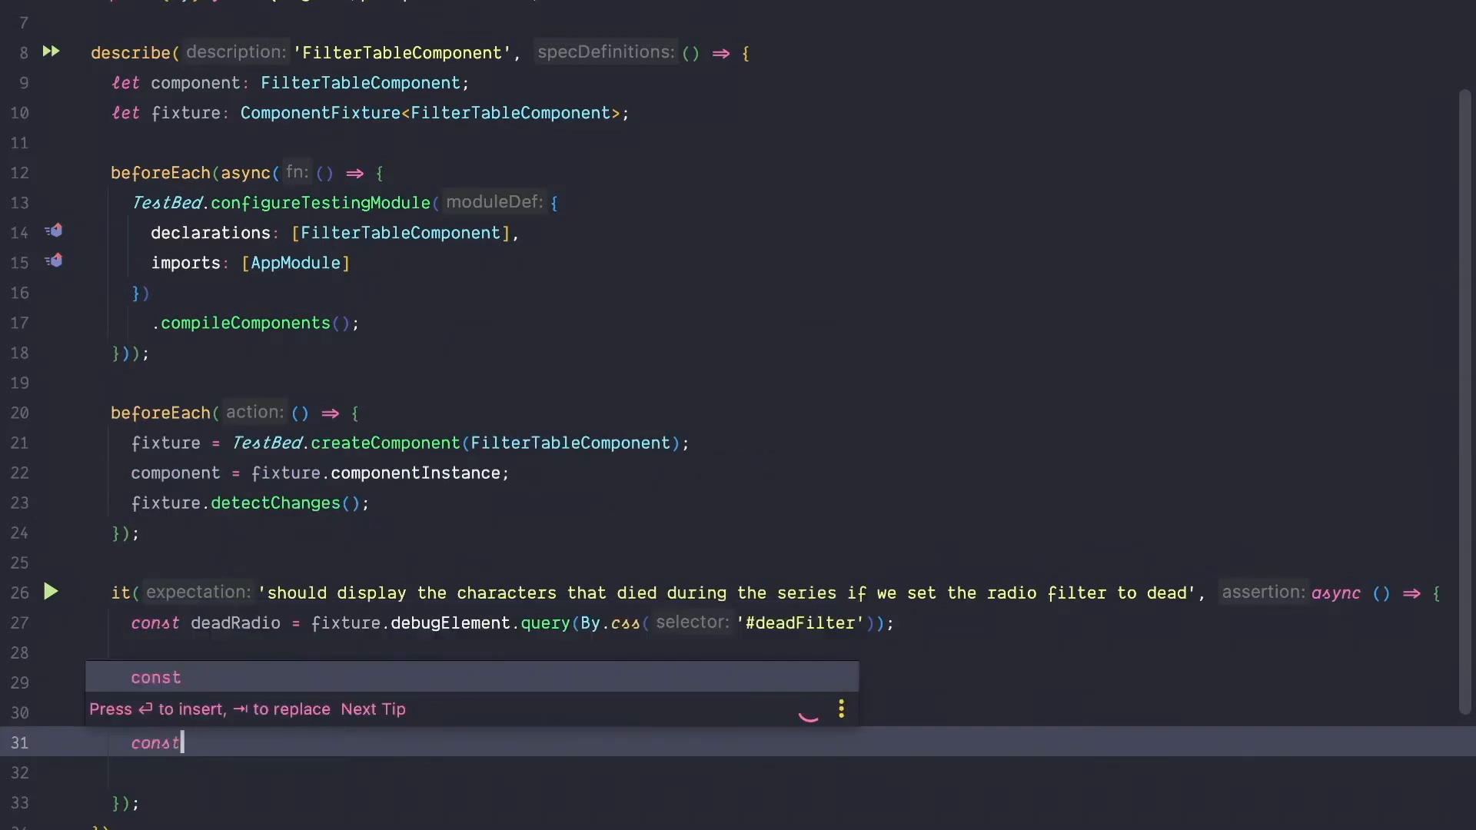
type("rows = fixture.debugElement")
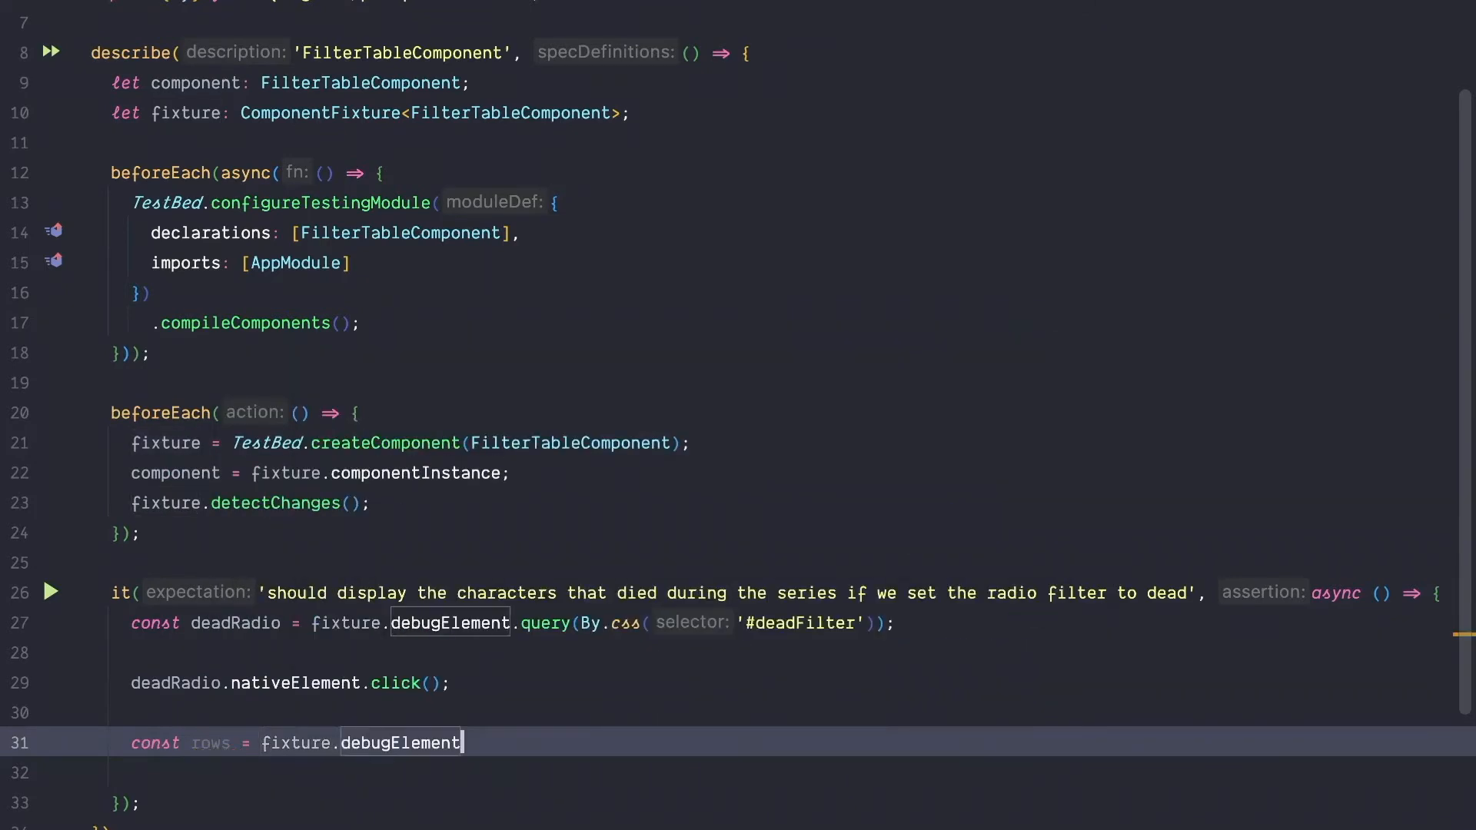
type(".queryAll(By.css('")
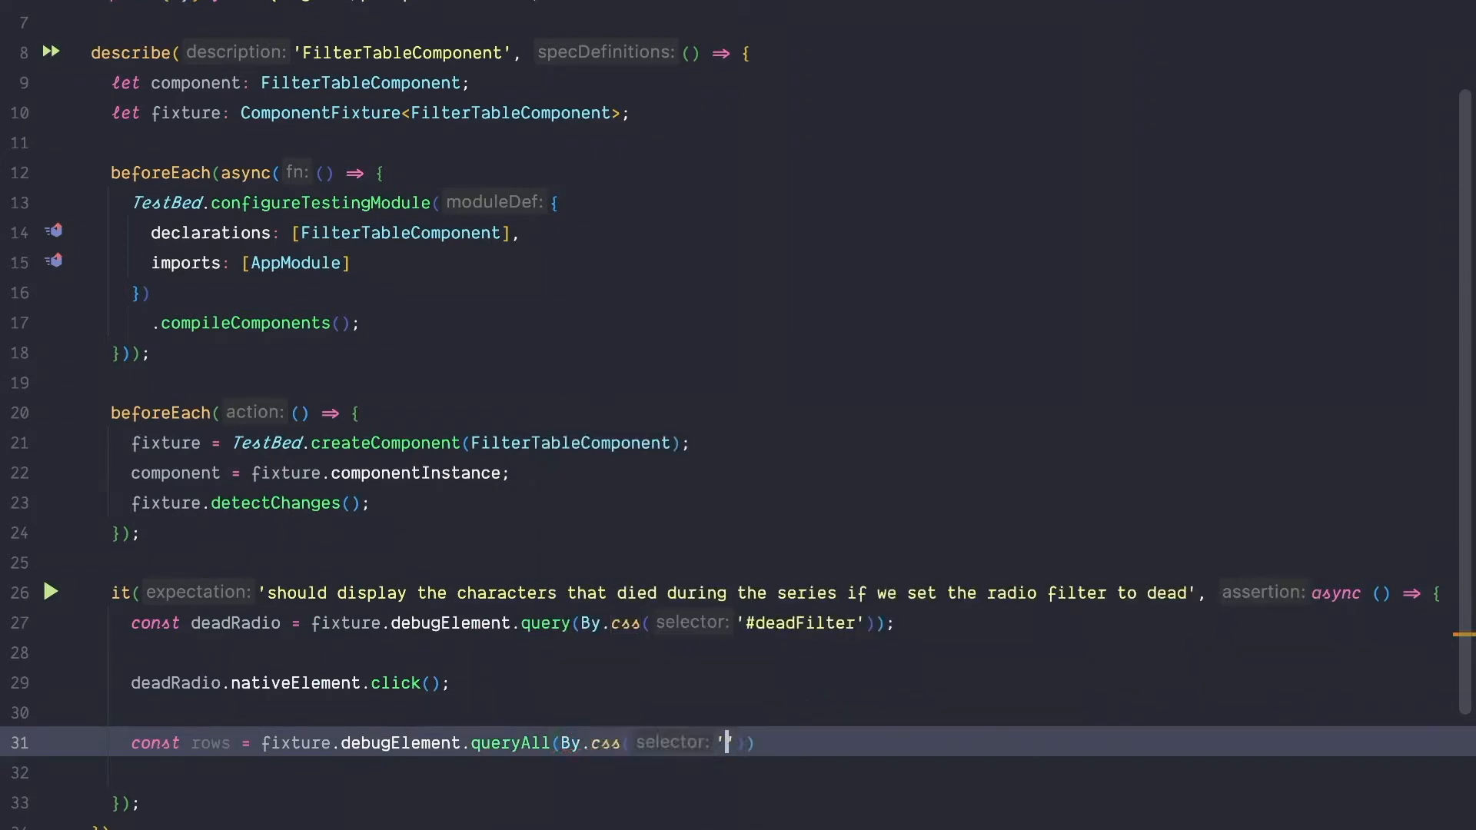
type(".mat-table j")
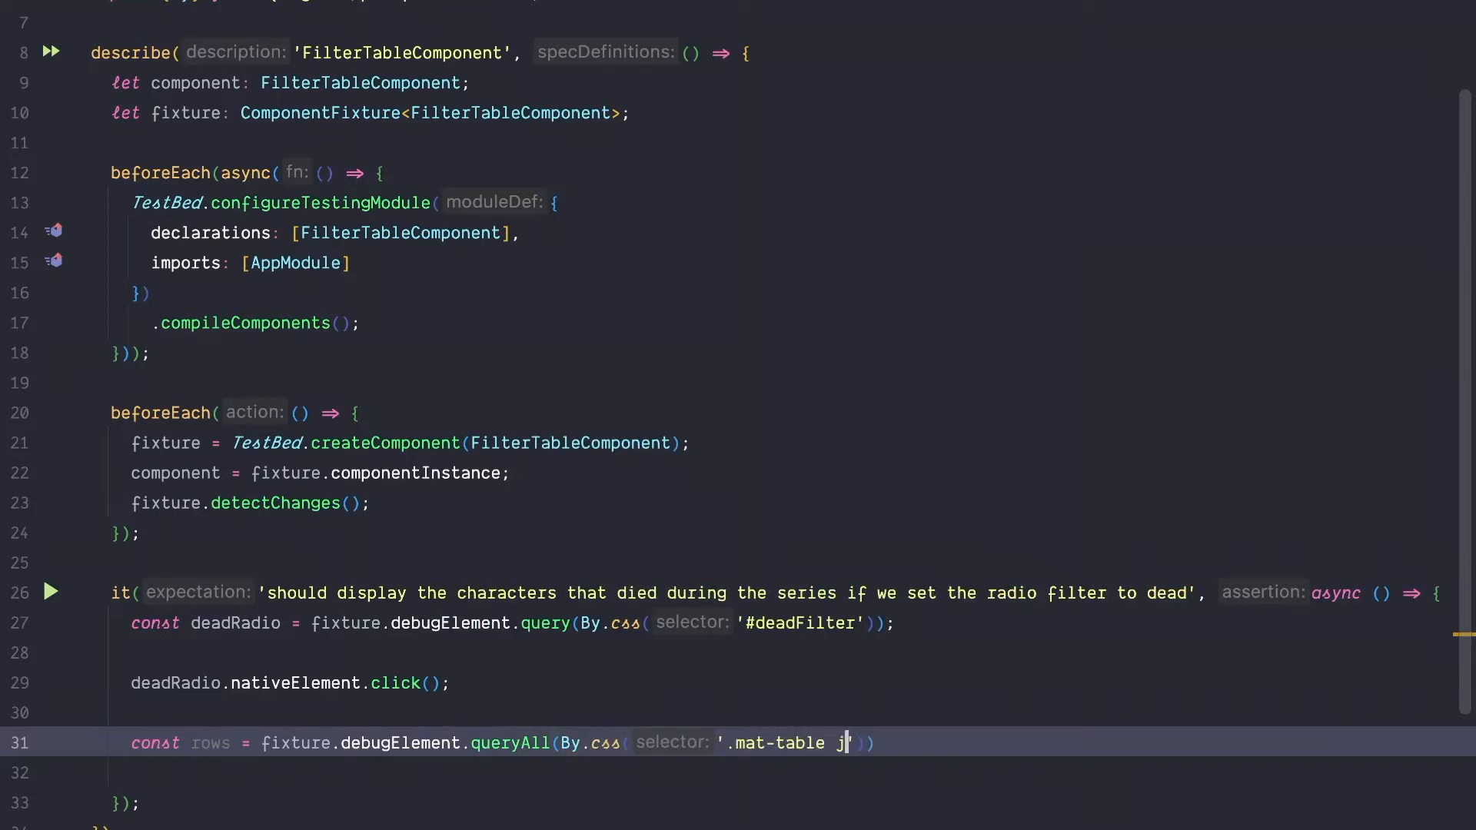
type("b")
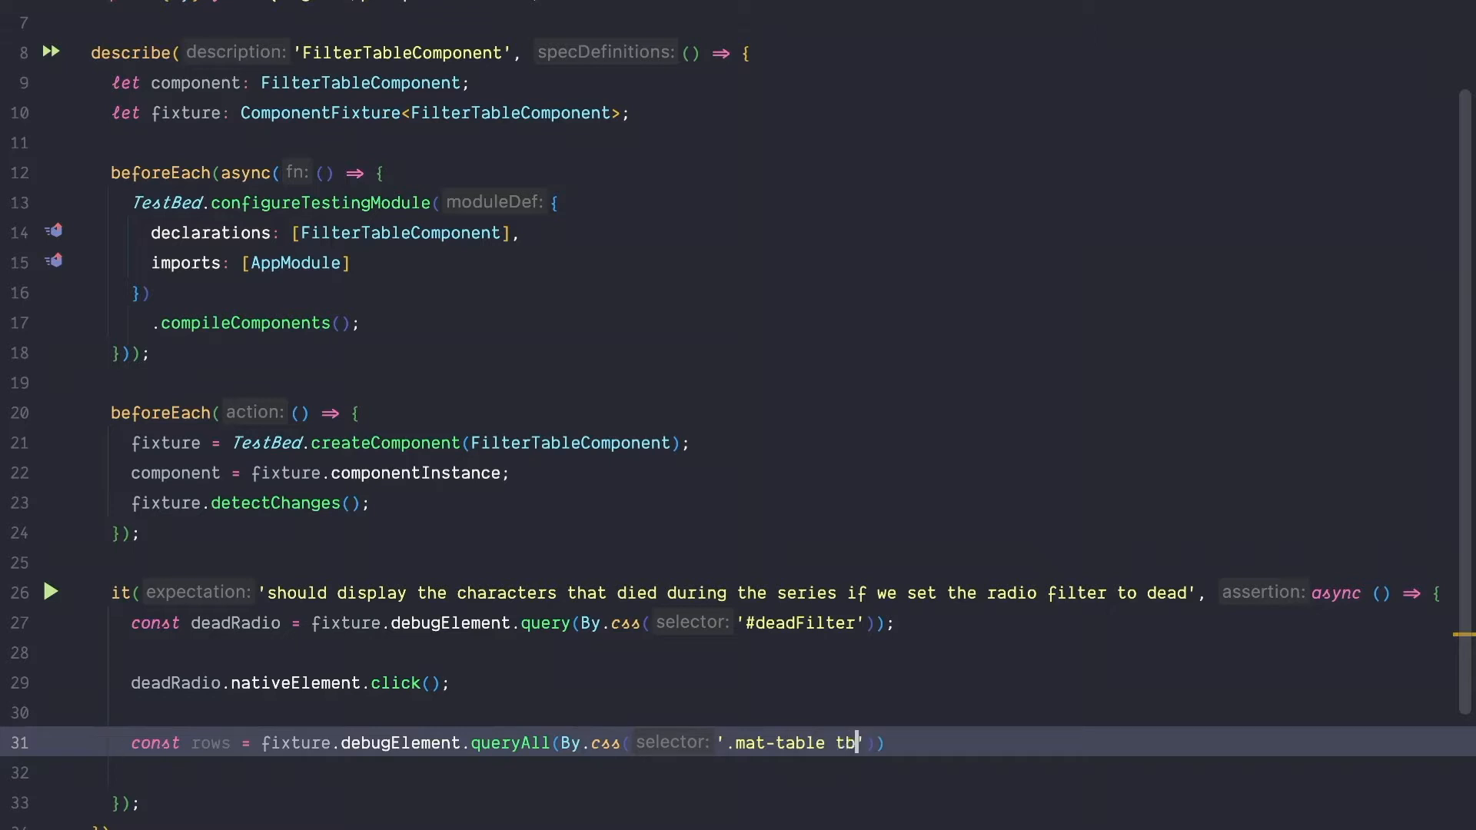
type("ody tr'")
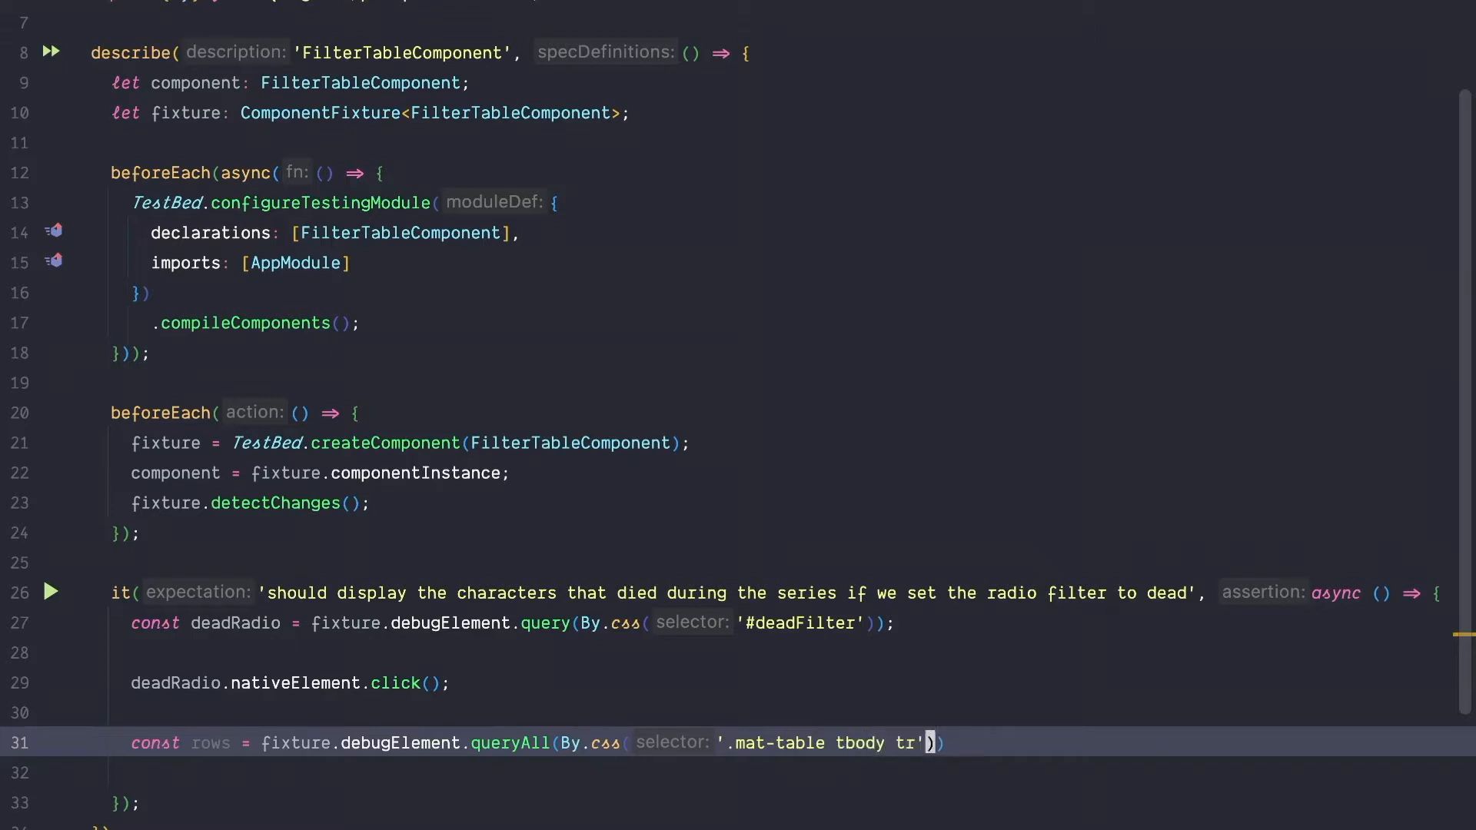
key("enter")
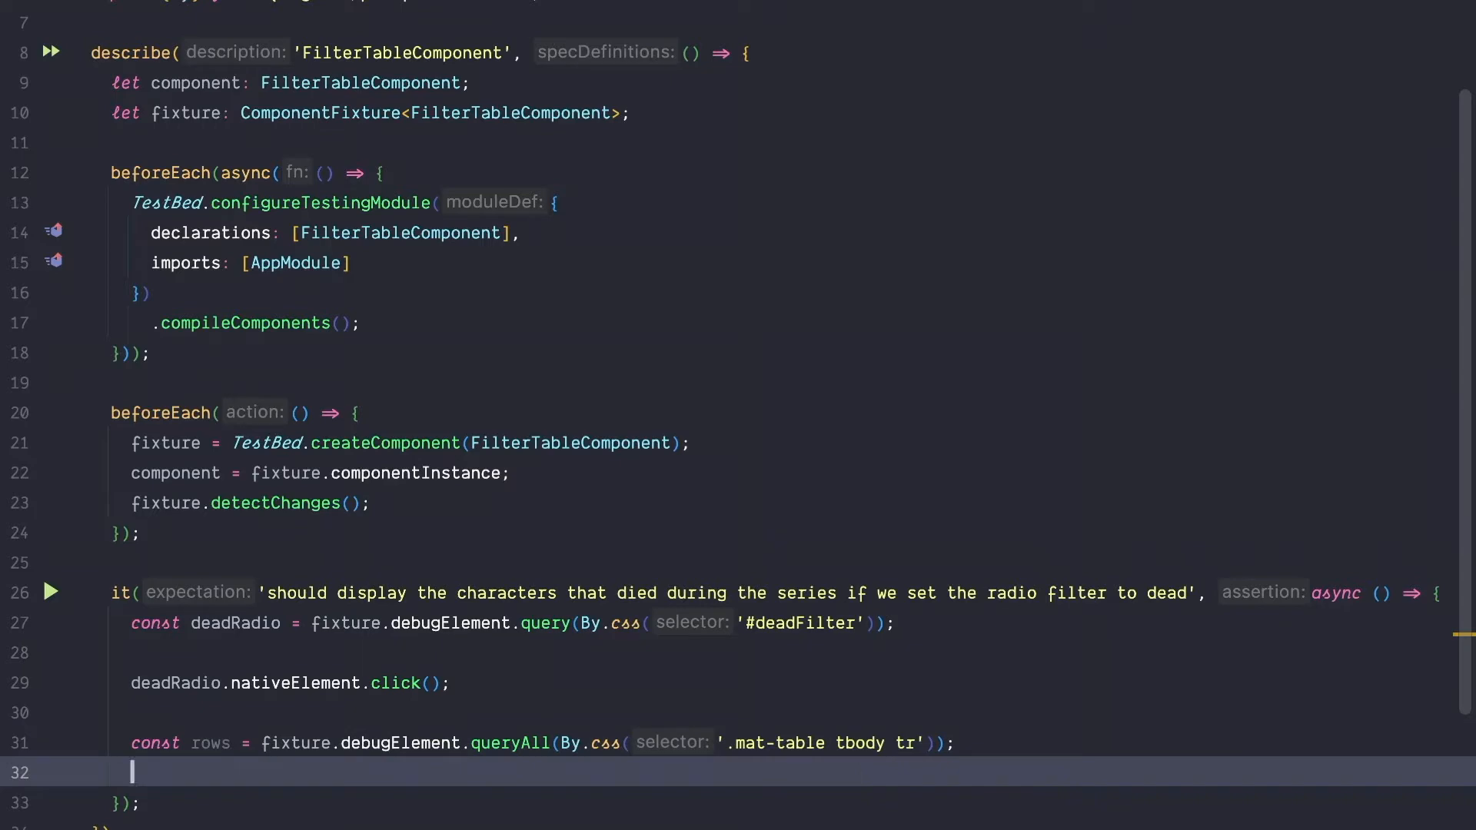
Begin expect(rows.length).toBe( for the row count.
type("expect")
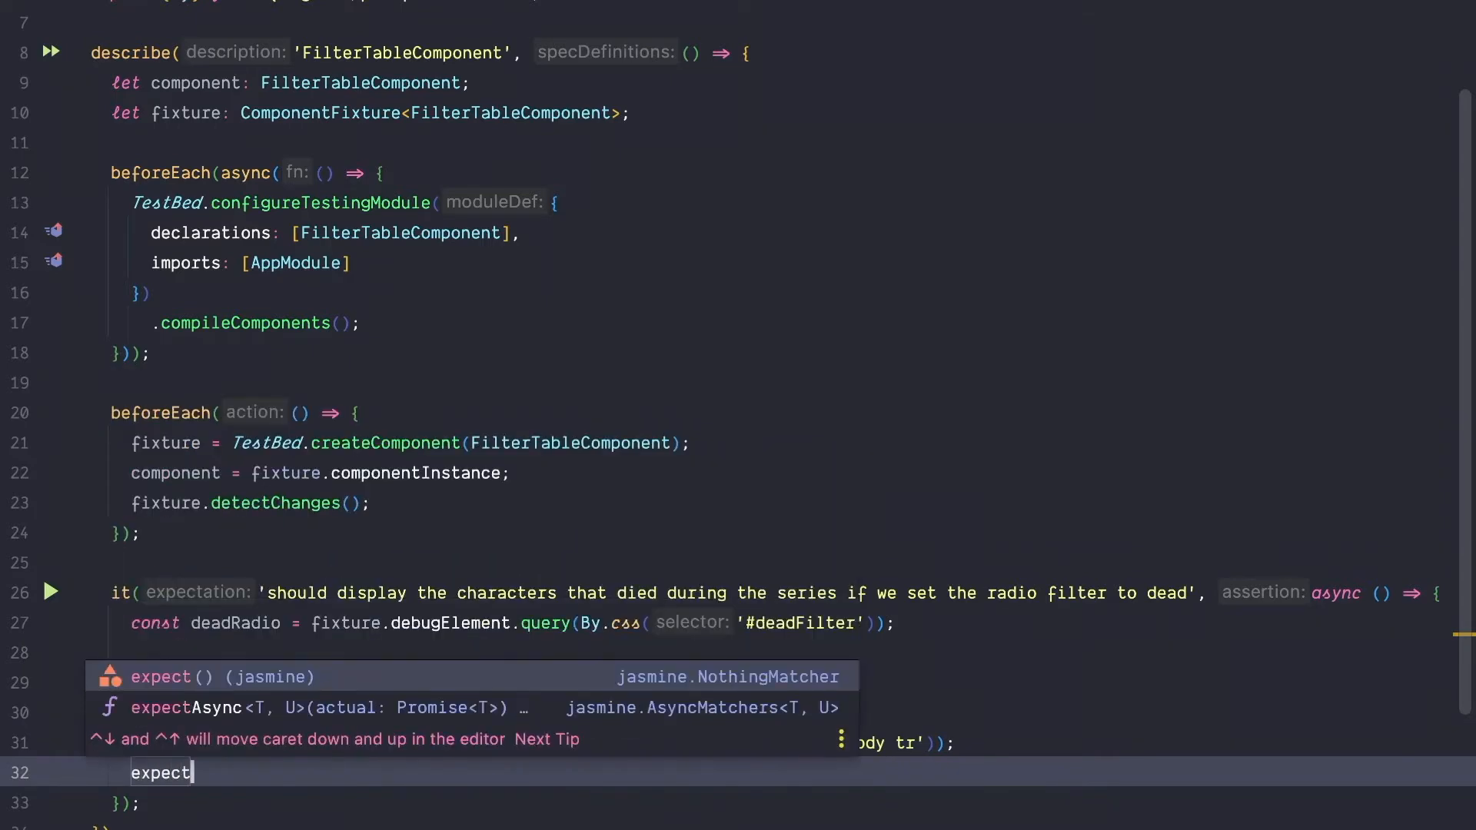
type("(rows.length")
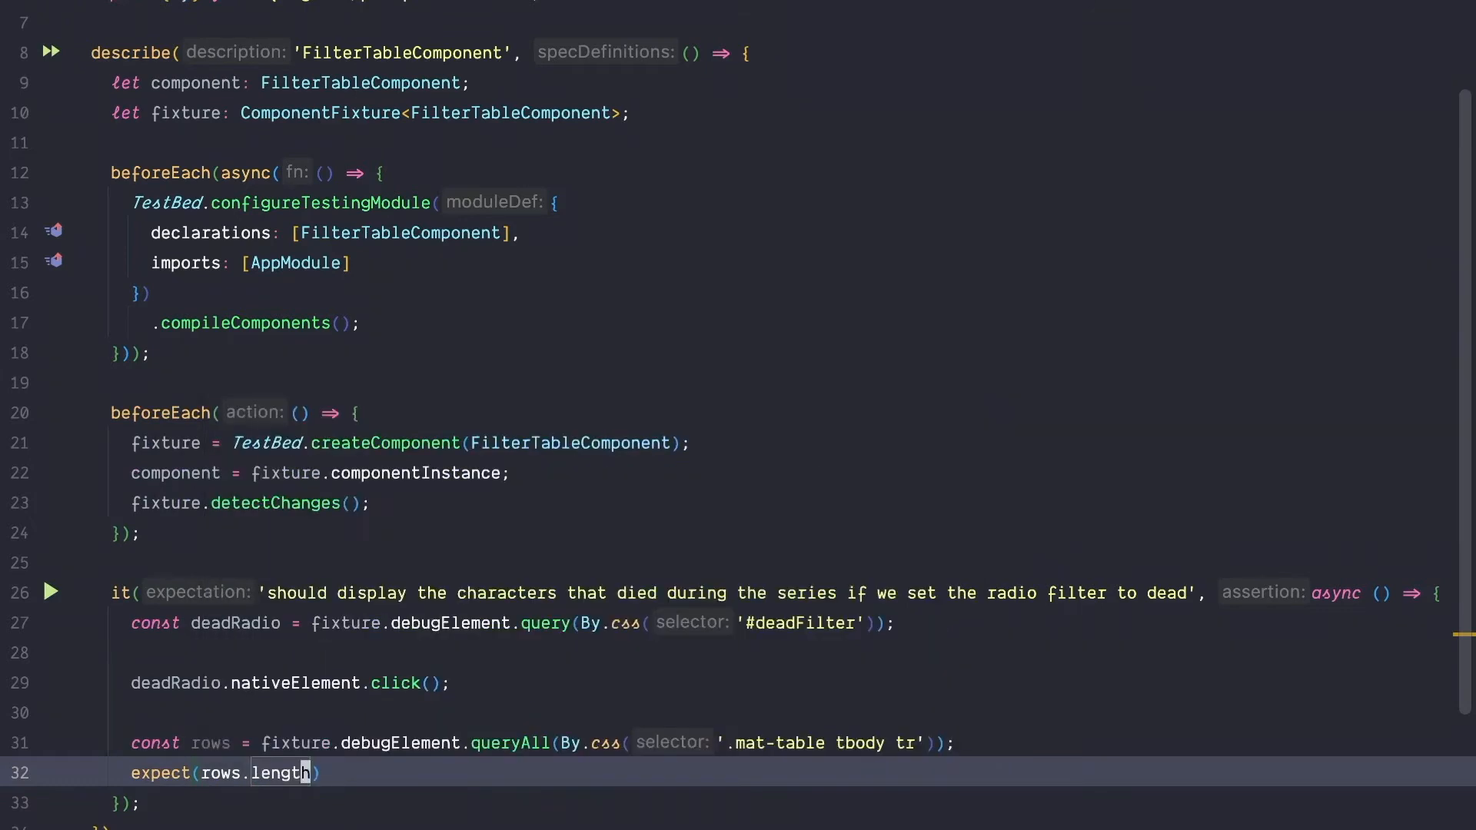
type(".toBe(")
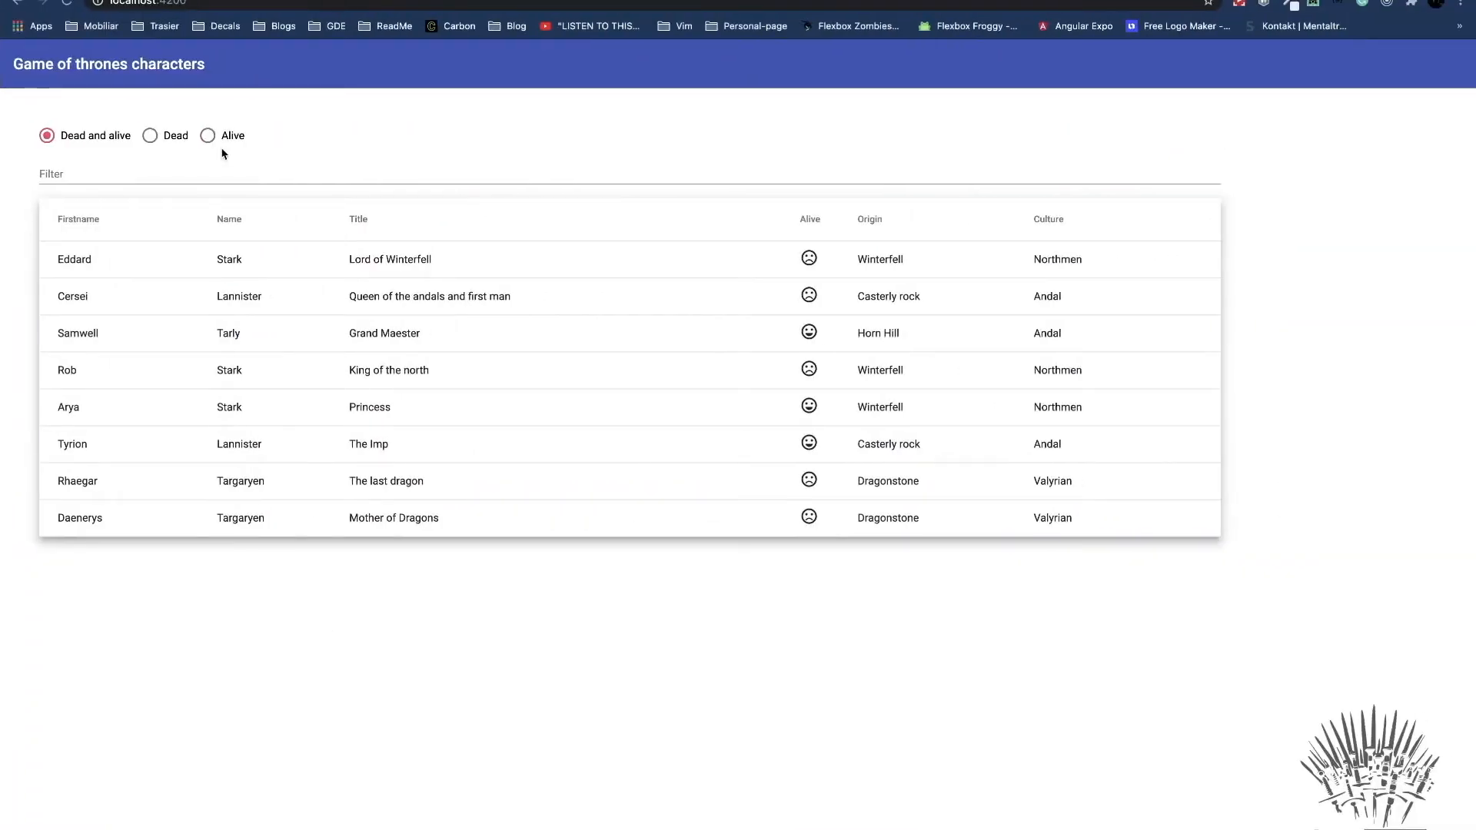
Select the Dead radio in Chrome to show only the five dead characters.
left_click(148, 135)
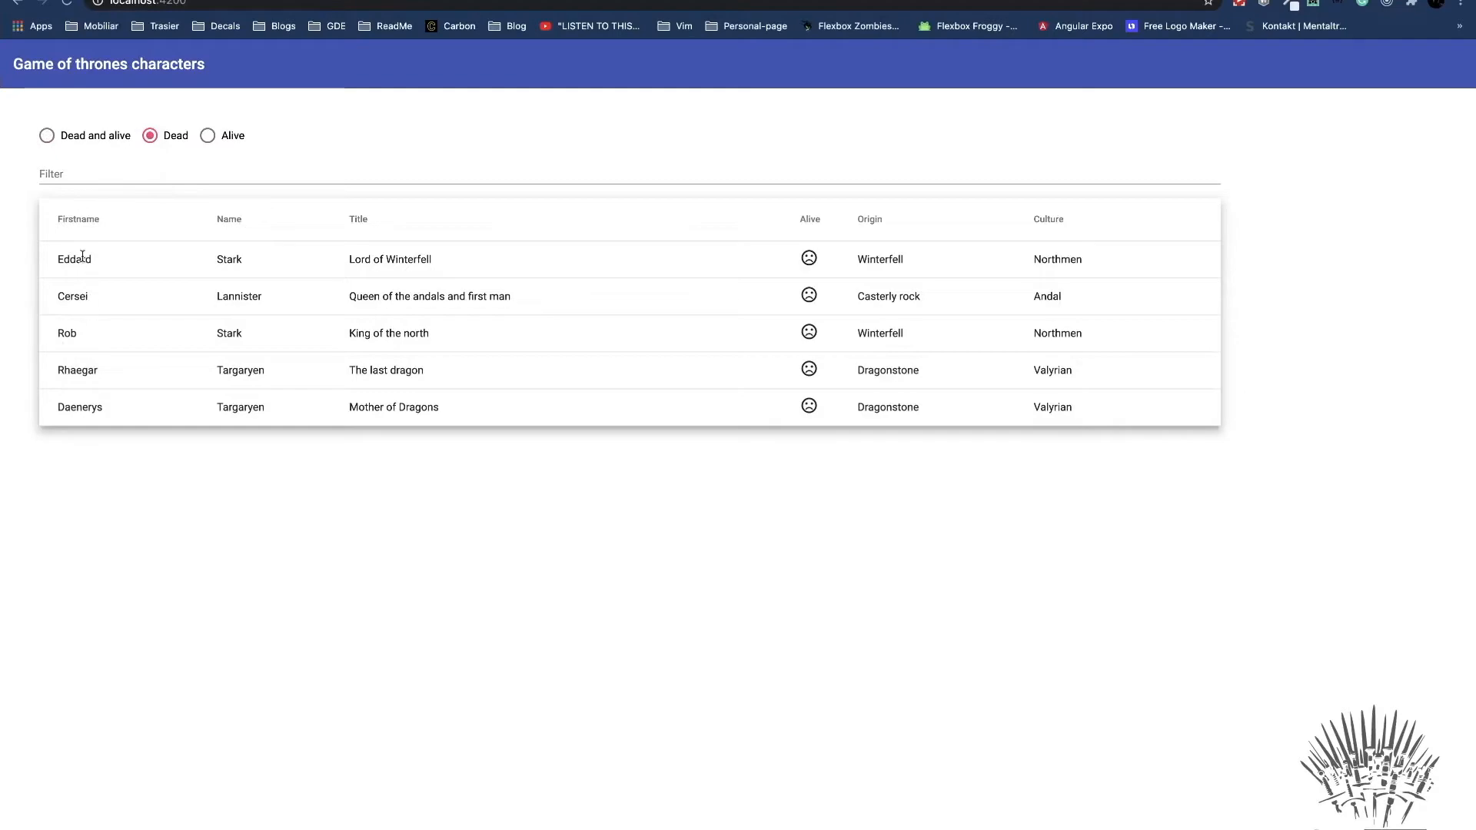
mouse_move(274, 558)
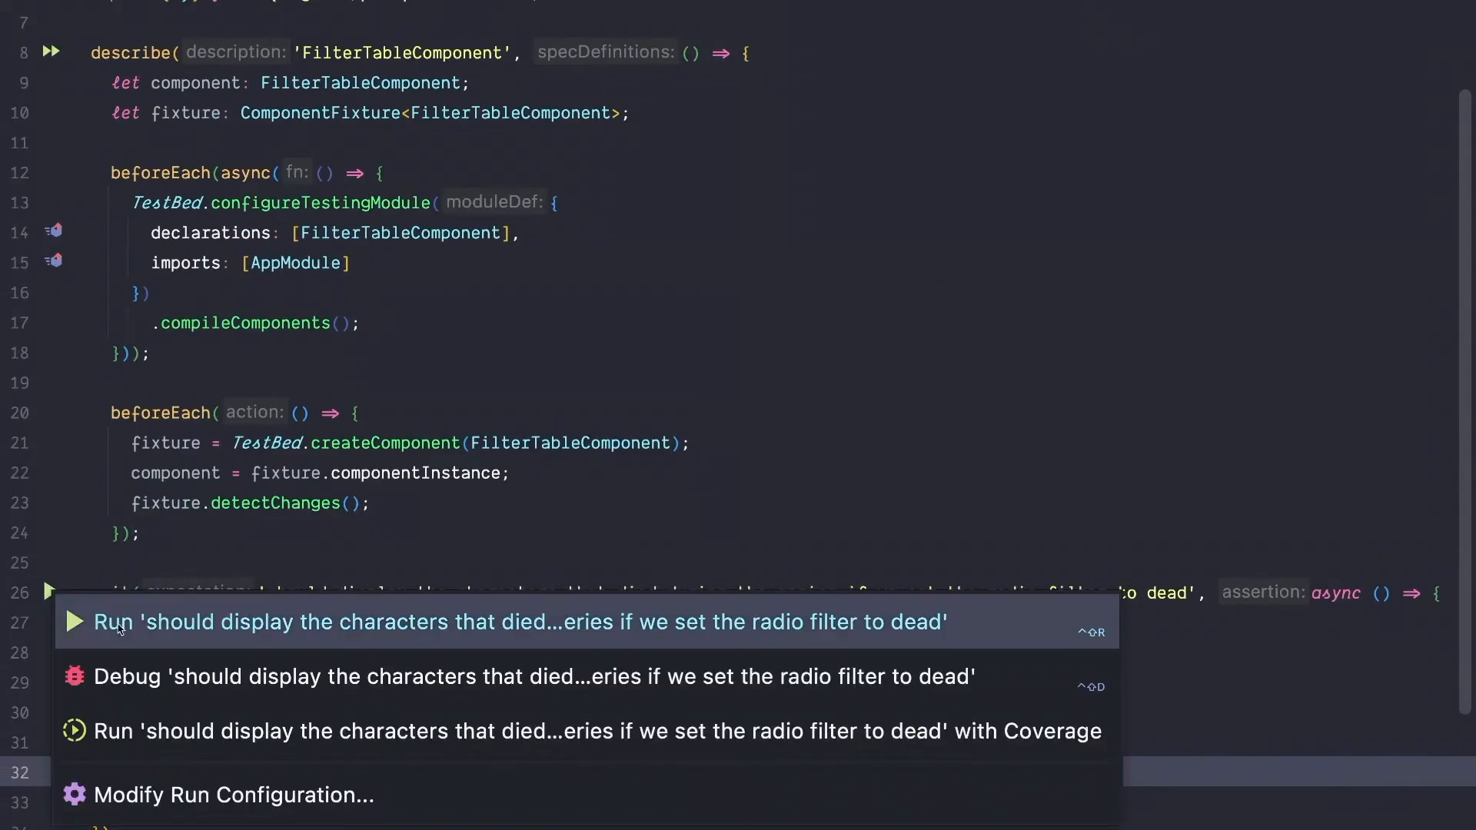
Run the dead-filter test from the WebStorm gutter icon.
left_click(109, 621)
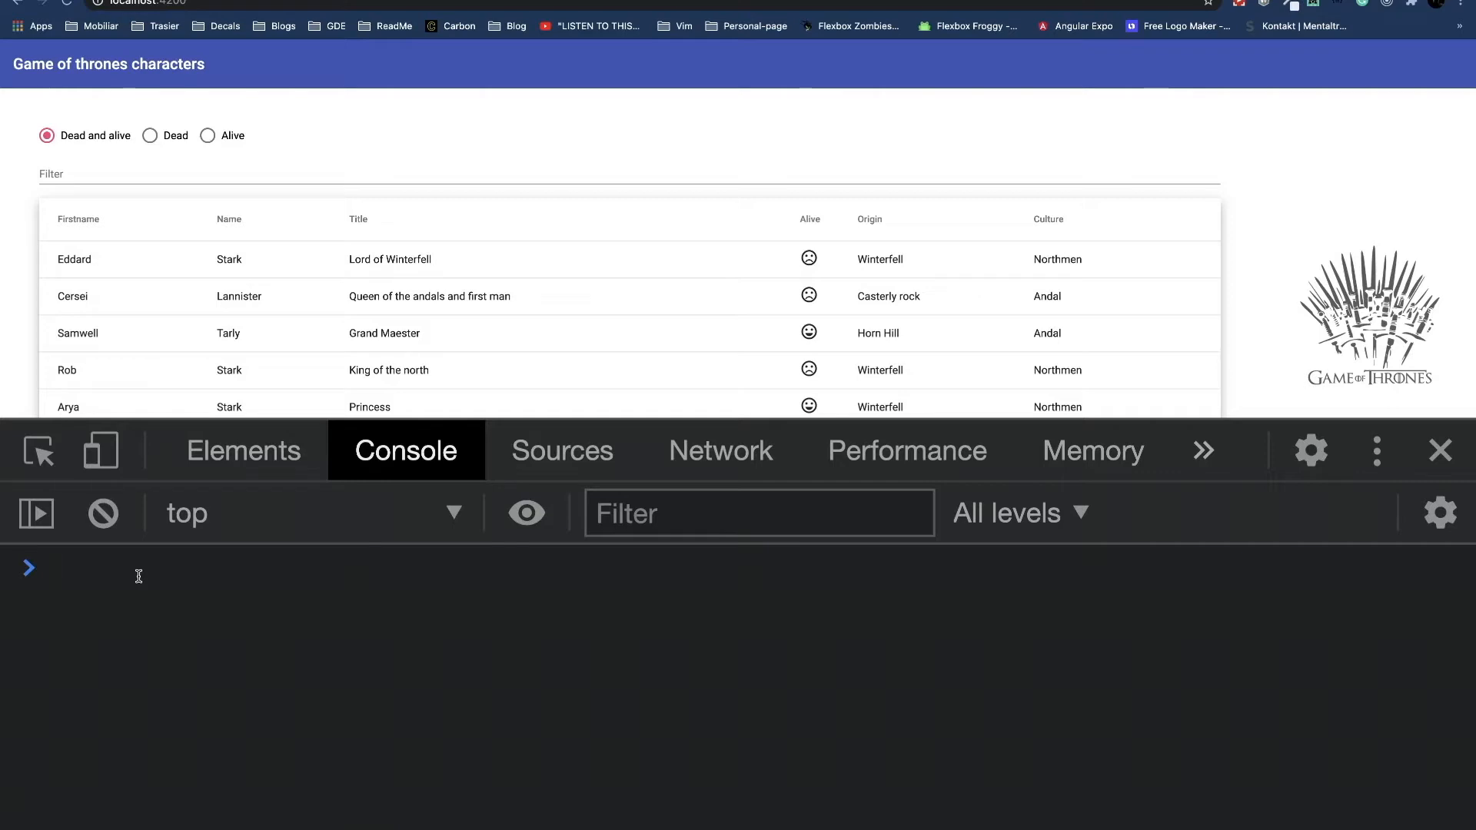
Click '#deadFilter' in the console, then query its '.mat-radio-container' inner element.
type("document.querySelector('#deadFilter');")
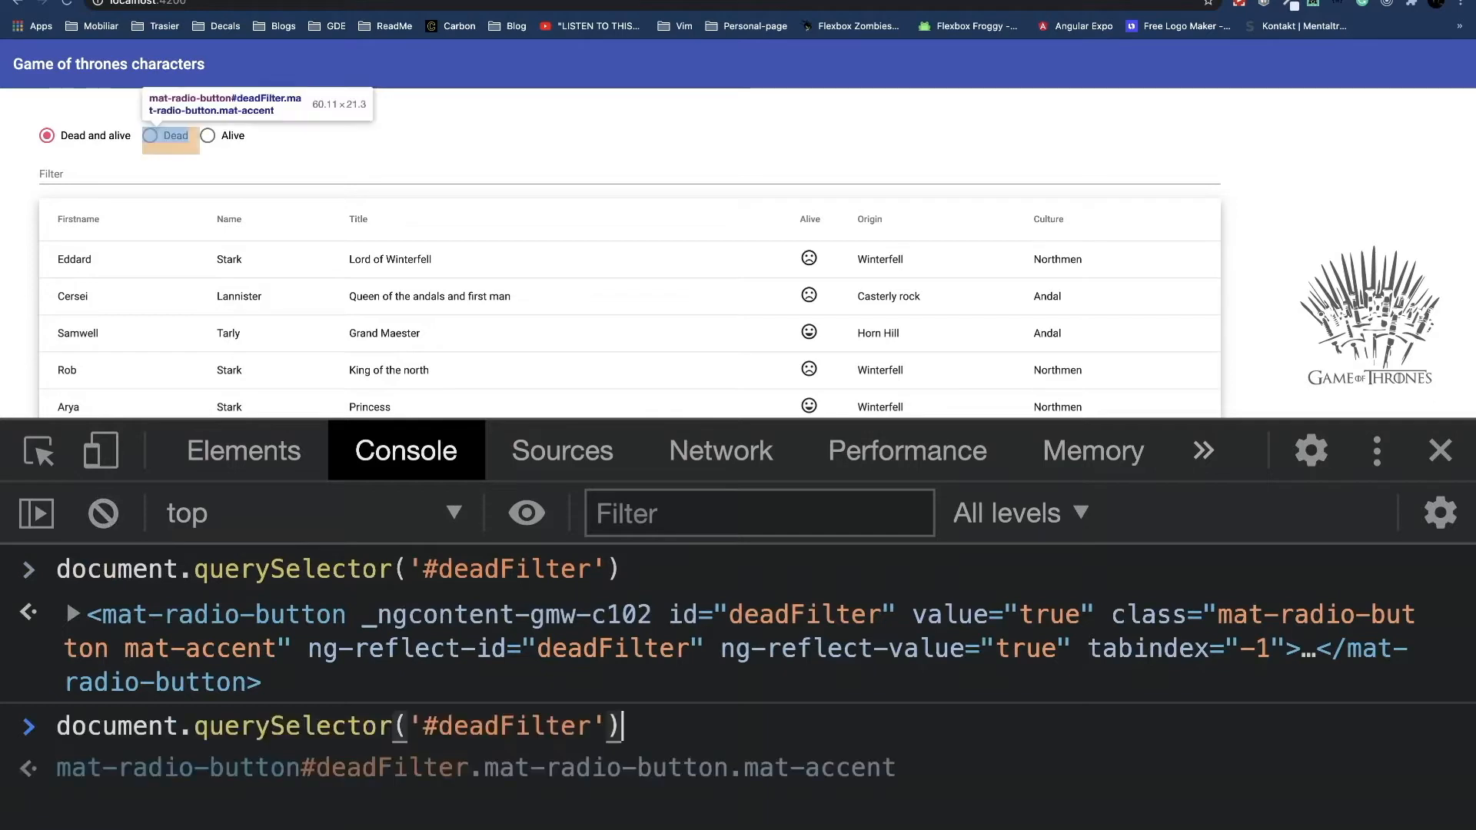
type(".click(")
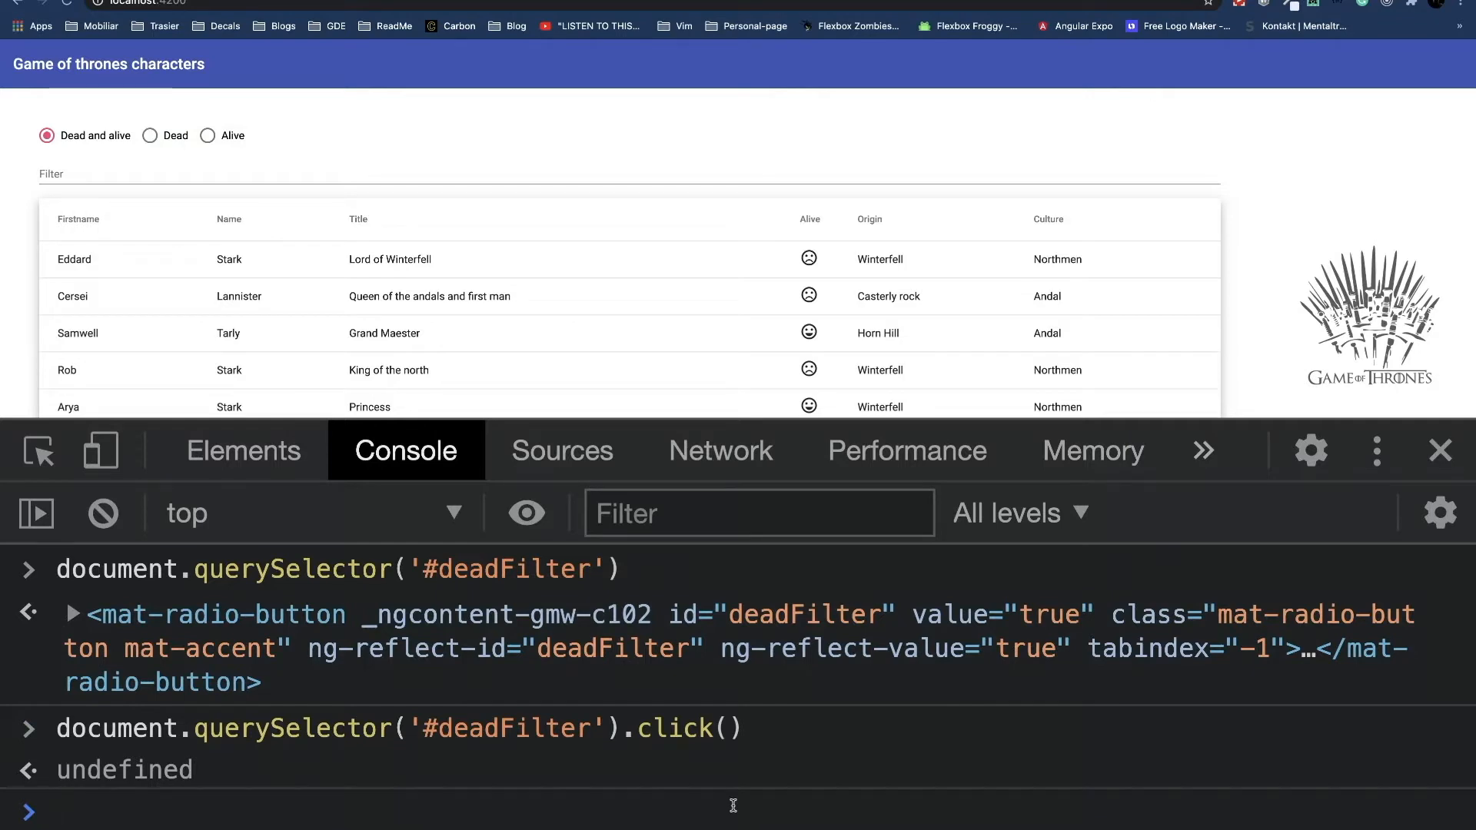
type("document.querySelector('#deadFilter')")
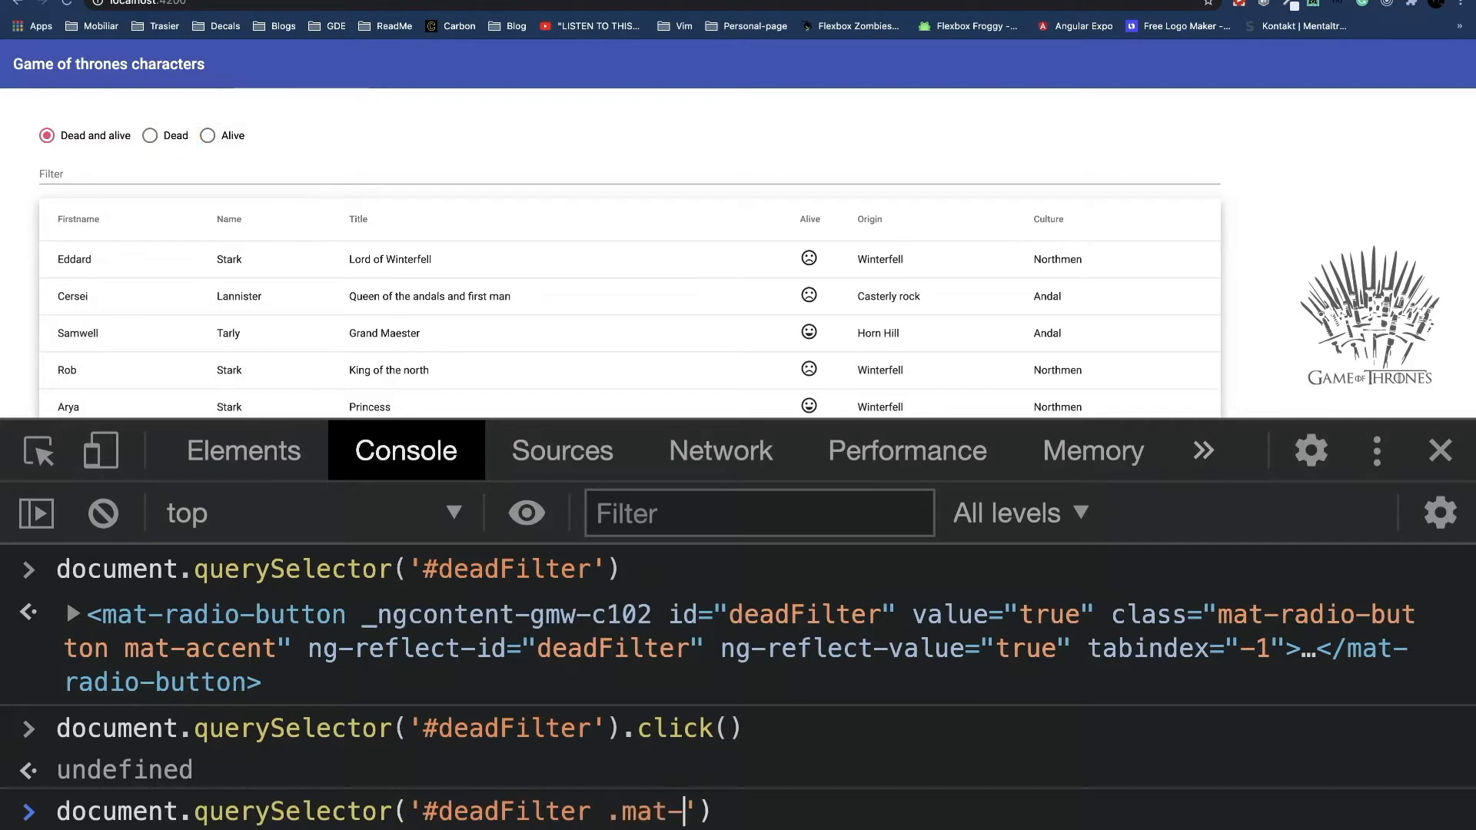
type("radio-contain")
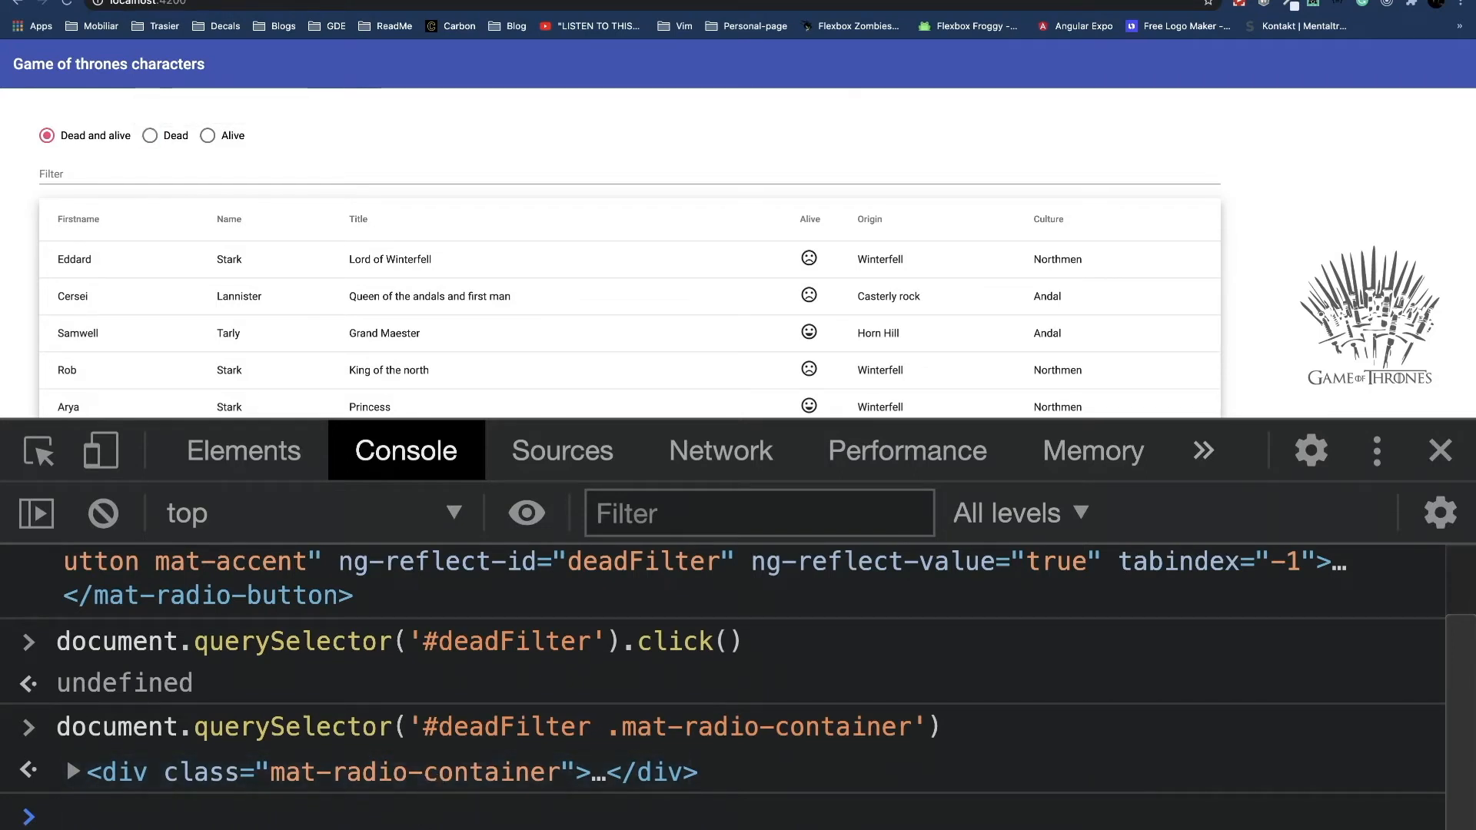
type(".constructor")
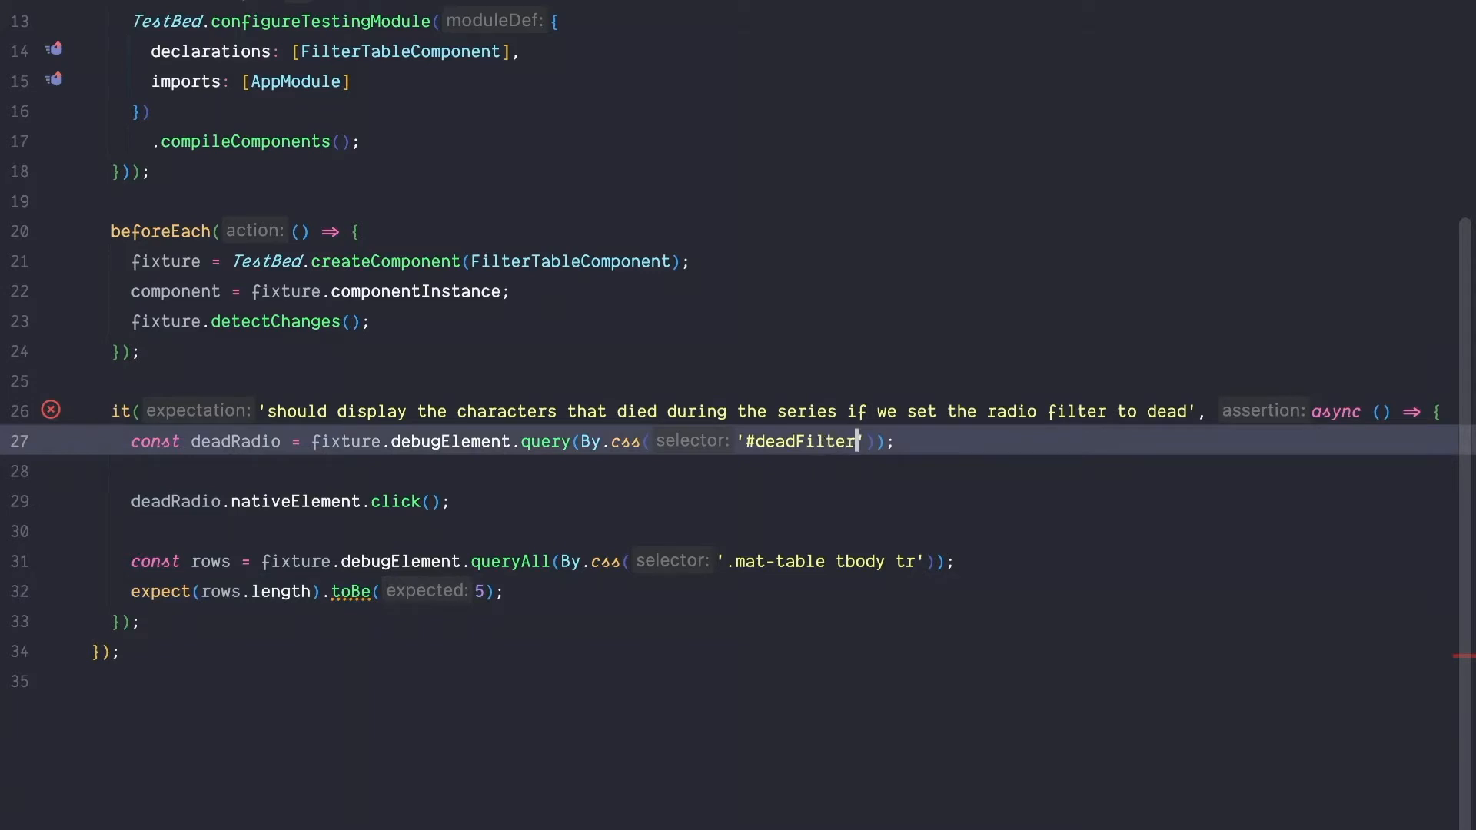
Change the selector to '#deadFilter .mat-radio-container' and rerun the test, which now passes.
type(".")
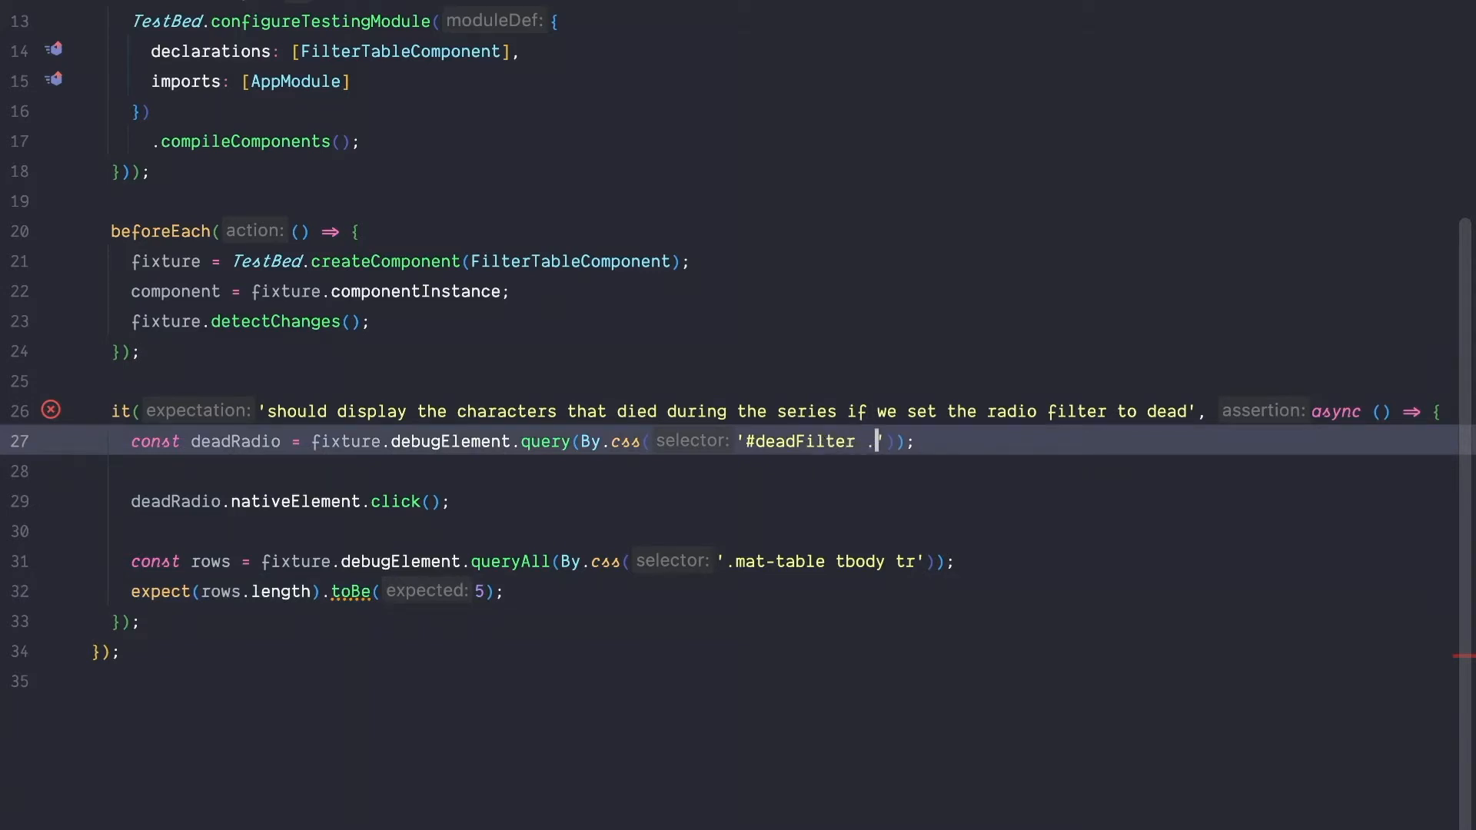
type("mat")
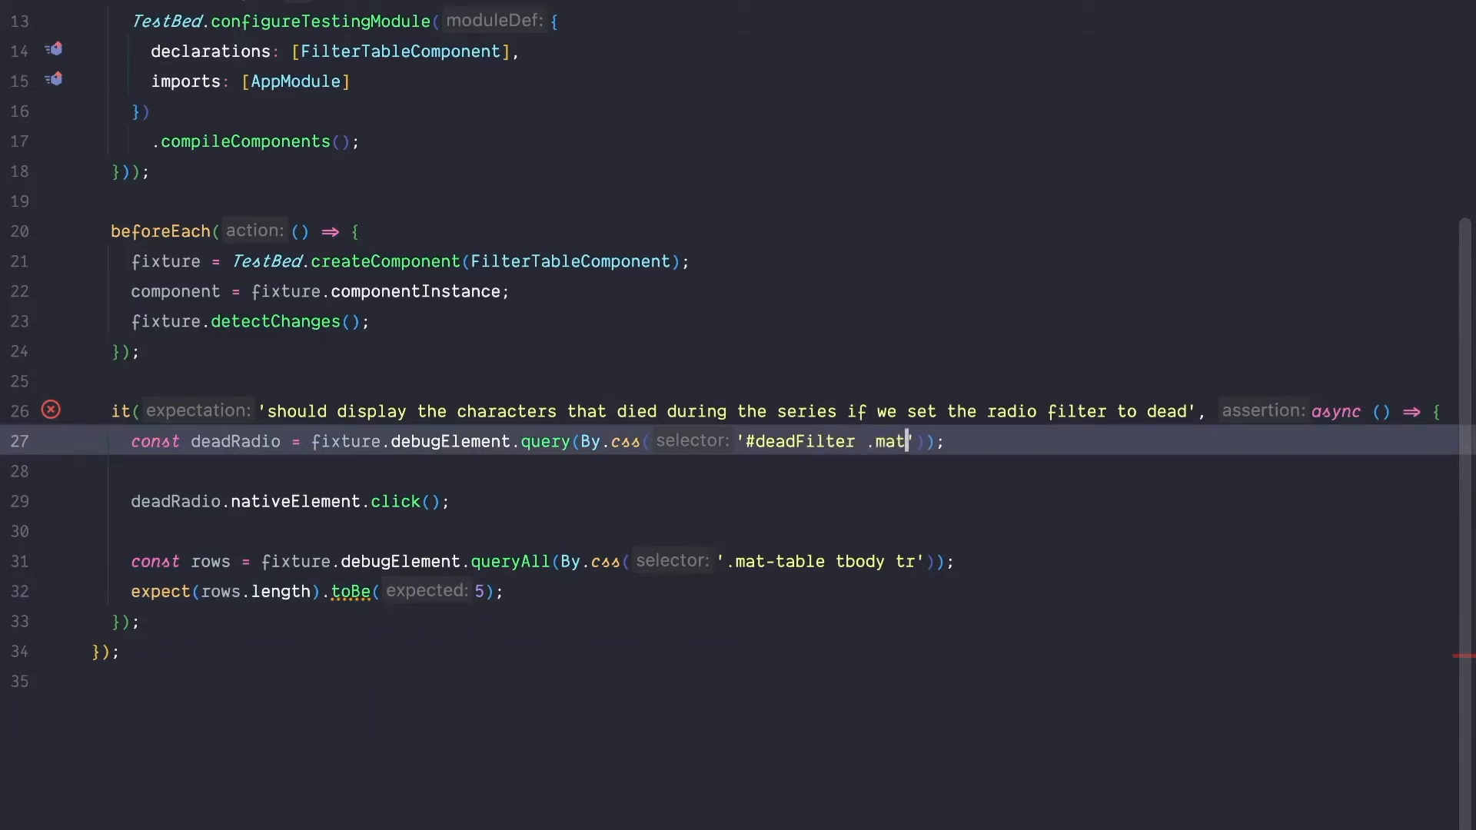
type("-radio-container")
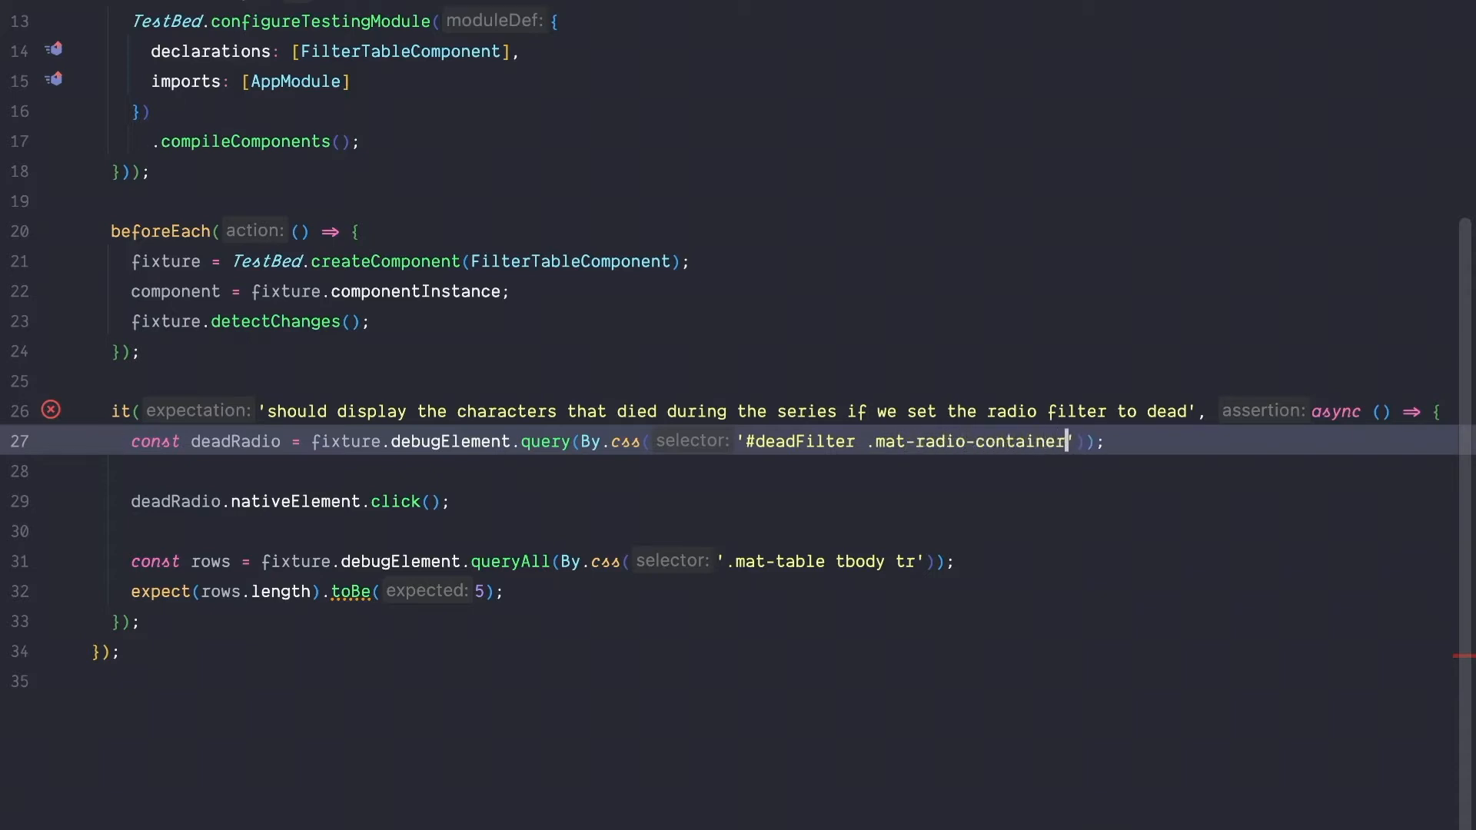
left_click(51, 410)
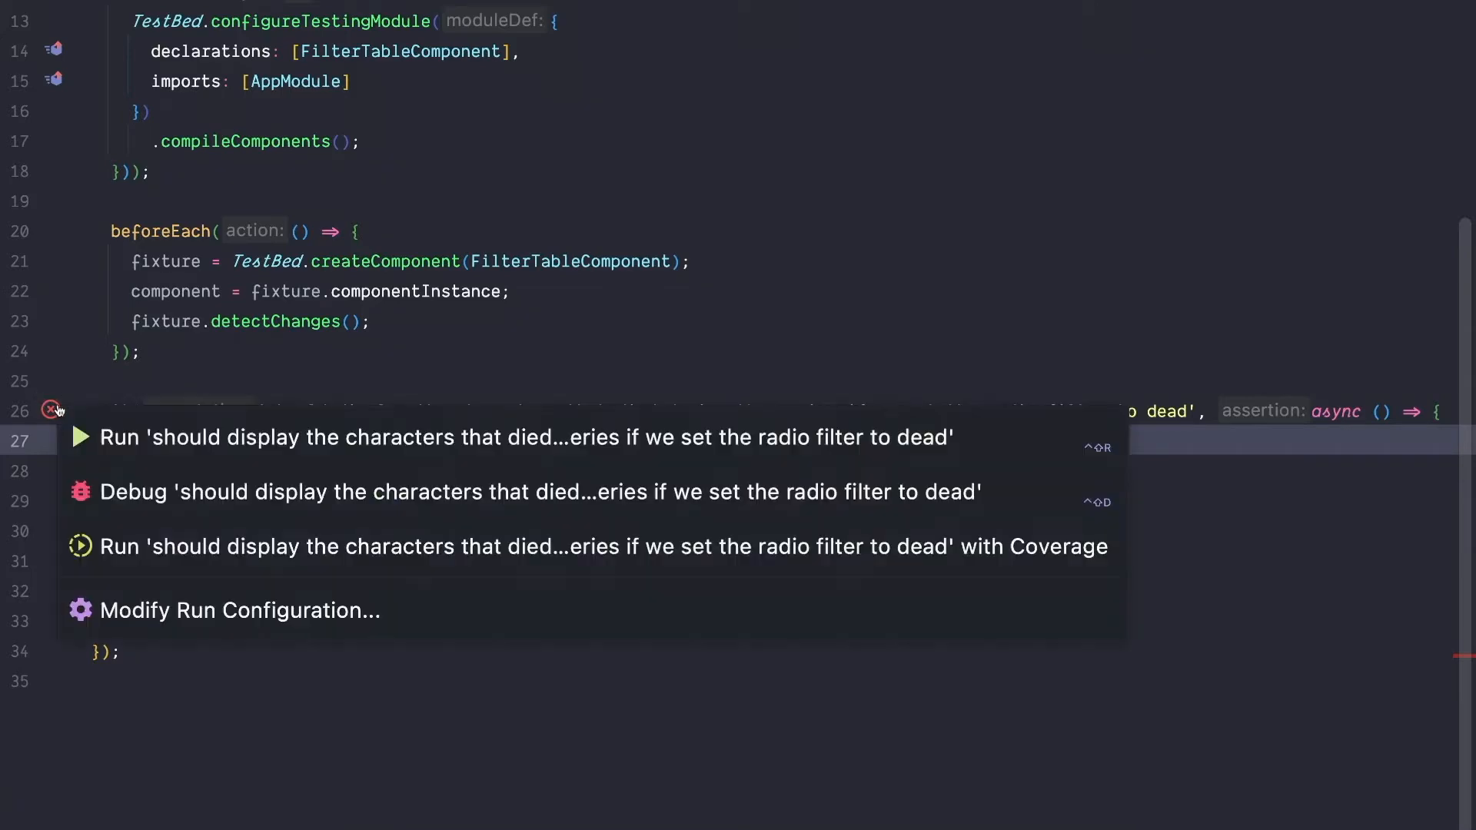
left_click(511, 436)
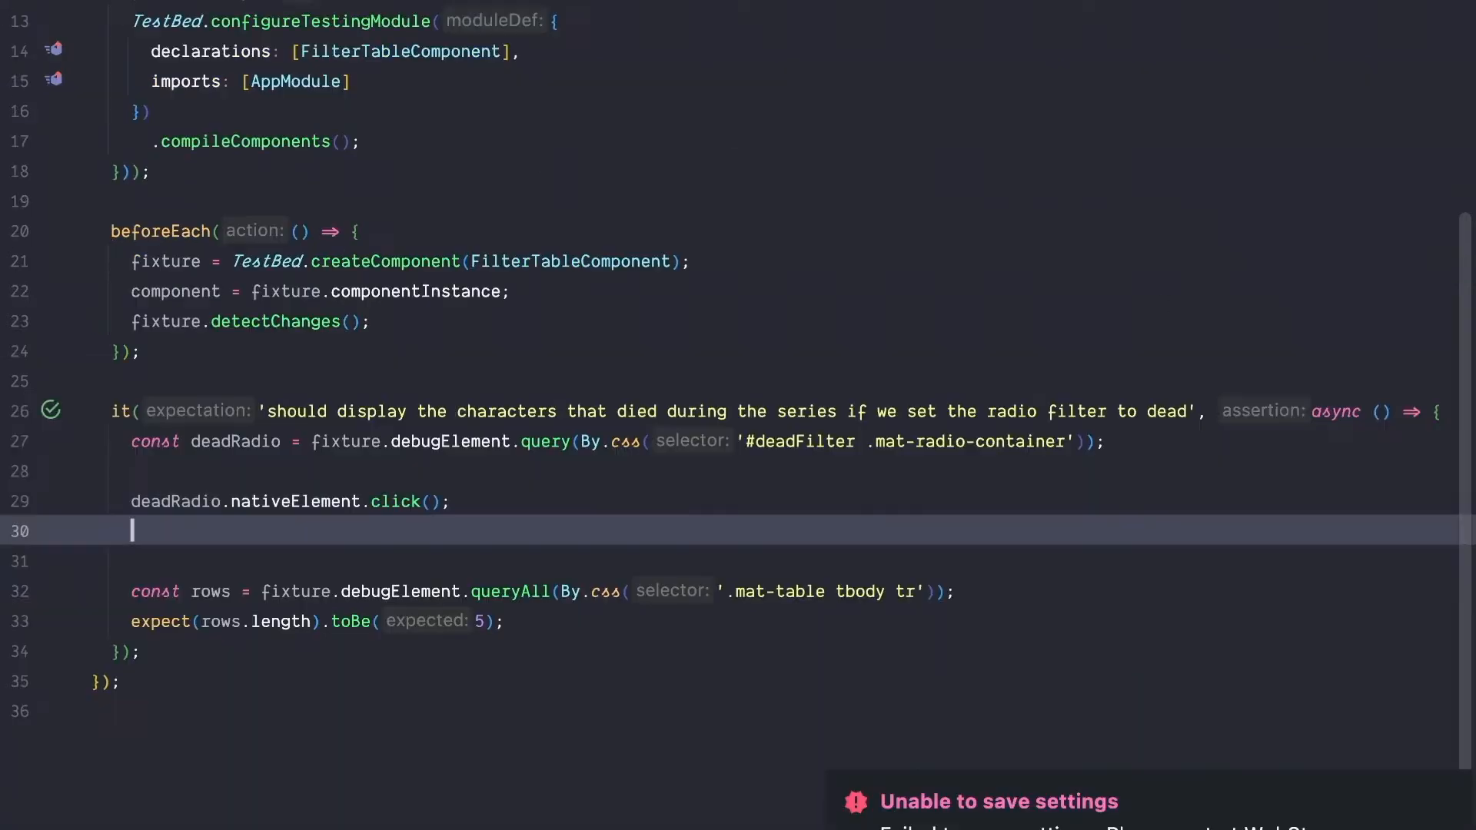
Add fixture.detectChanges(), wrap the row check in whenStable().then(), and call done().
type("fixtur")
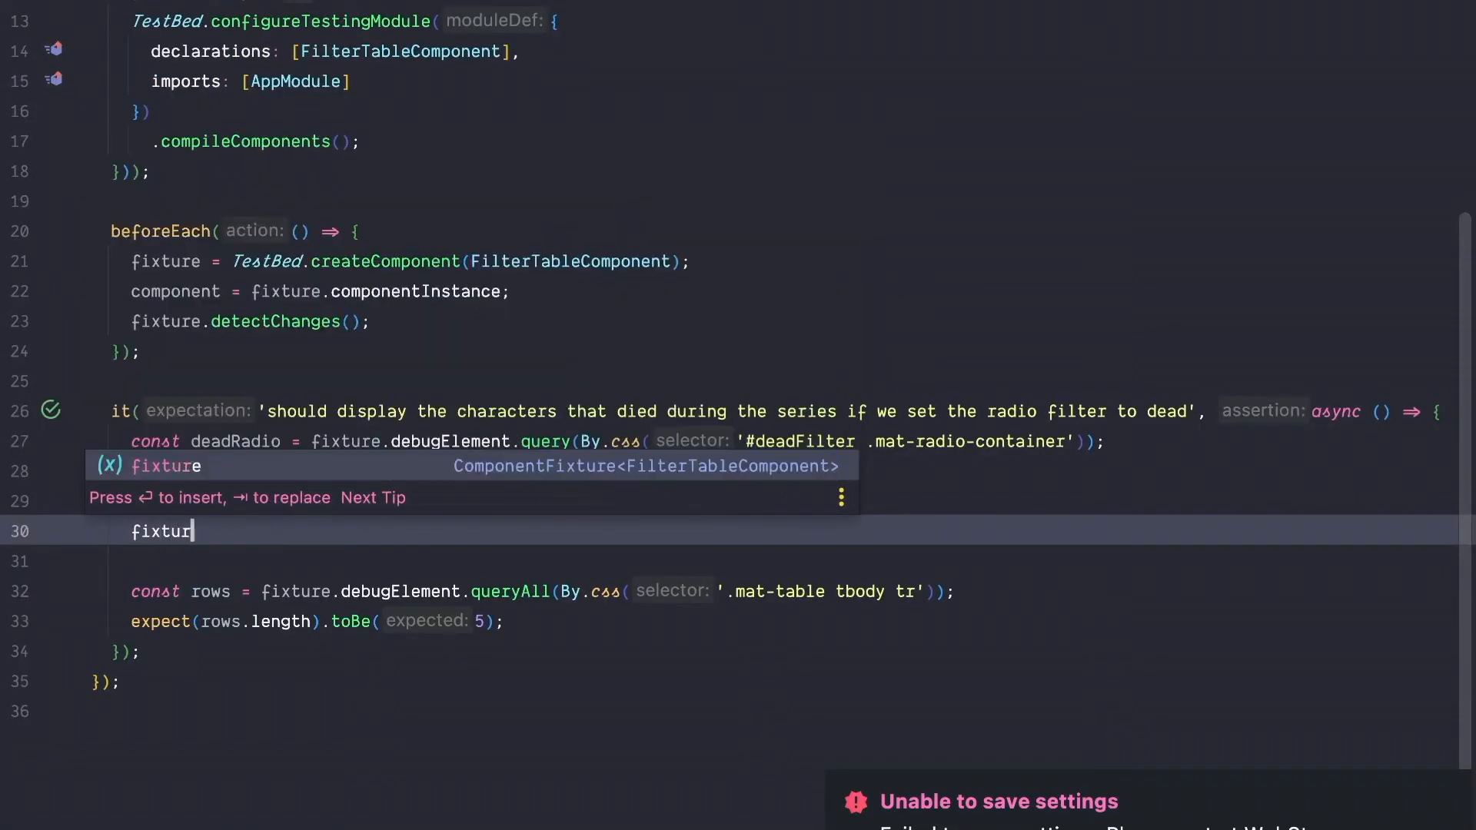
type("deadRadio.nativeElement.click();")
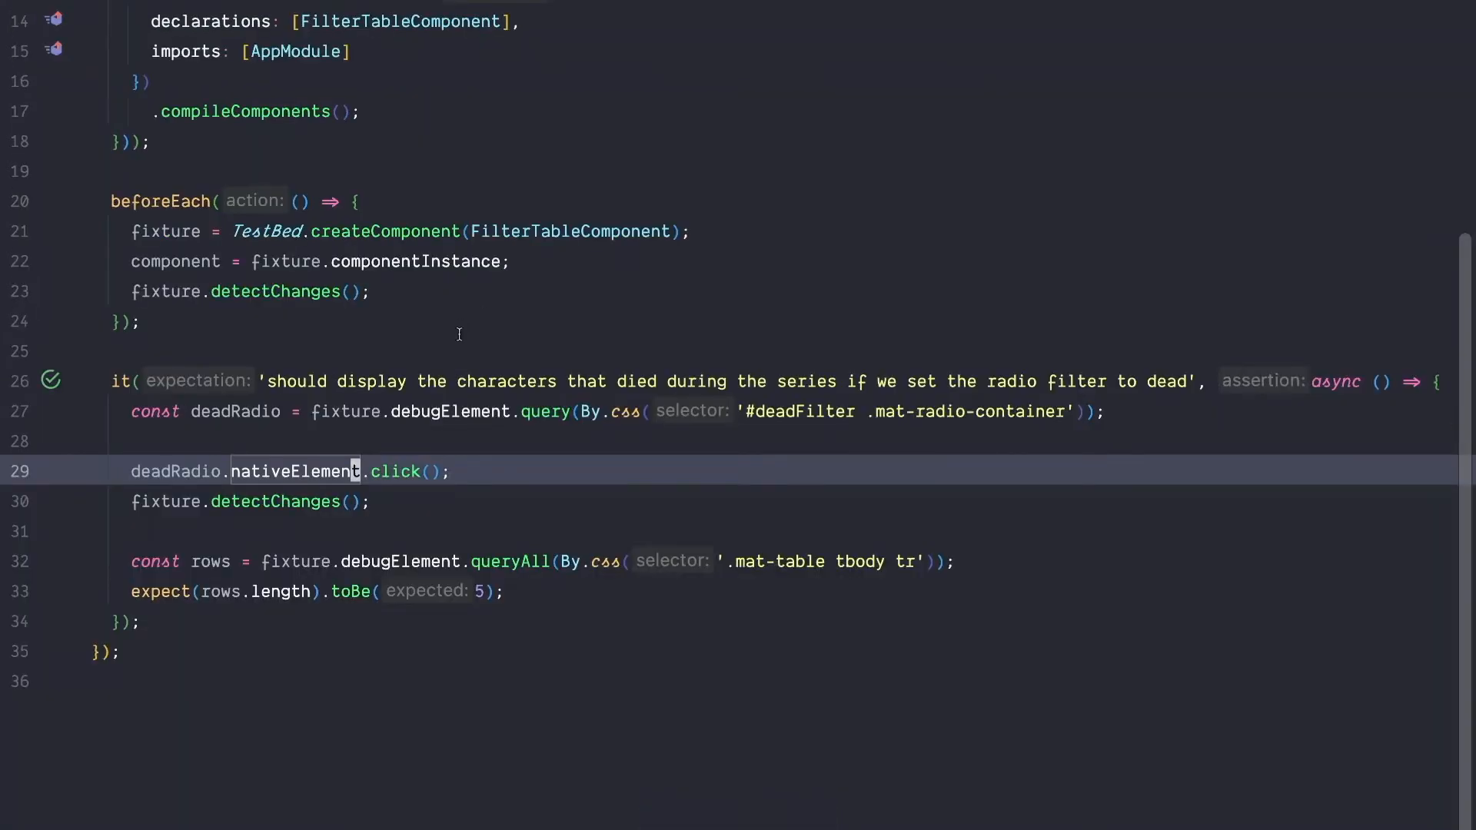
type("fixture.w")
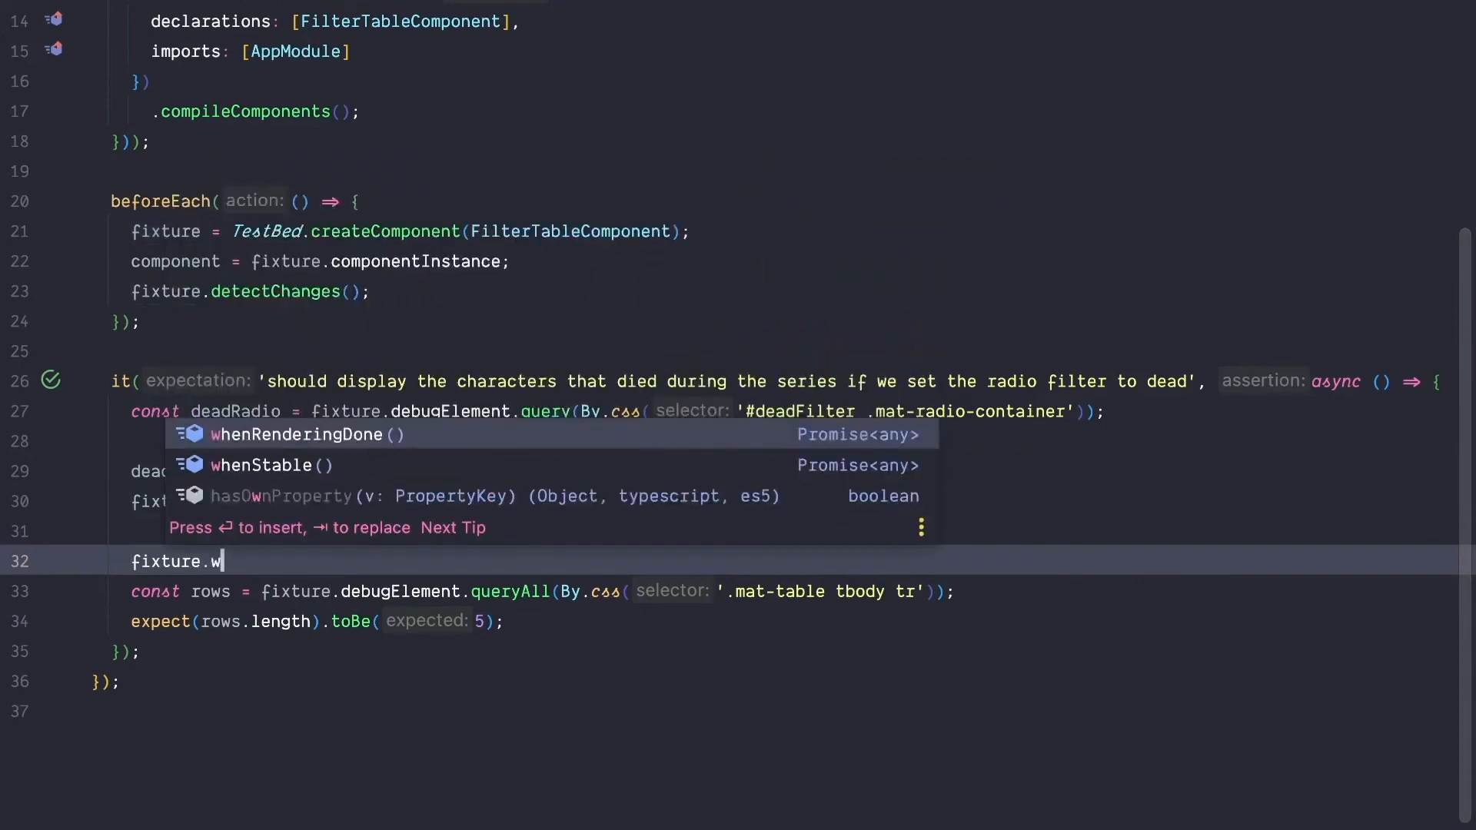
type("henStable().t")
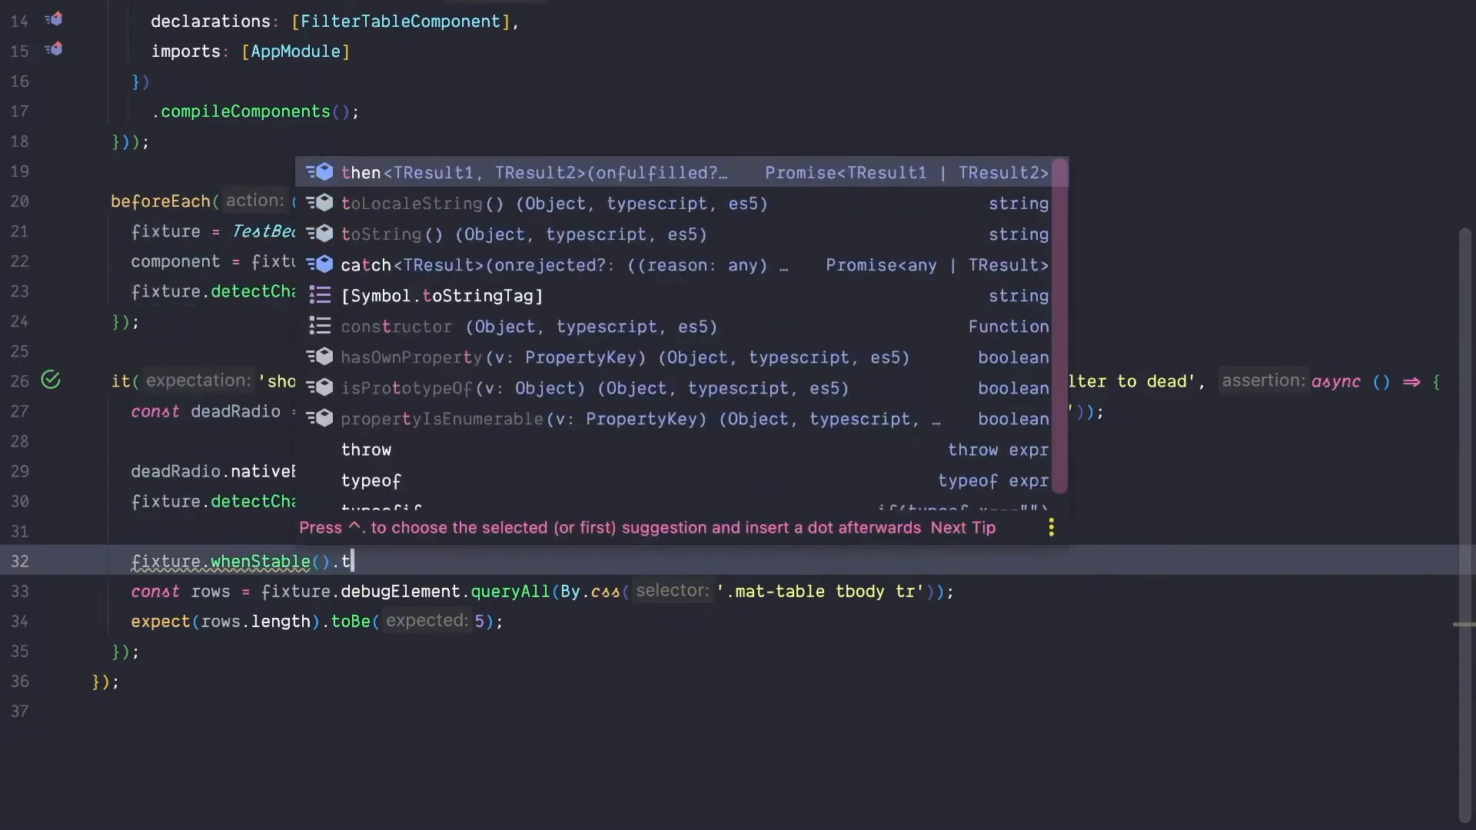
left_click(361, 172)
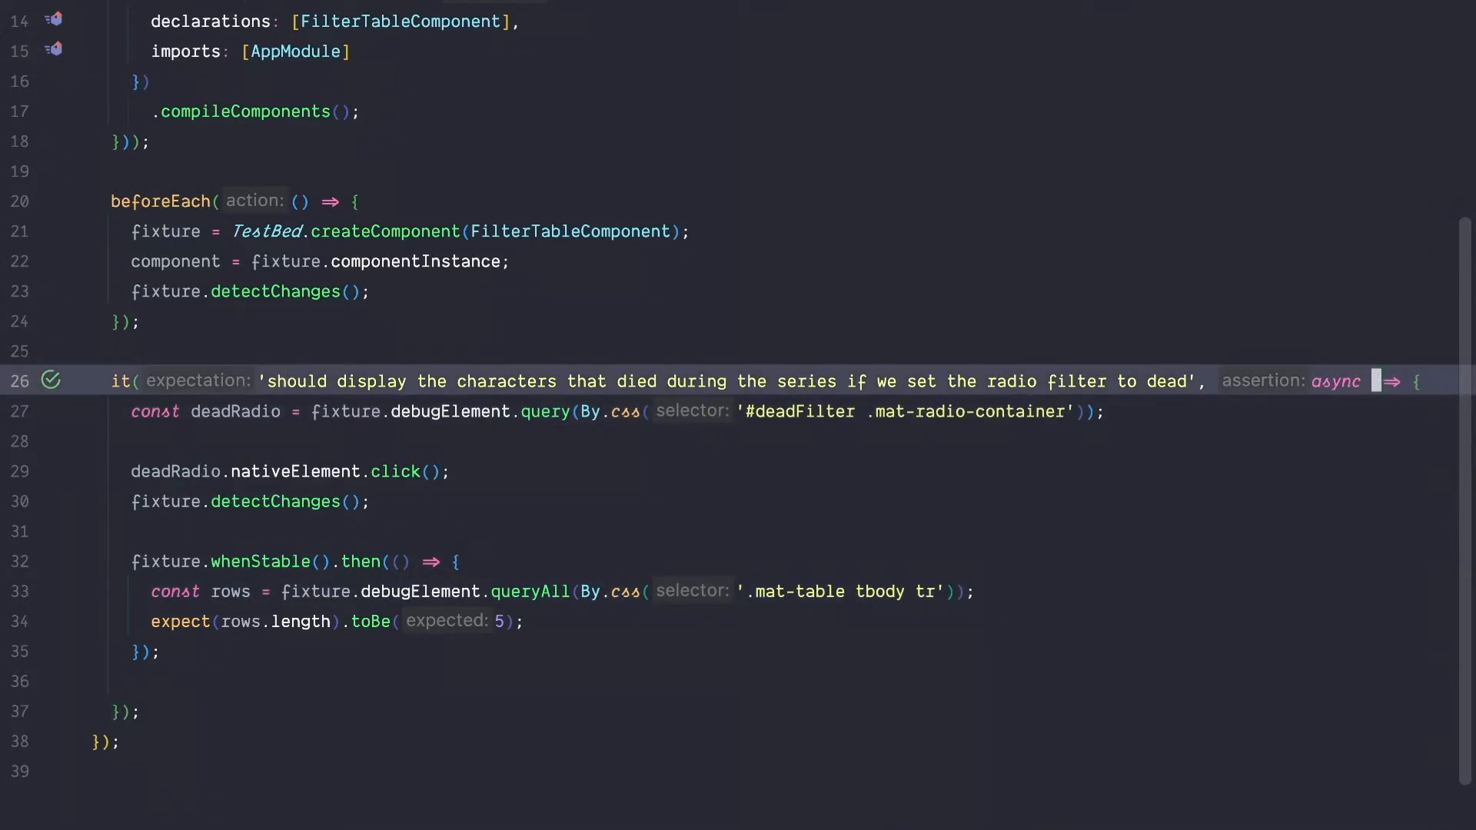
type("don")
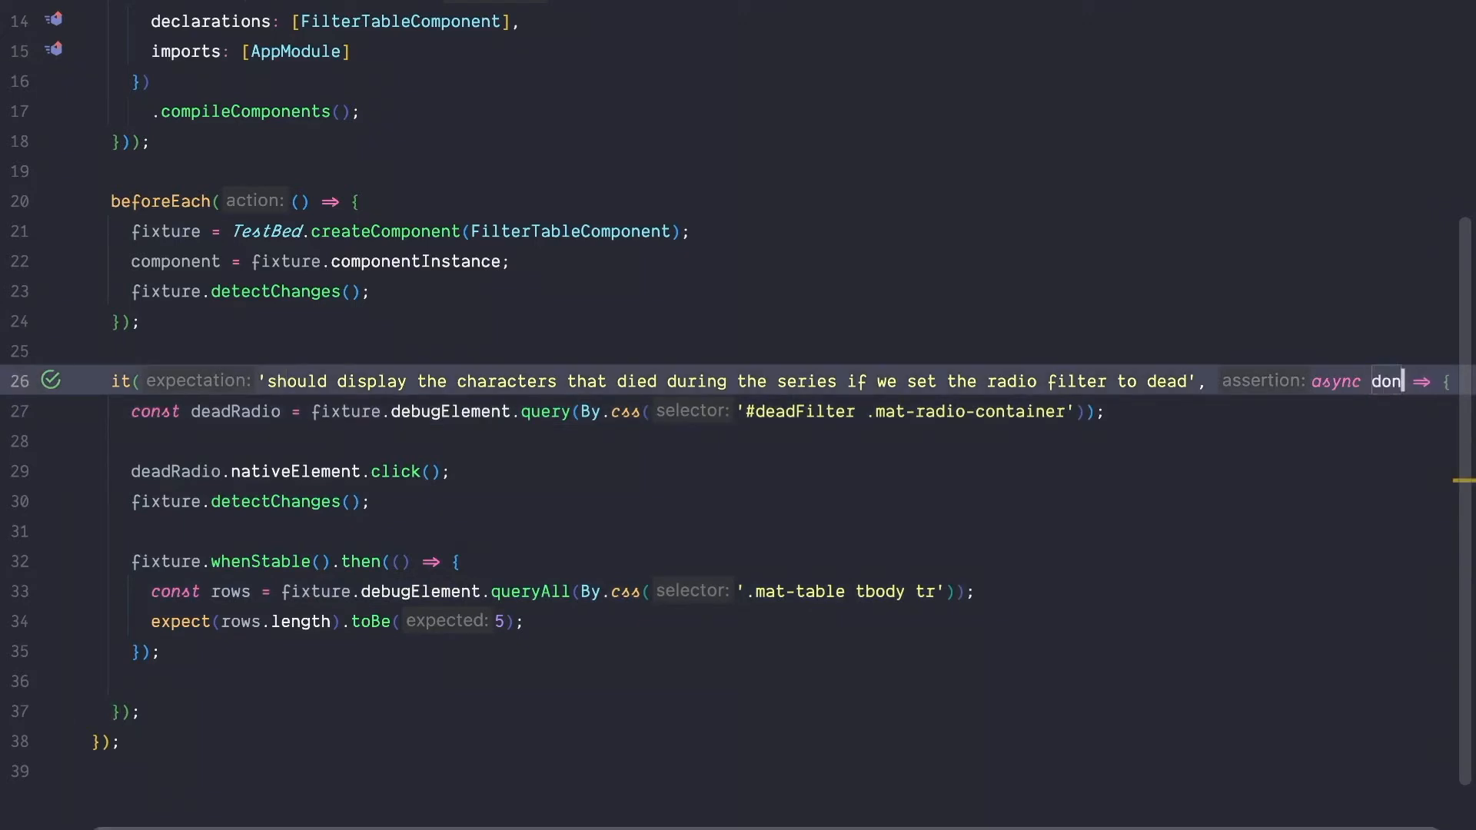
type("e")
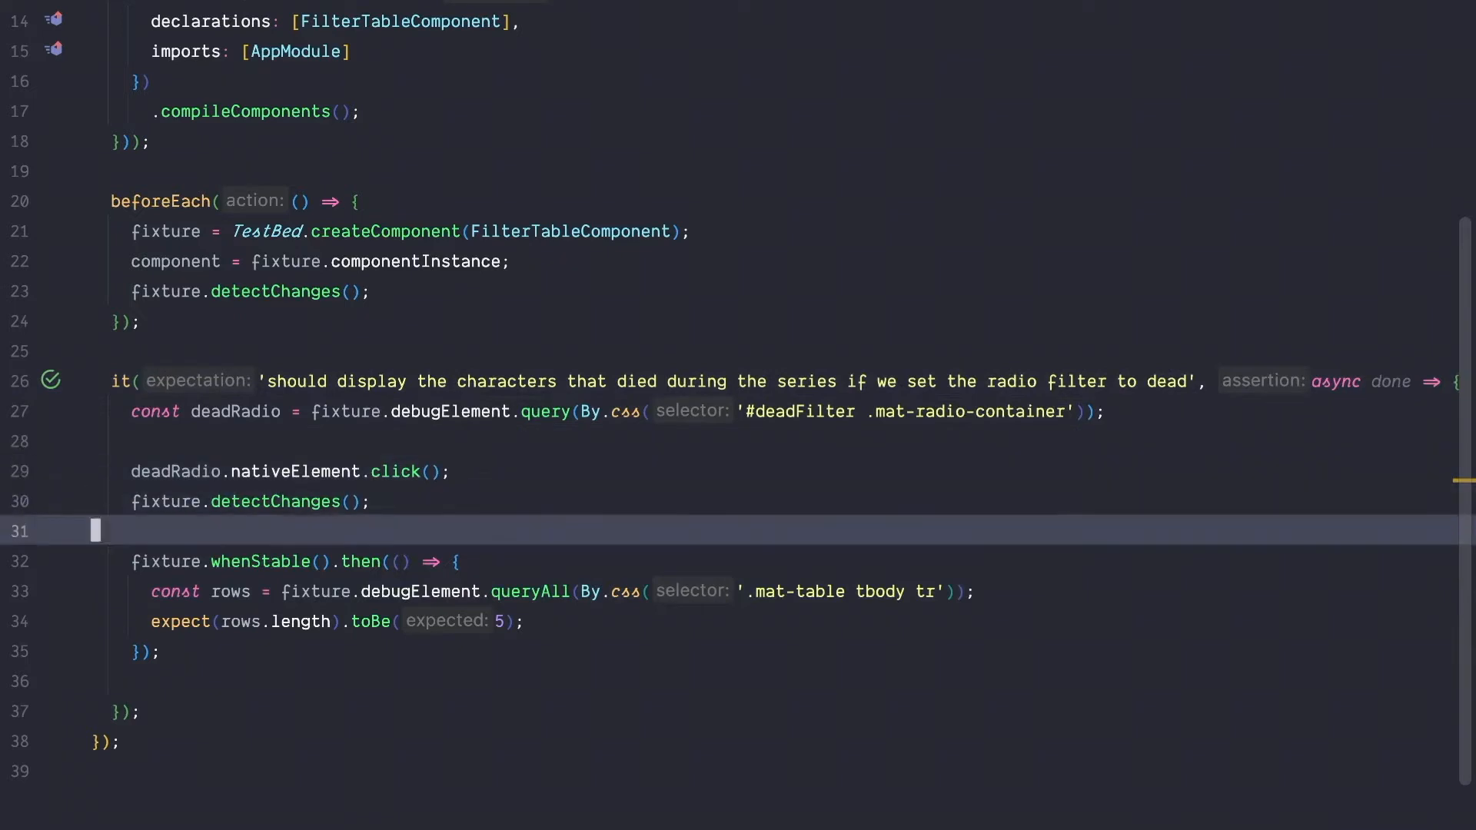
type("done(")
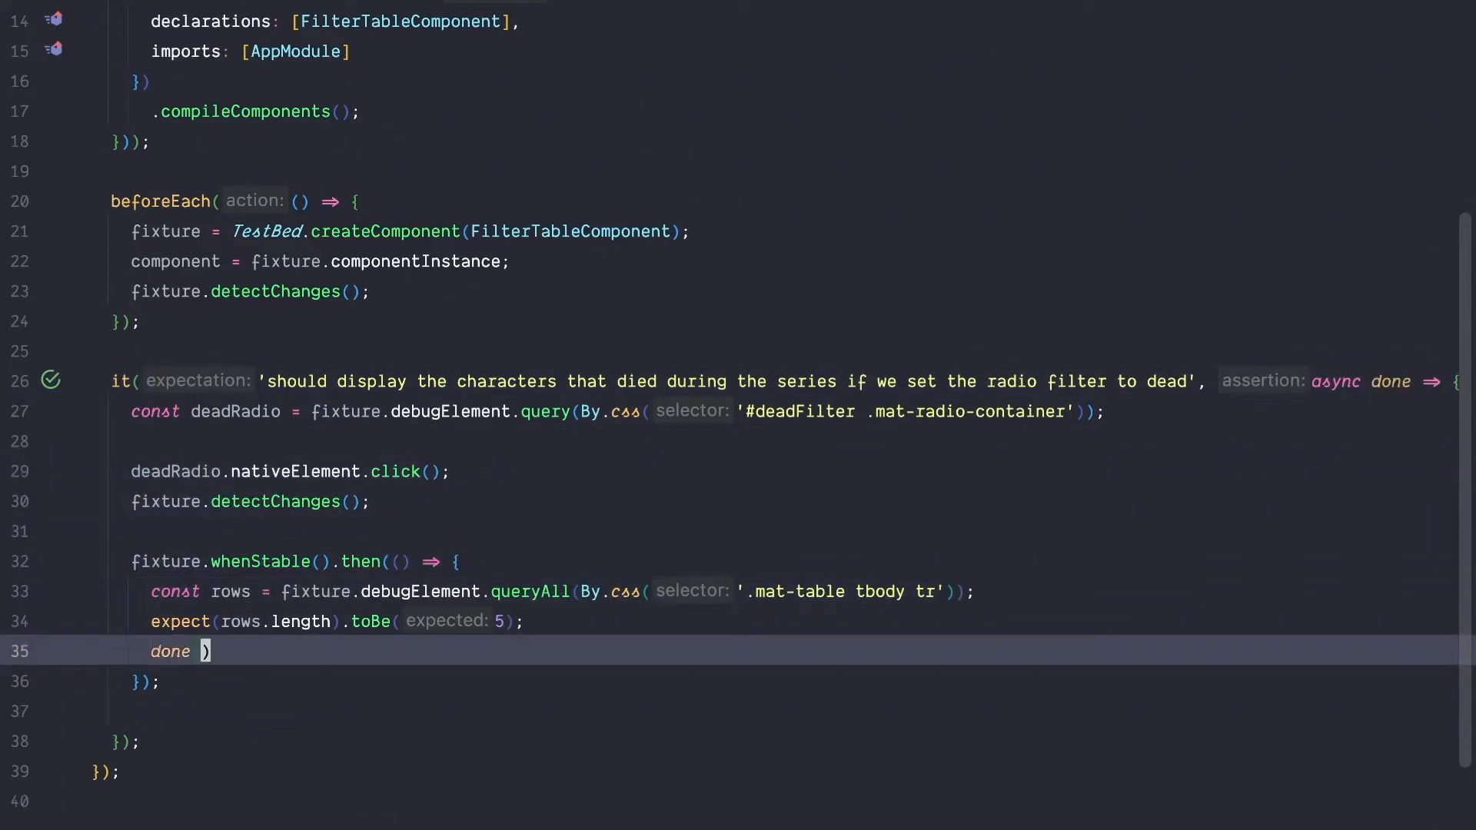
type(";")
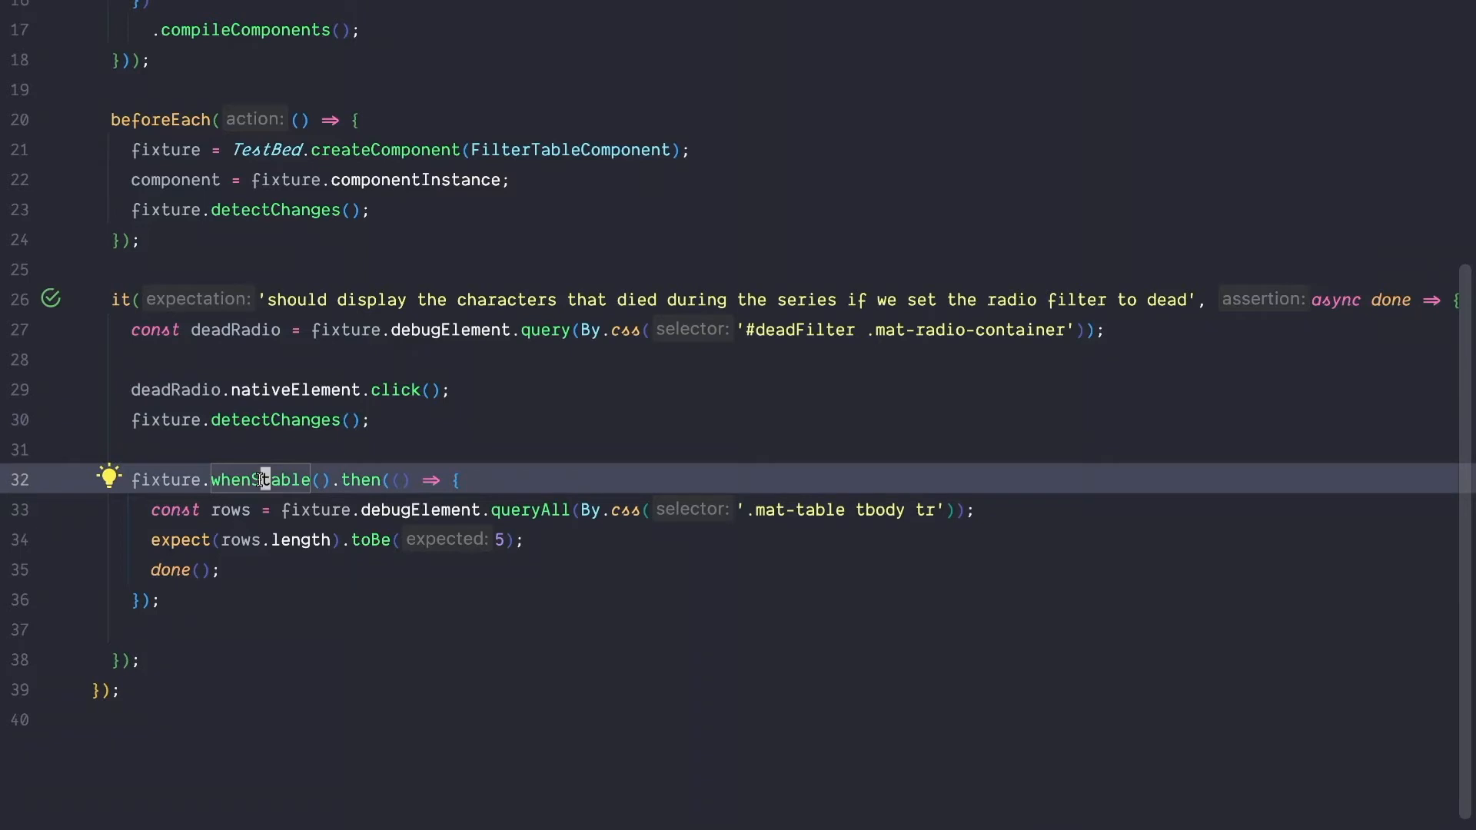
left_click(169, 570)
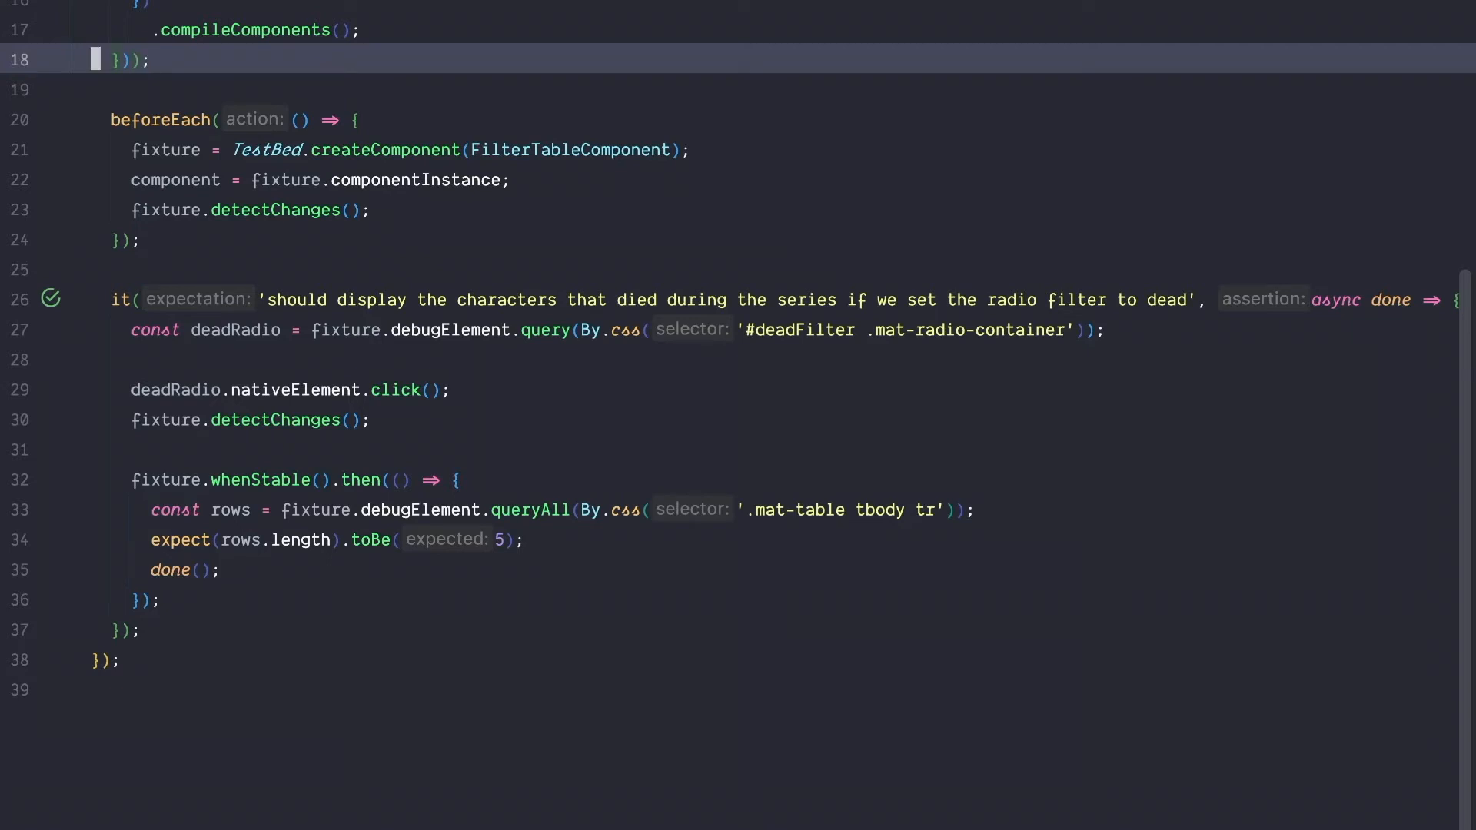
Declare let loader: HarnessLoader and assign TestbedHarnessEnvironment.loader(fixture) in beforeEach.
type("let loader:")
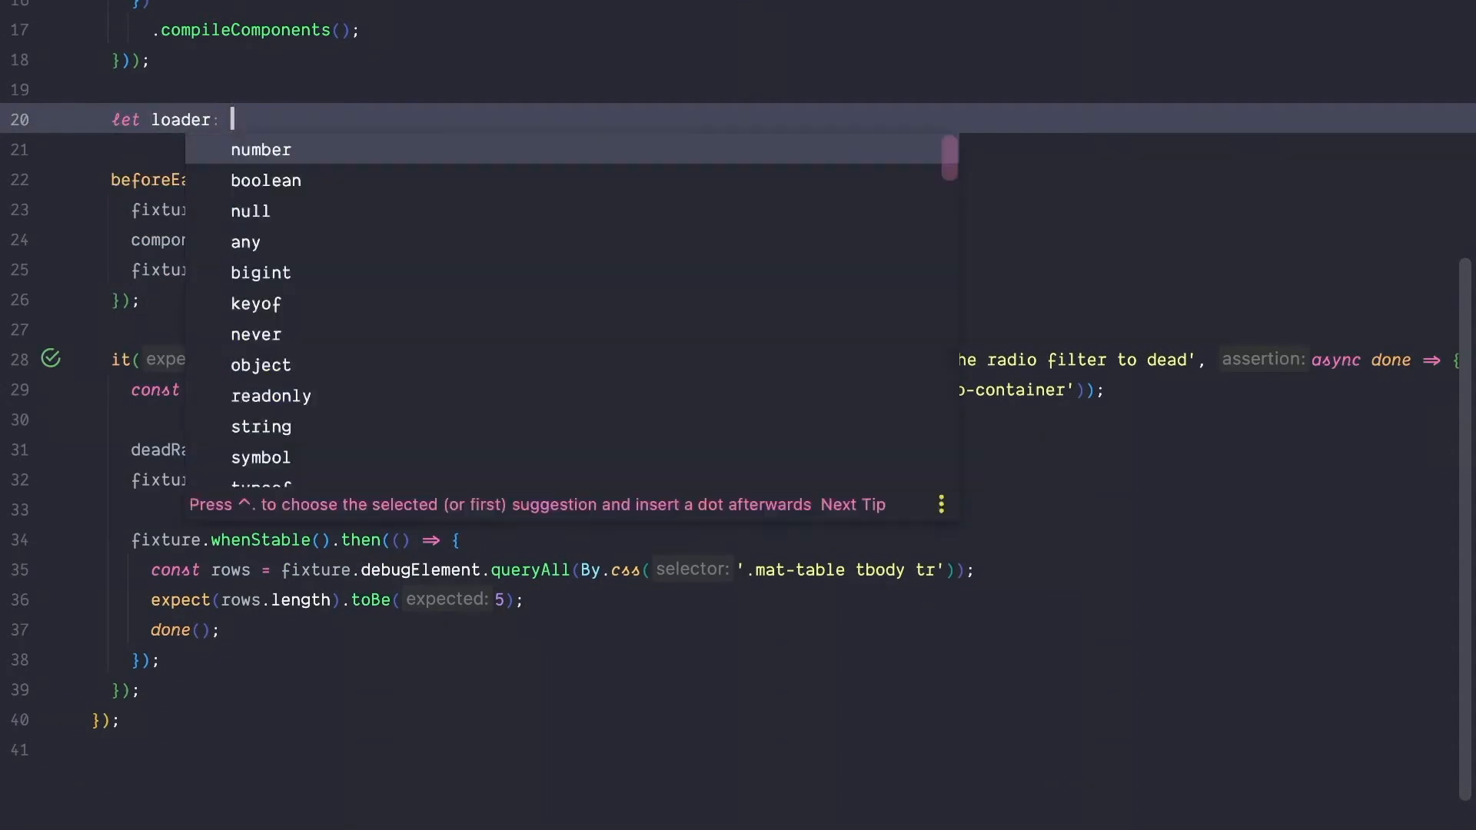
type("Hare")
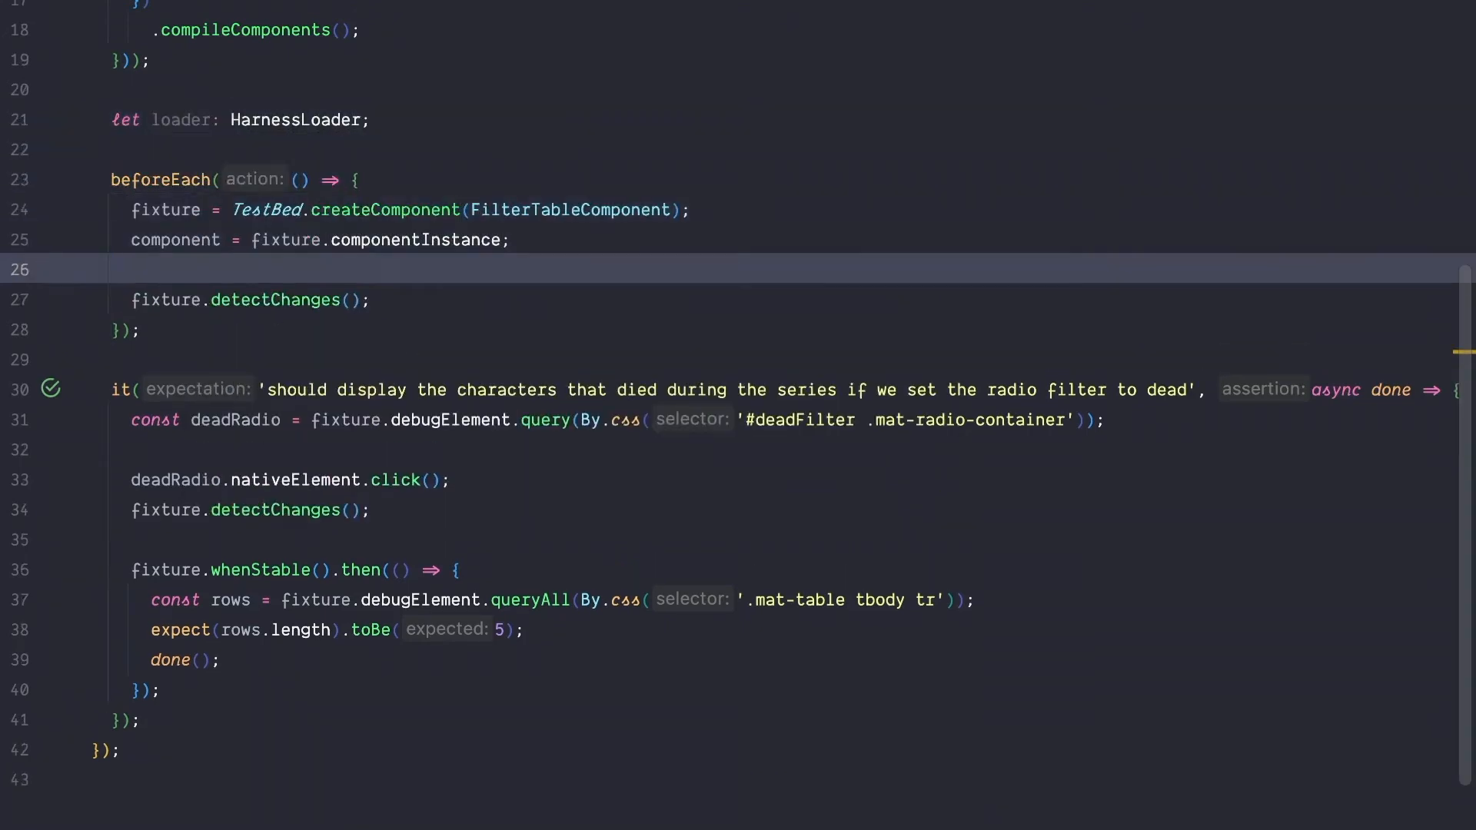
type("loader")
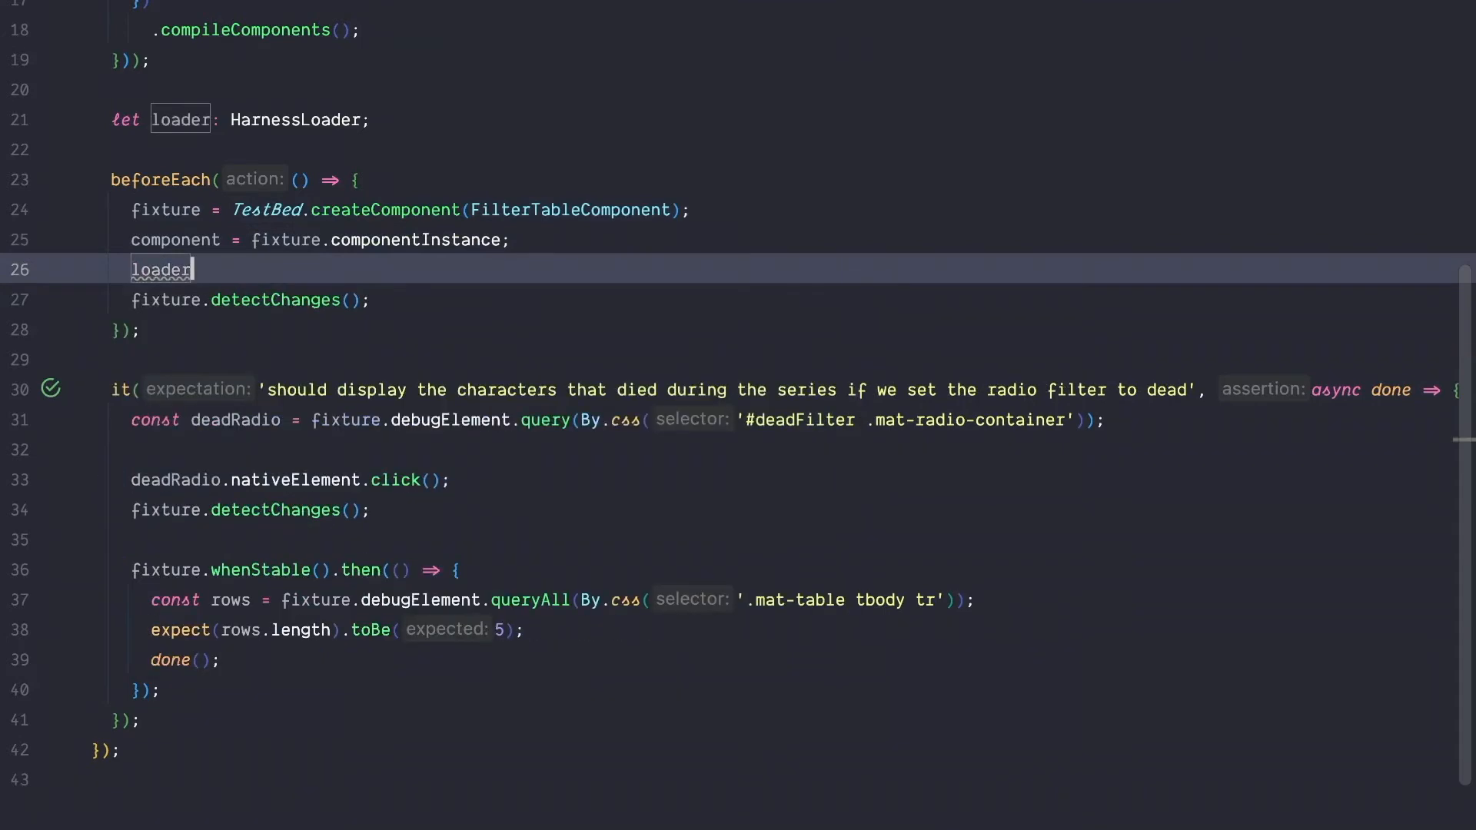
type("= TestBe")
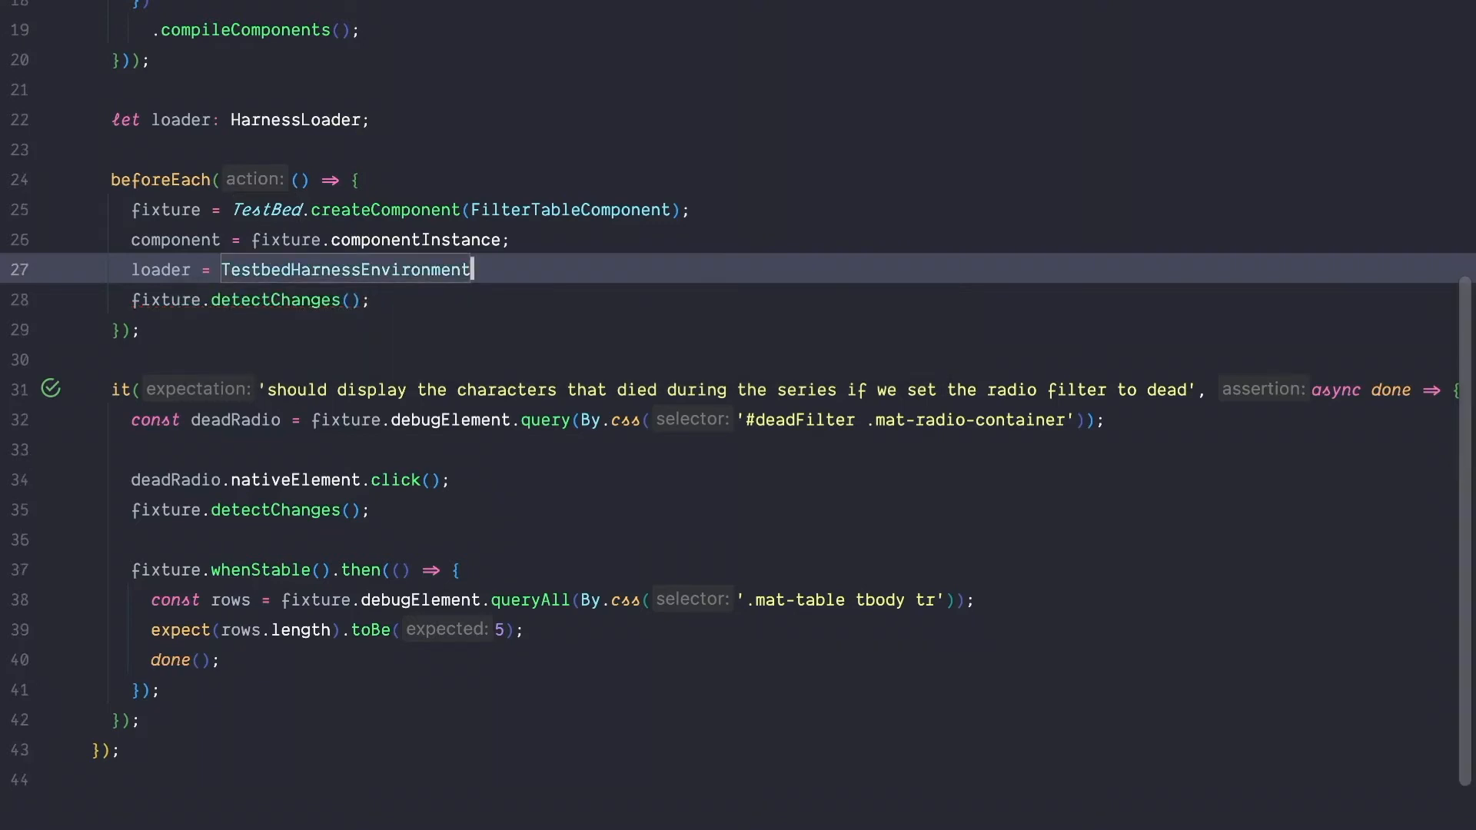
type(".loader(fixture);")
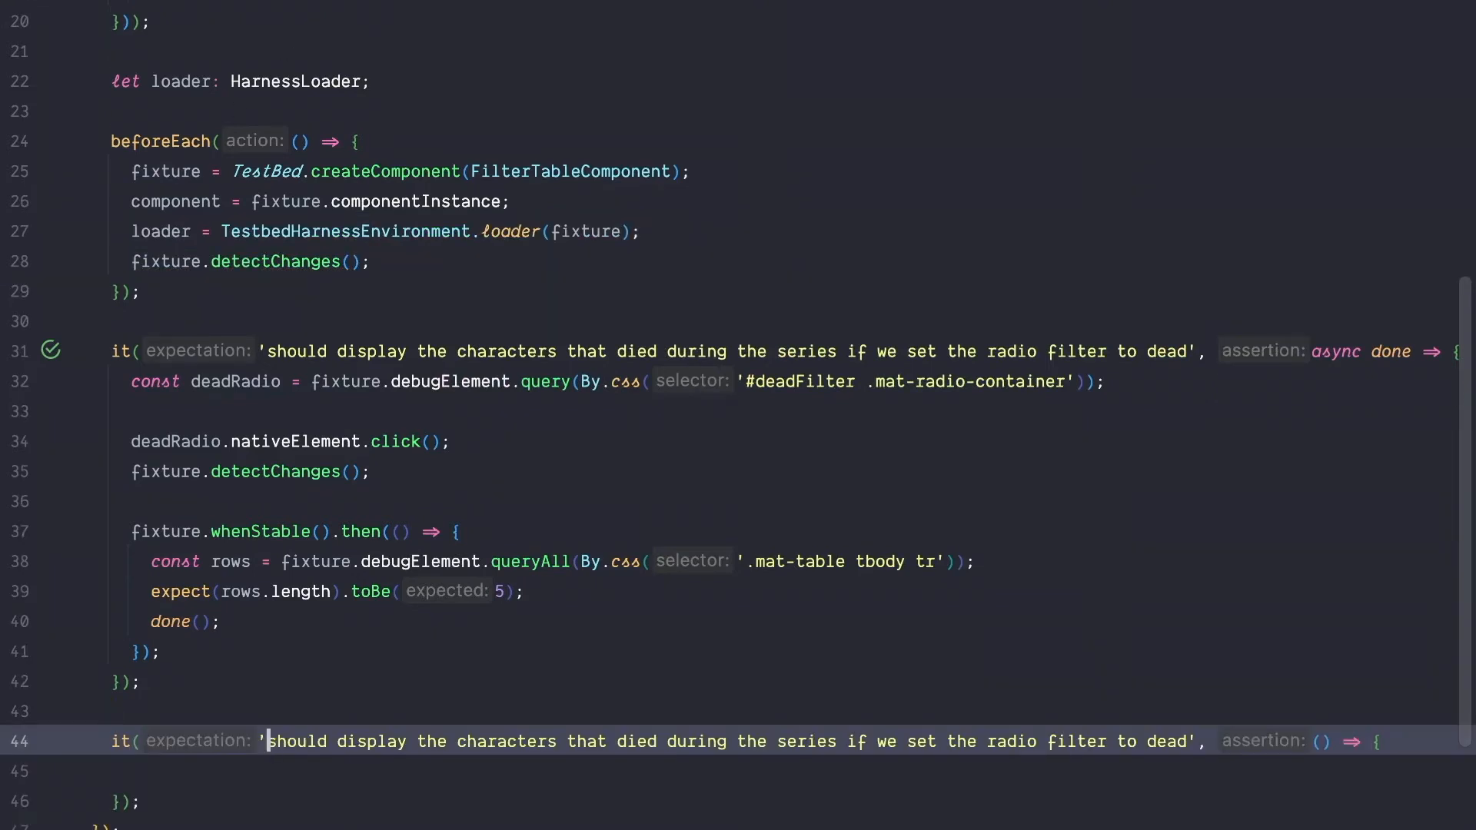
Prefix the copied test's title with 'harness style:' and make its callback async.
type("harness")
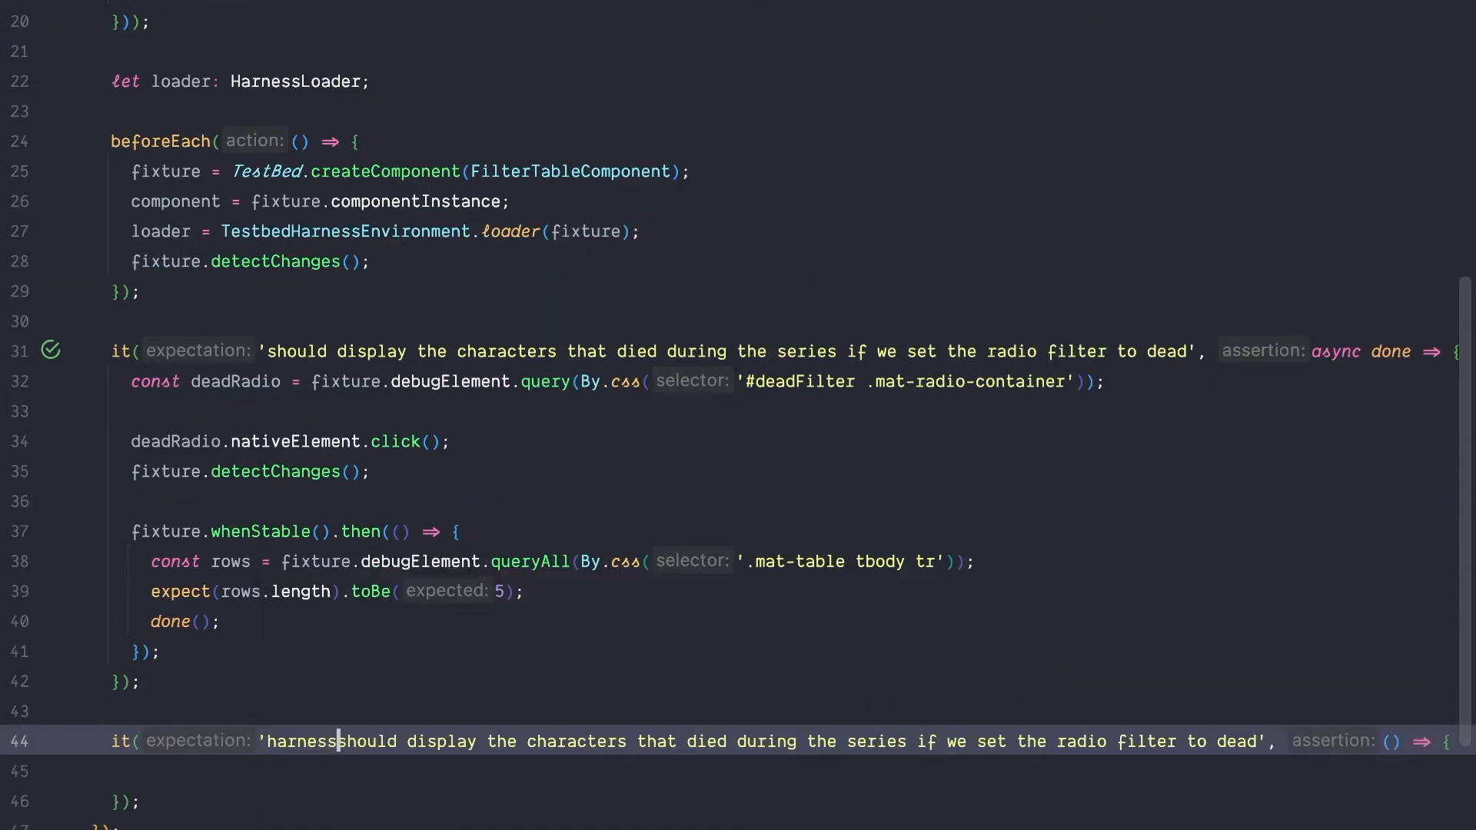
type("style:")
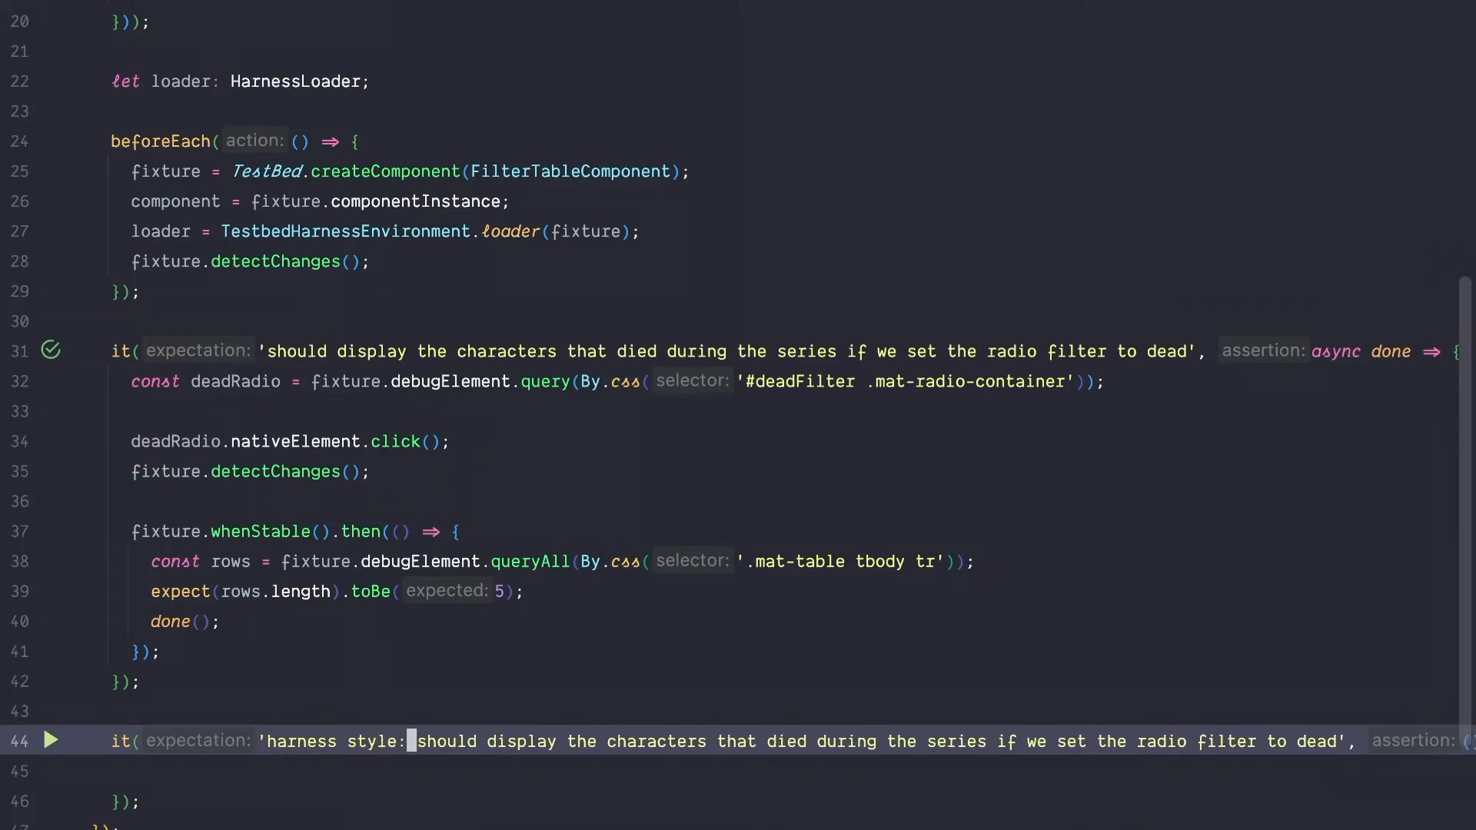
scroll("left", 3)
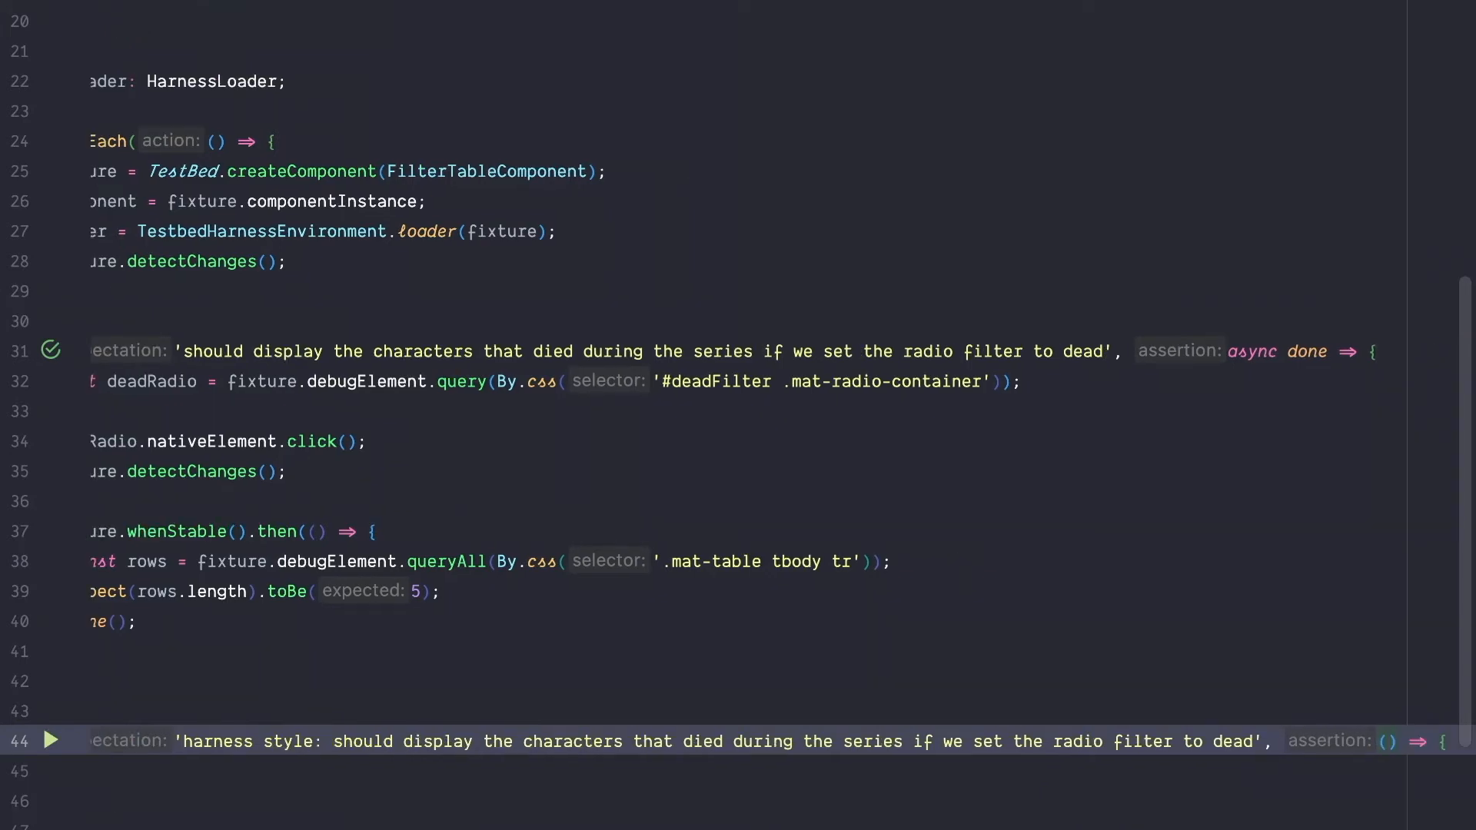
type("async")
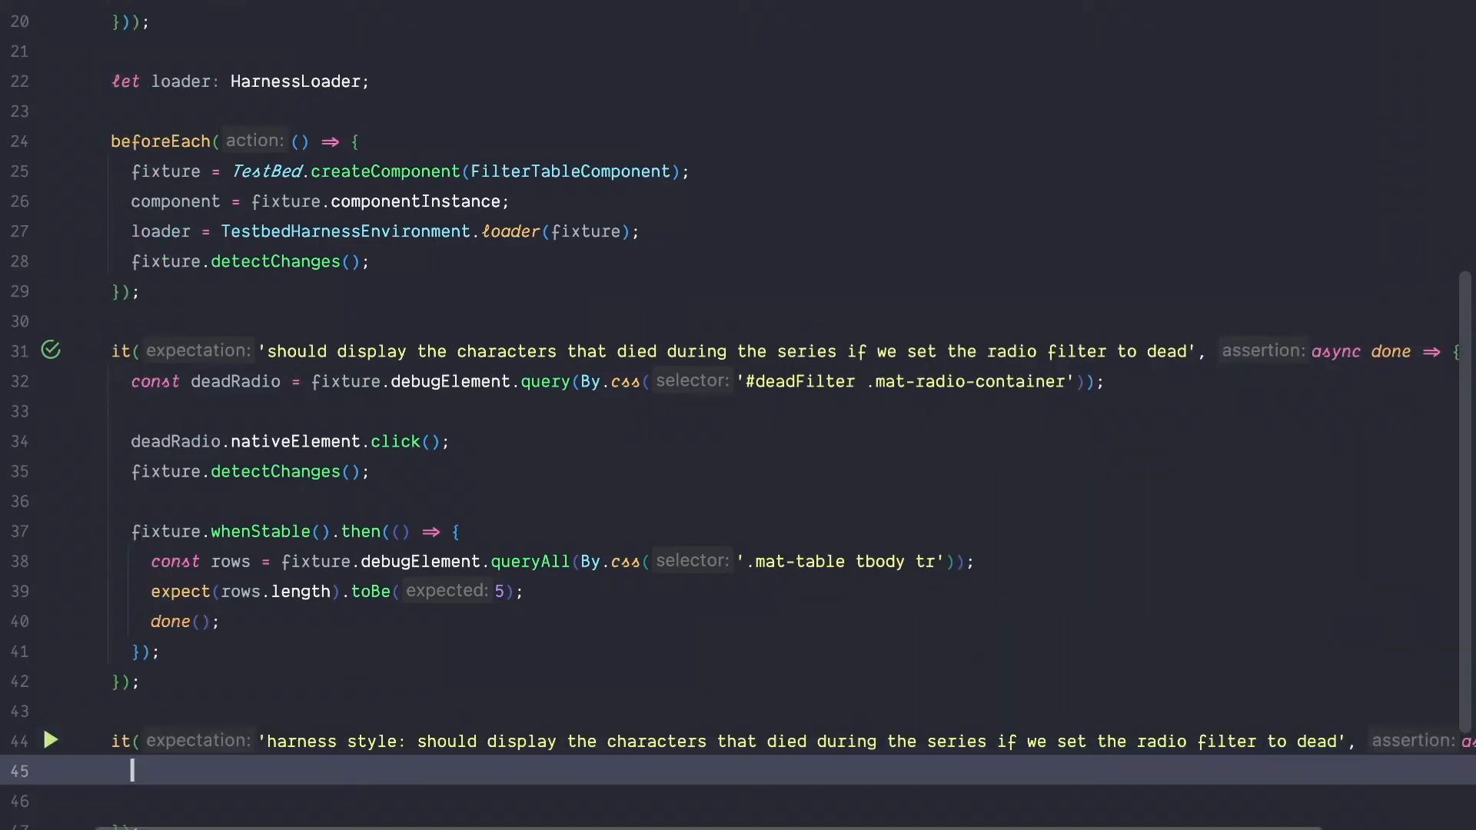
scroll("down", 3)
type("const deadRadio =")
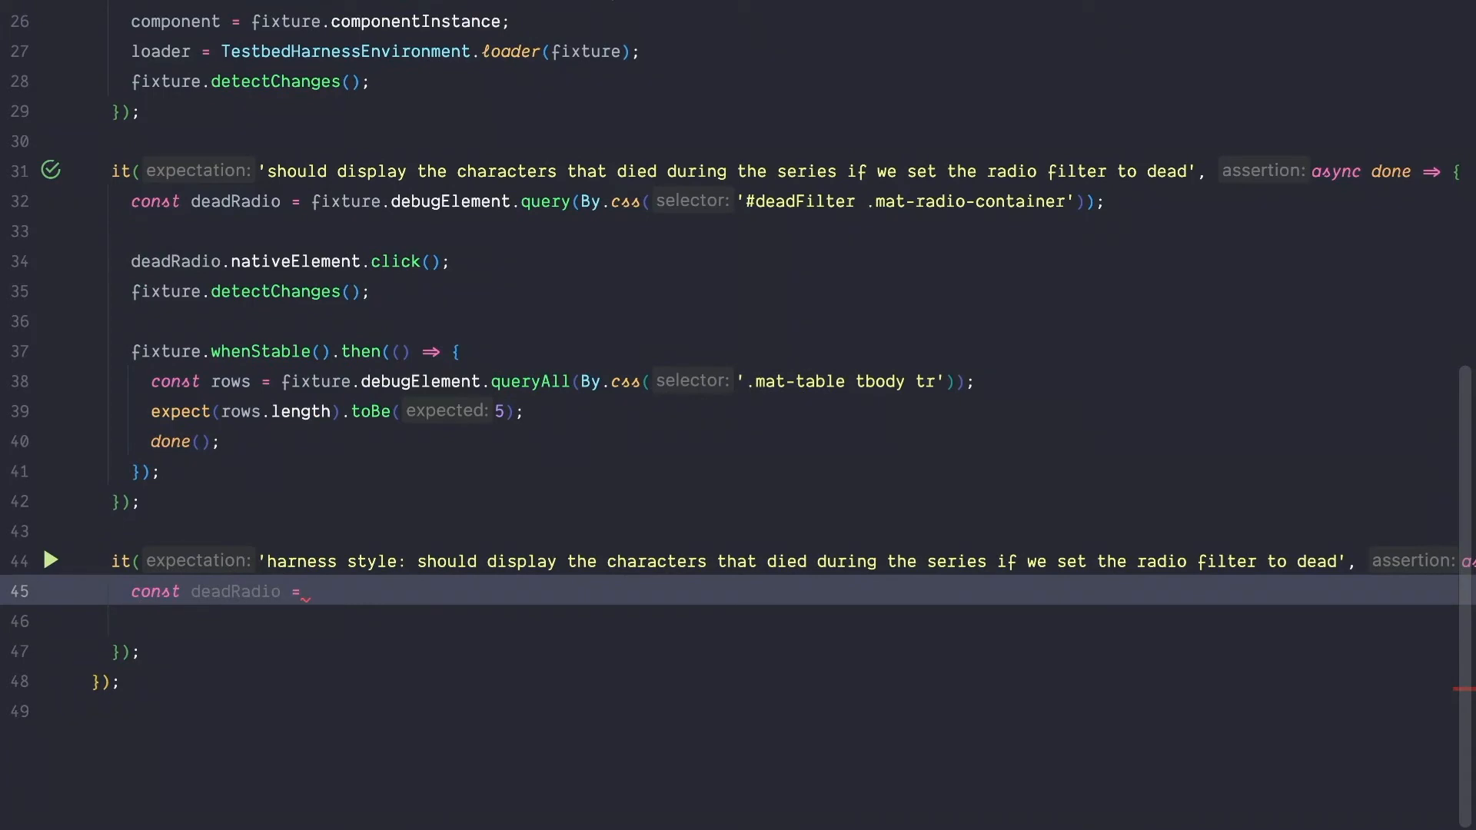
Start the deadRadio line awaiting loader.getHarness<MatRadioButtonHarness>.
type("await")
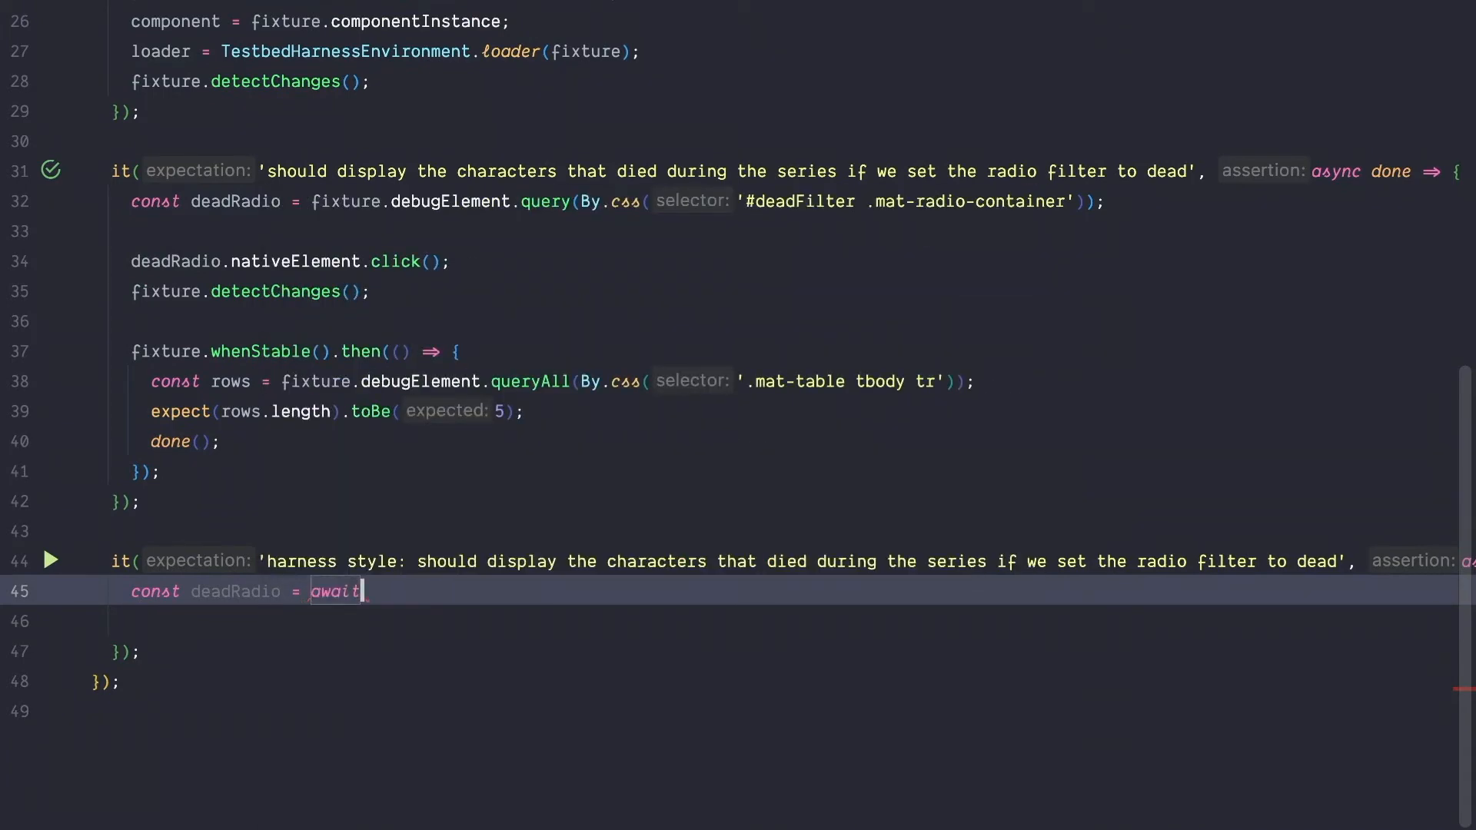
type("loader.")
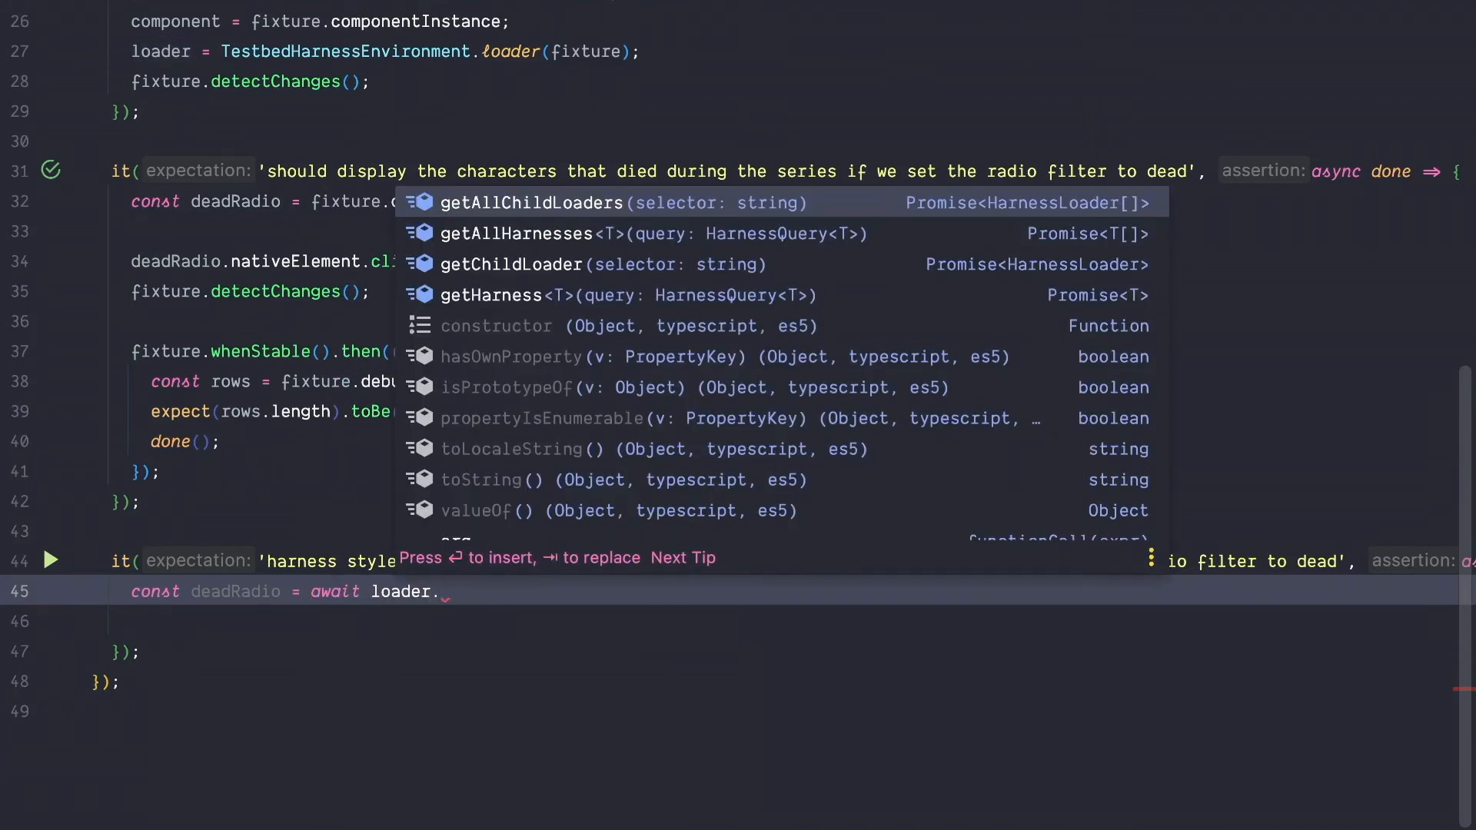
type("getHarness<M>(")
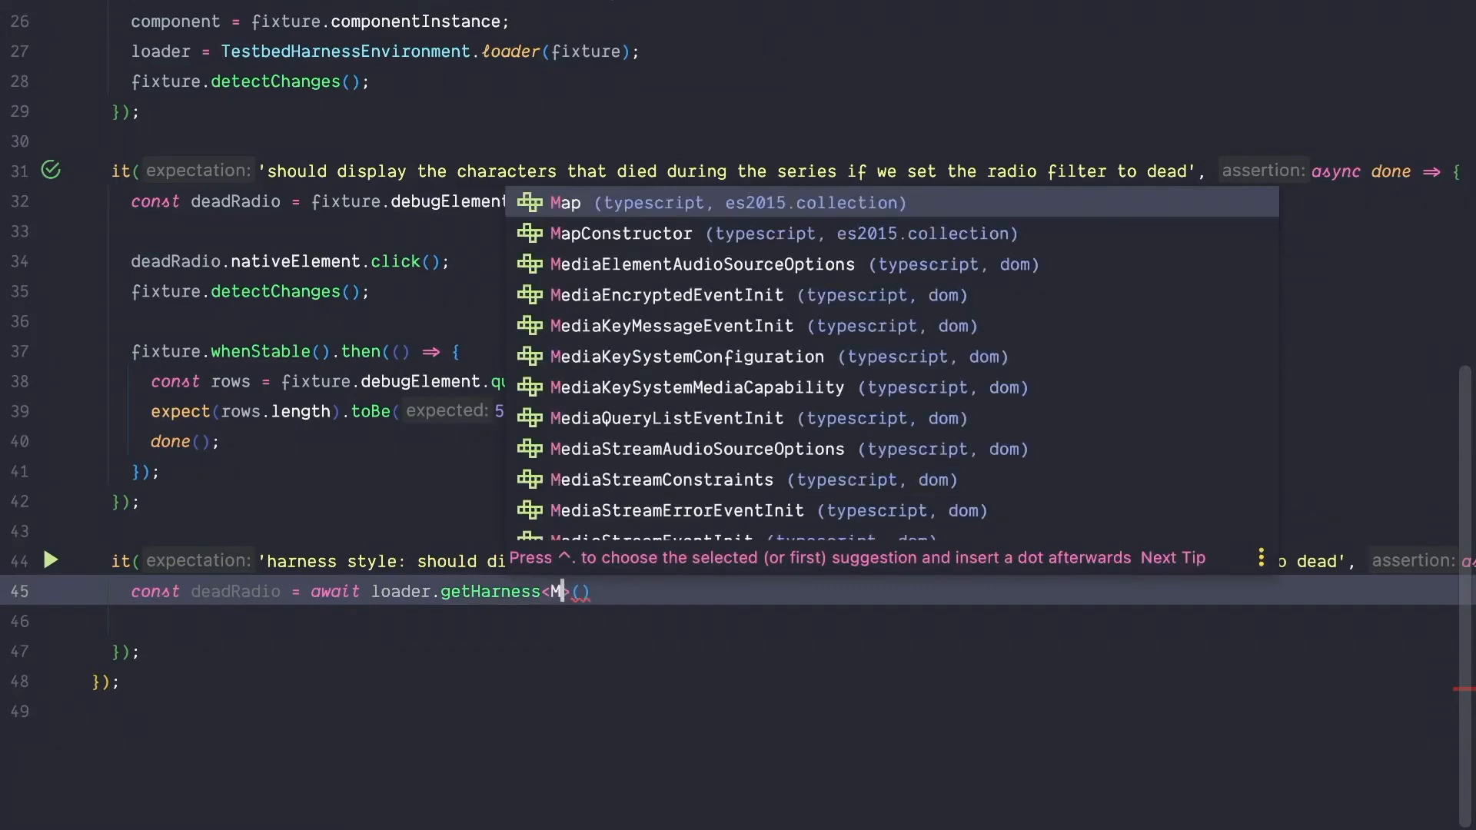
type("atR")
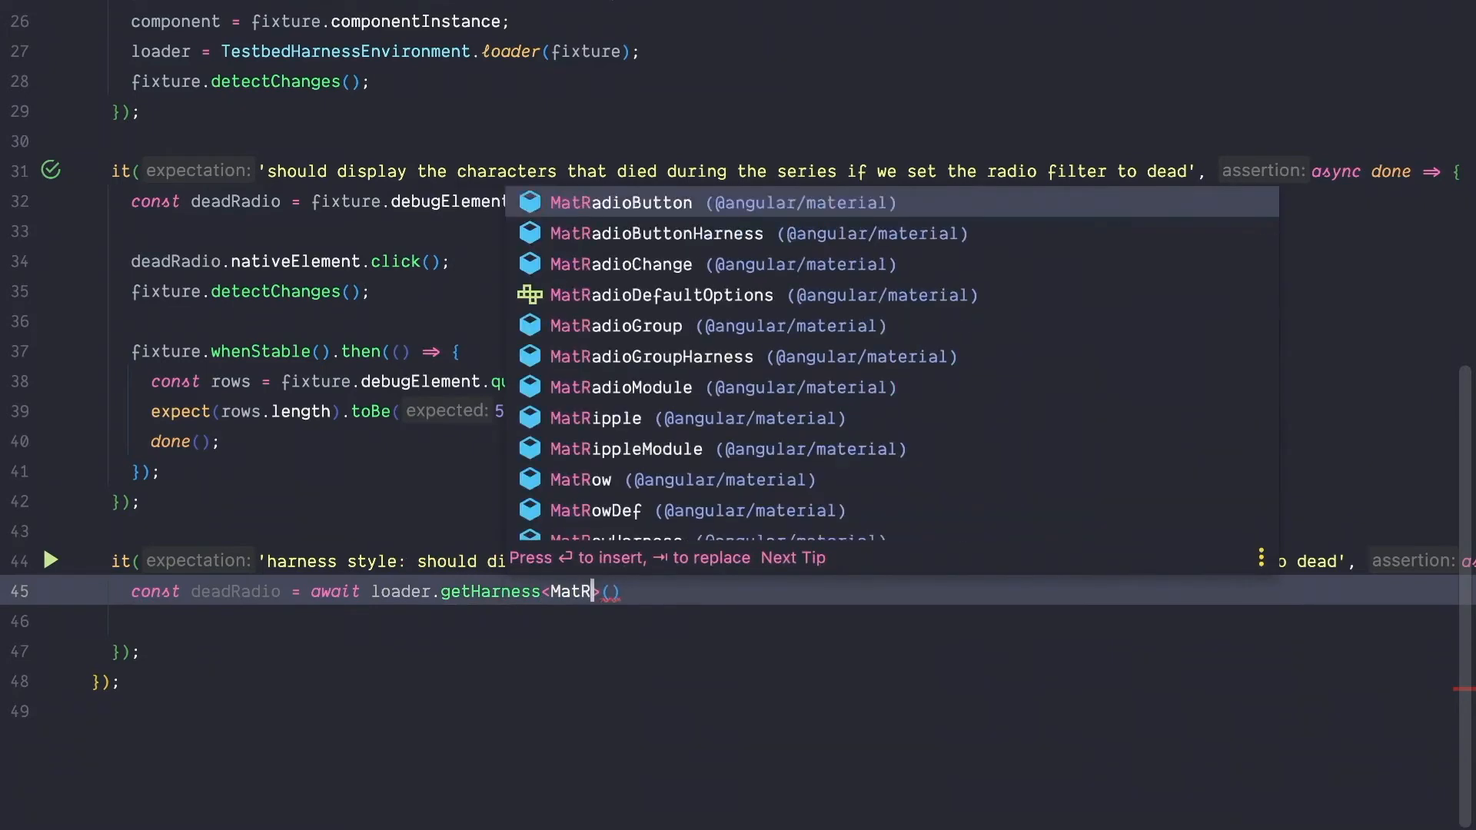
type("adioButtonHarness")
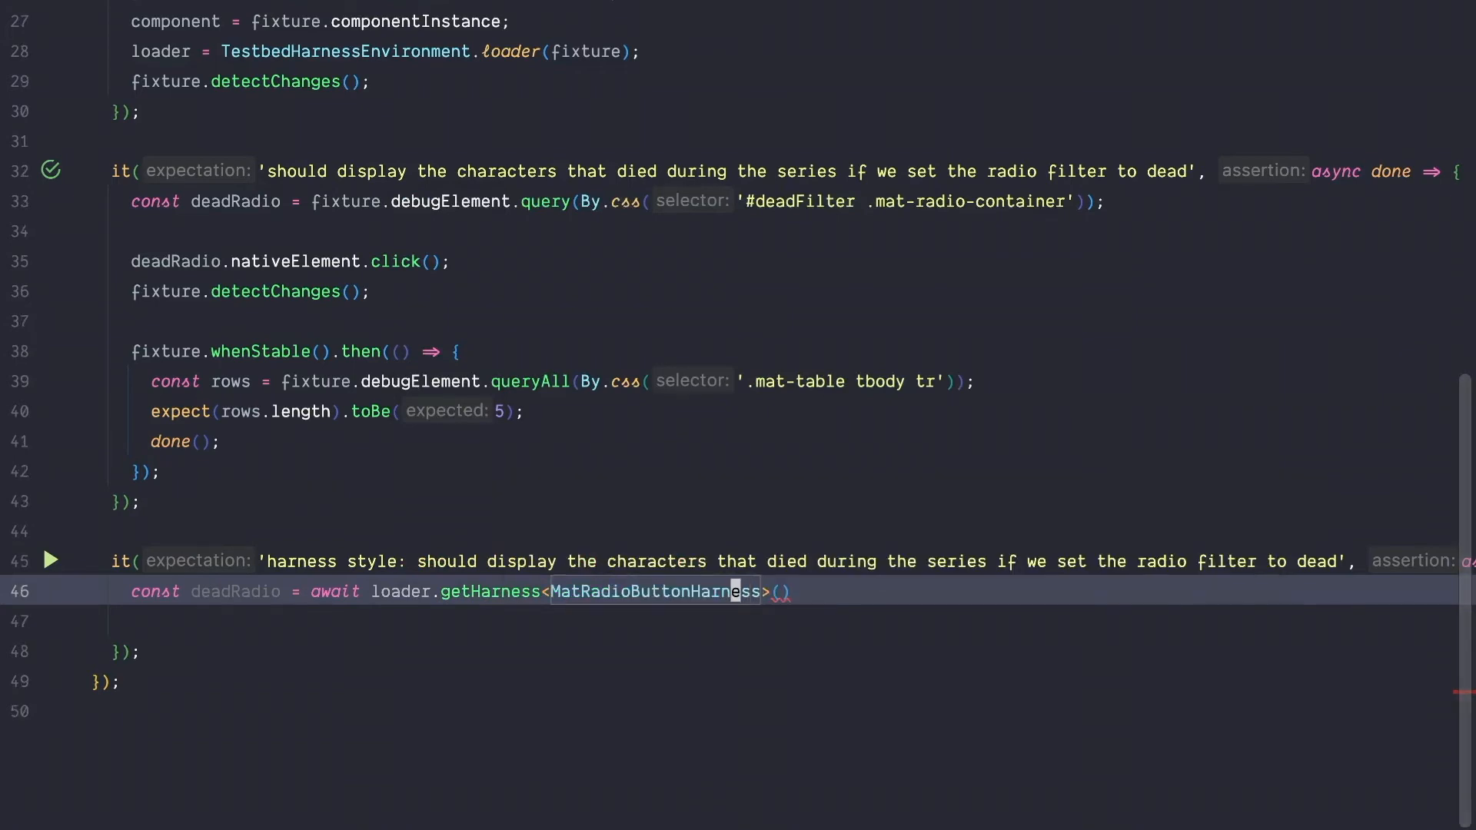
type("MatRadioButtonHarness")
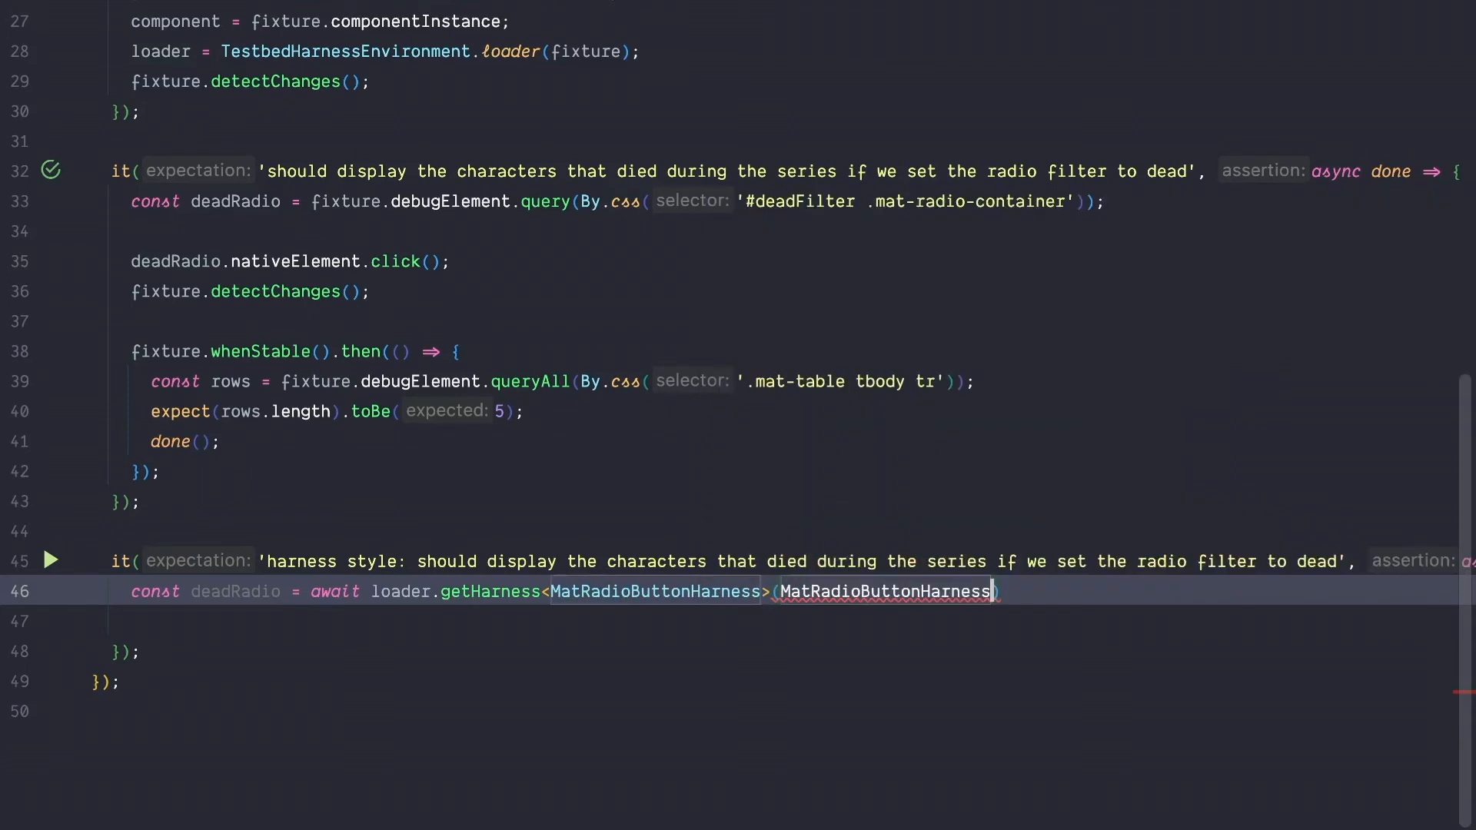
Filter the radio harness with .with({selector: '#deadFilter'}).
type(".with")
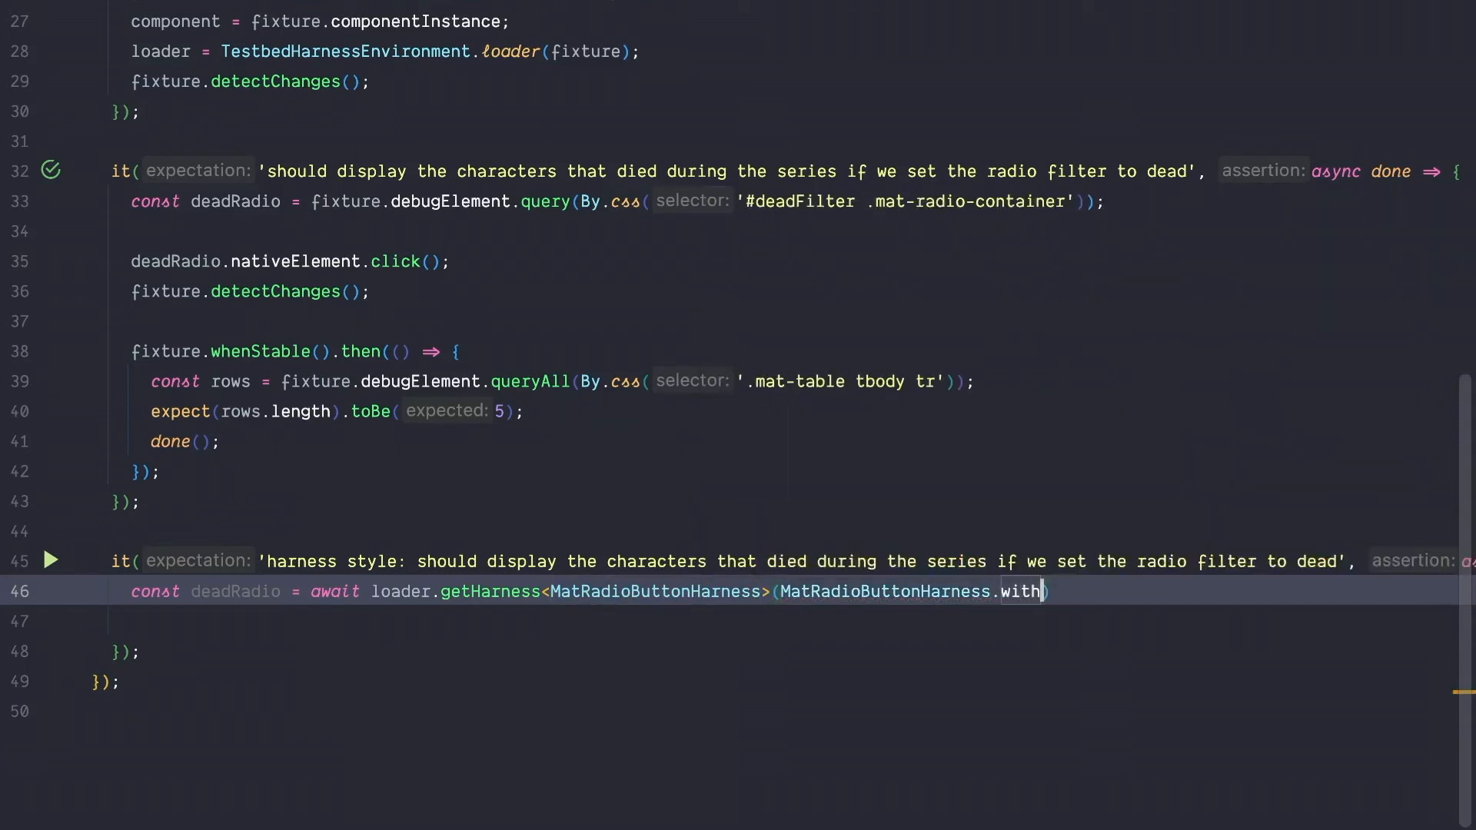
type("({")
left_click(775, 621)
type("selector: '")
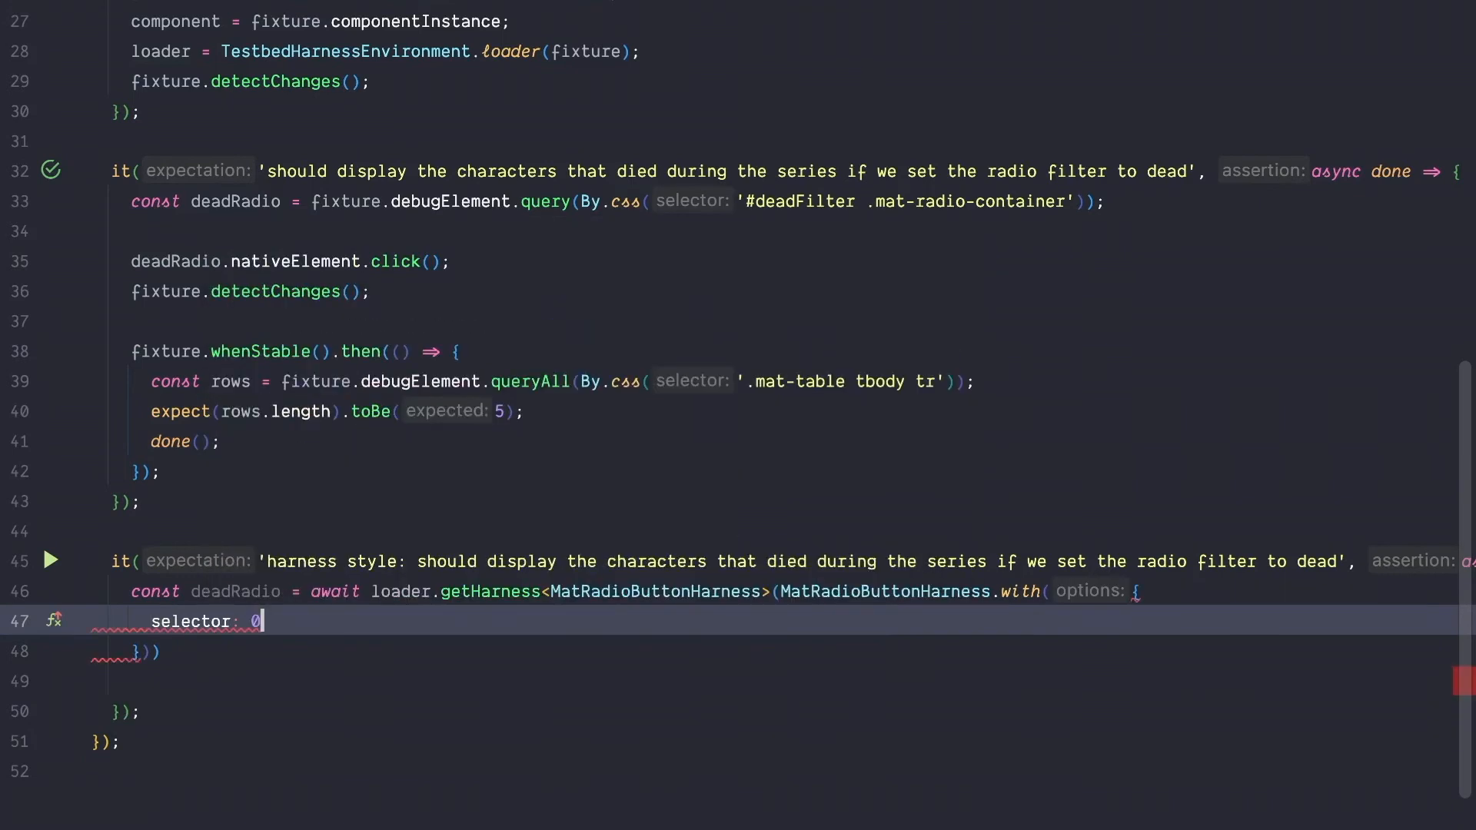
type("'")
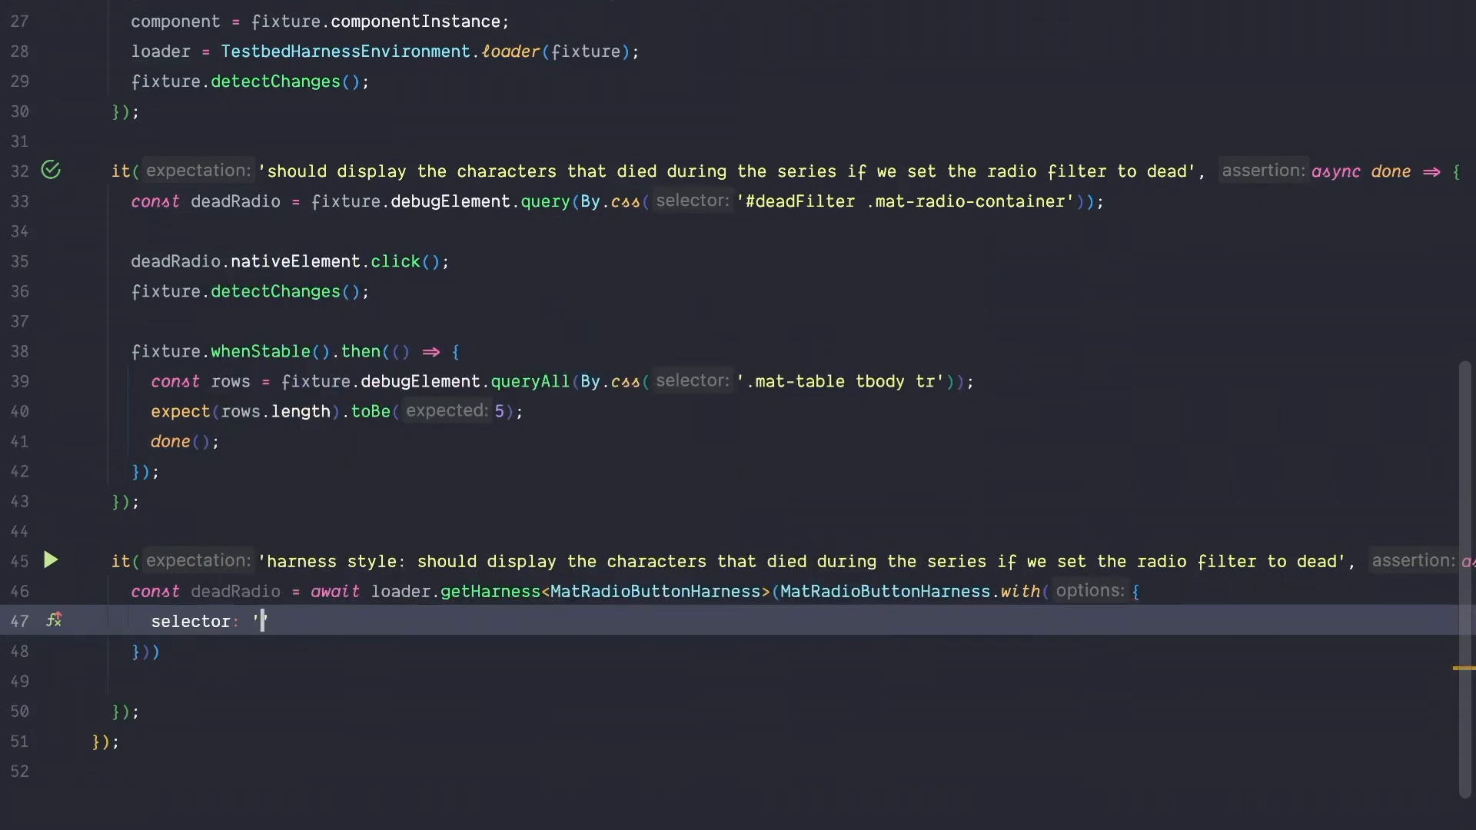
type("#dead")
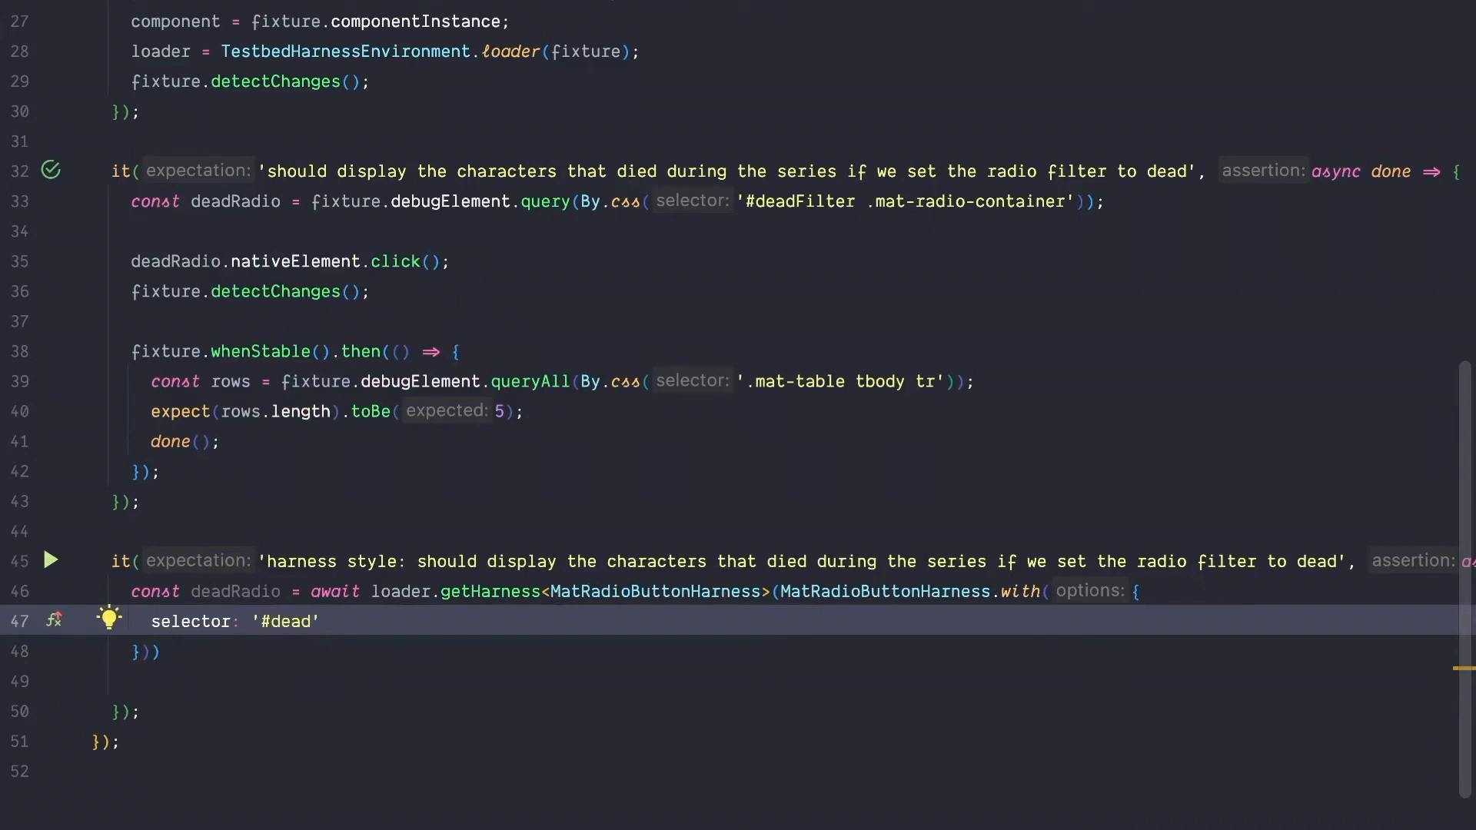
type("Fi")
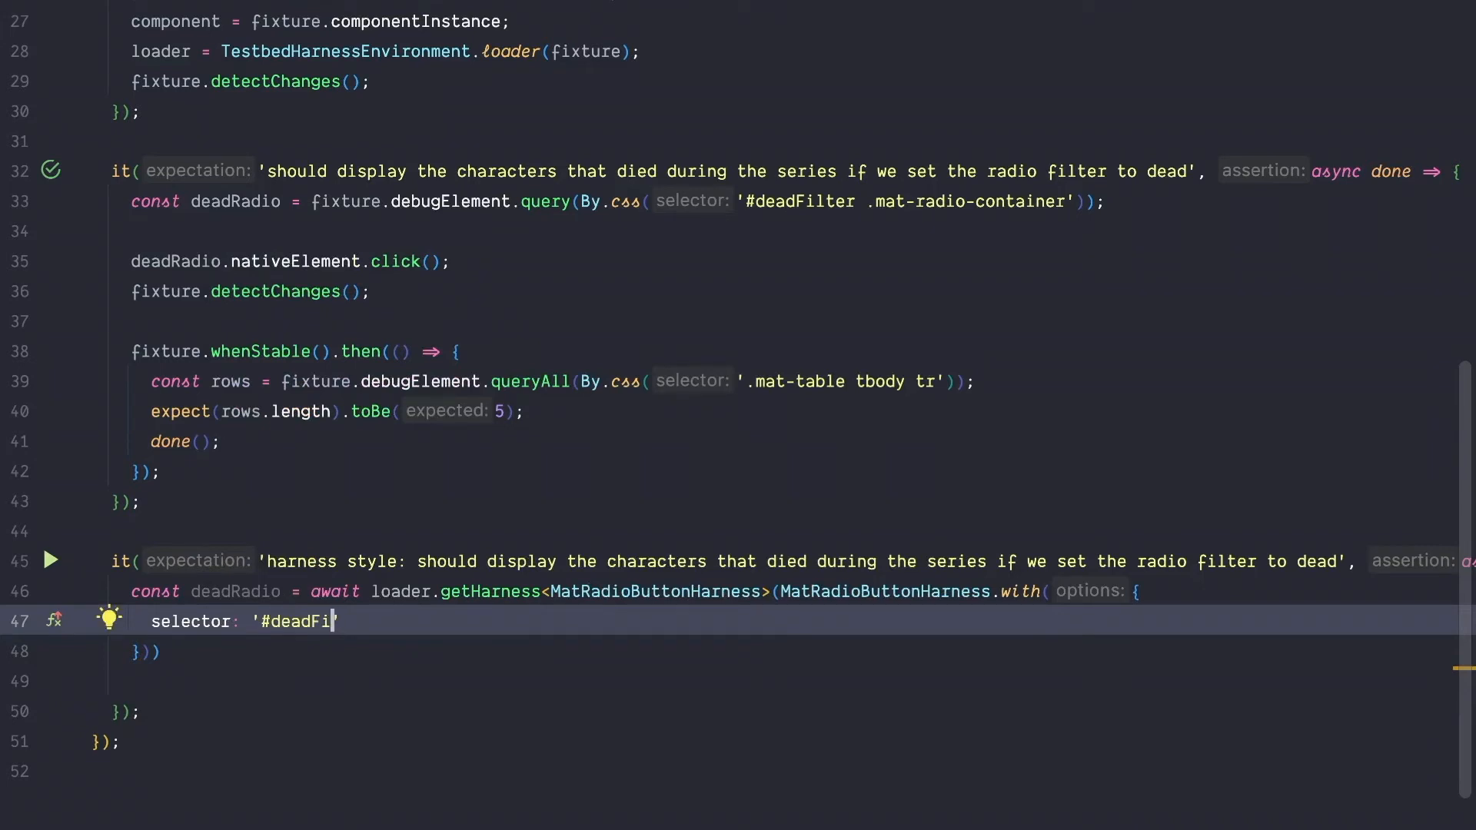
type("lter'")
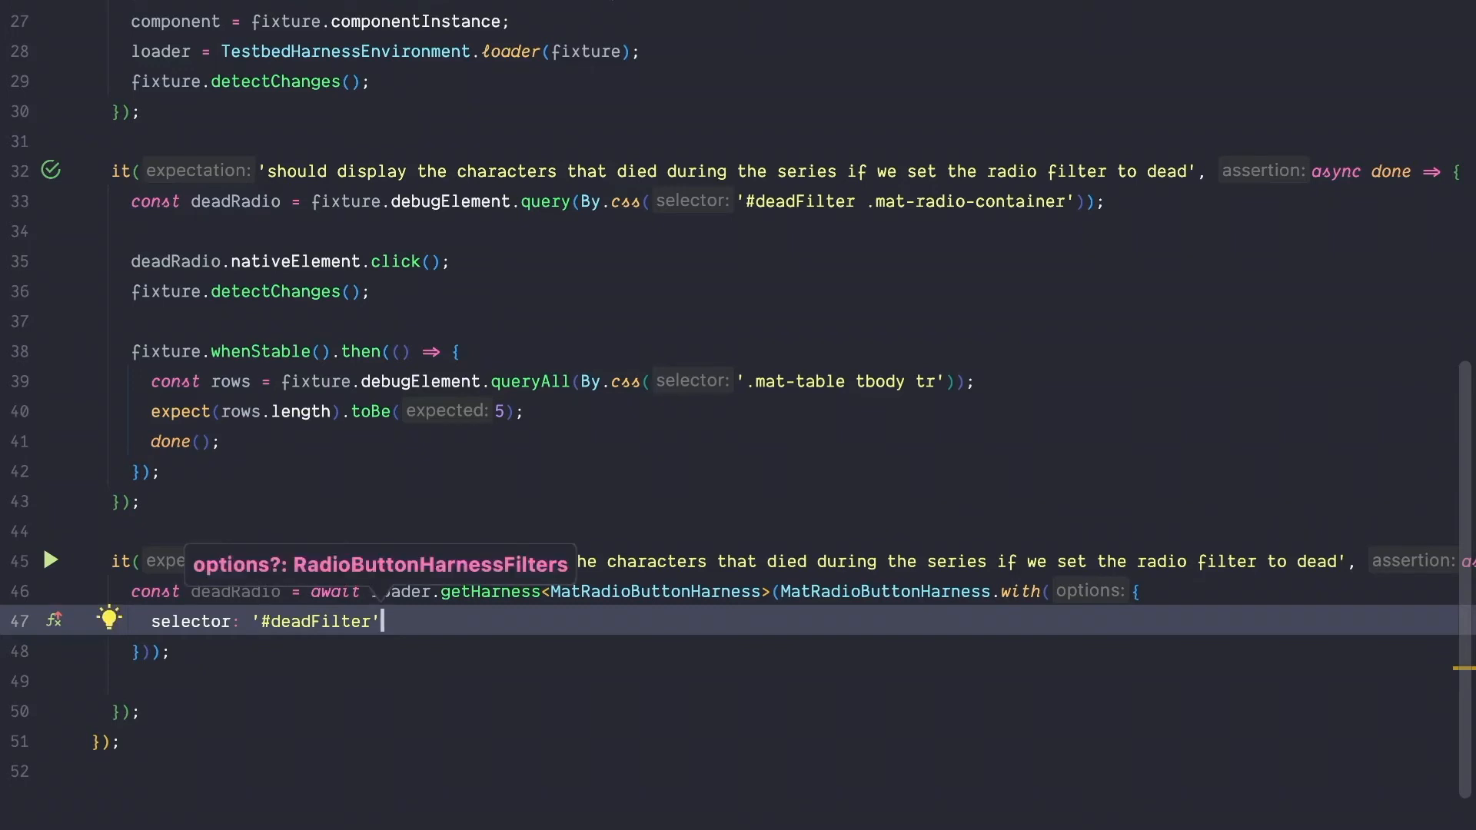
type("la")
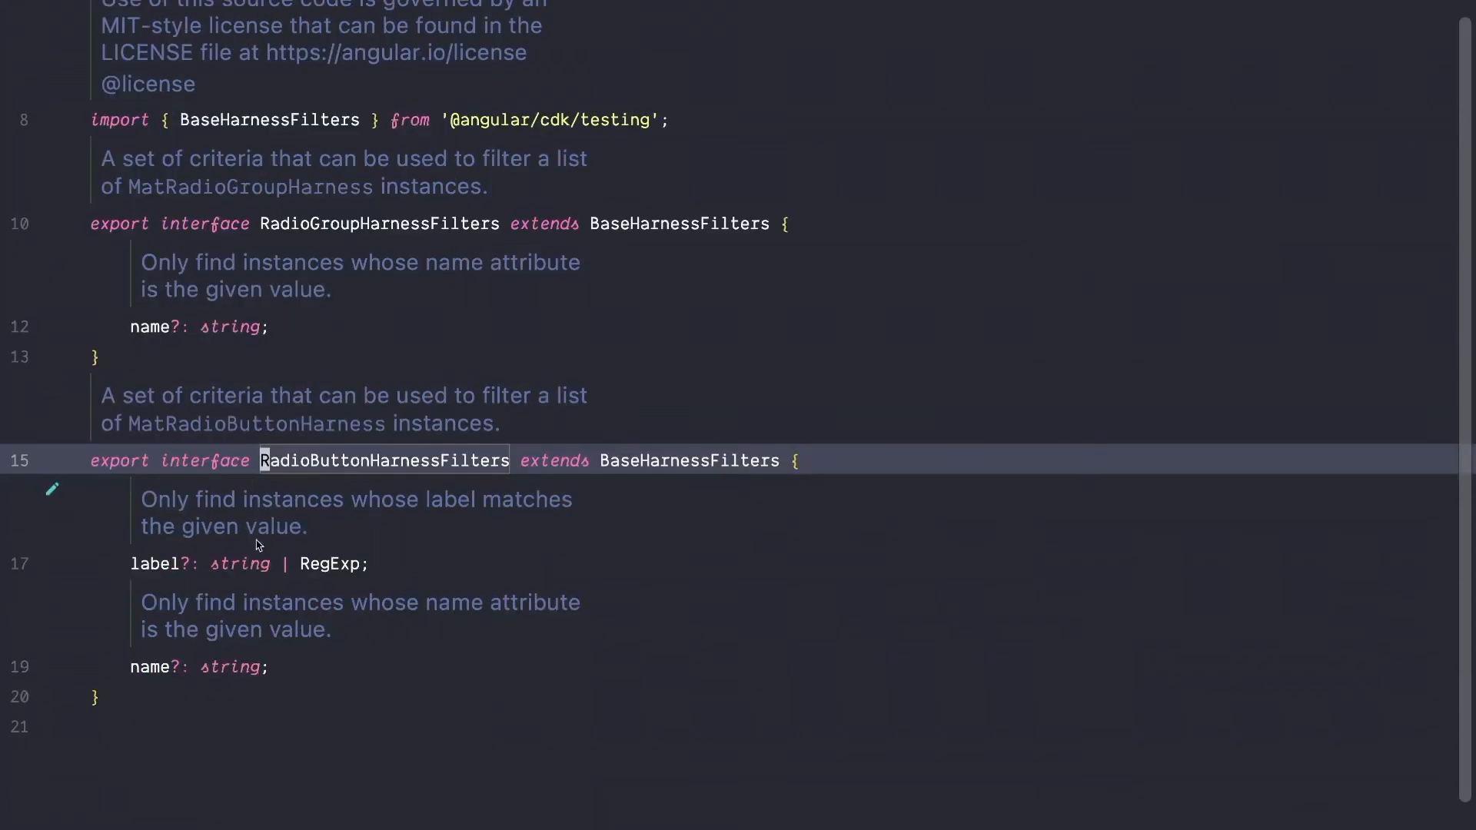
mouse_move(320, 705)
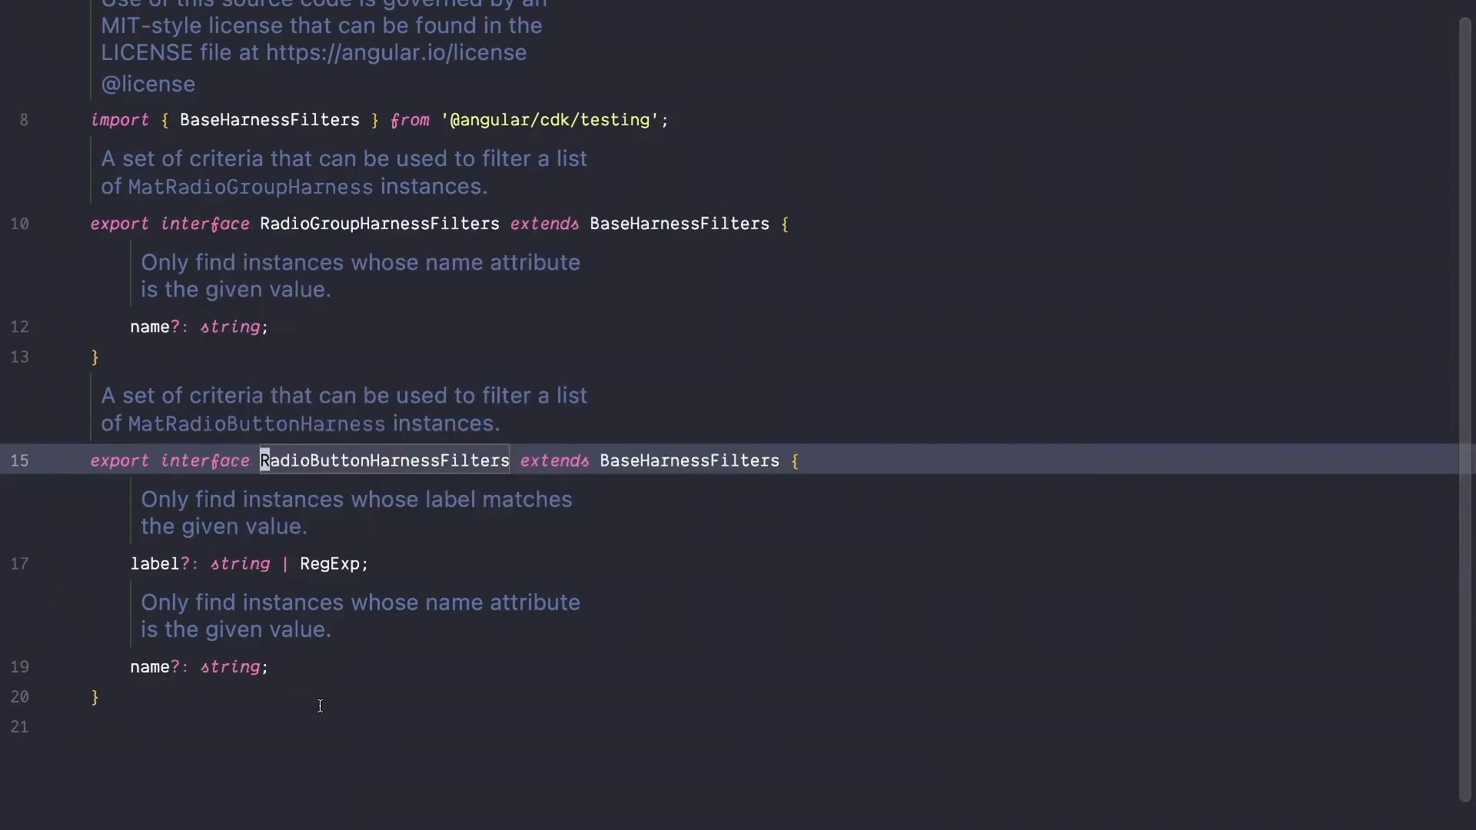
mouse_move(381, 713)
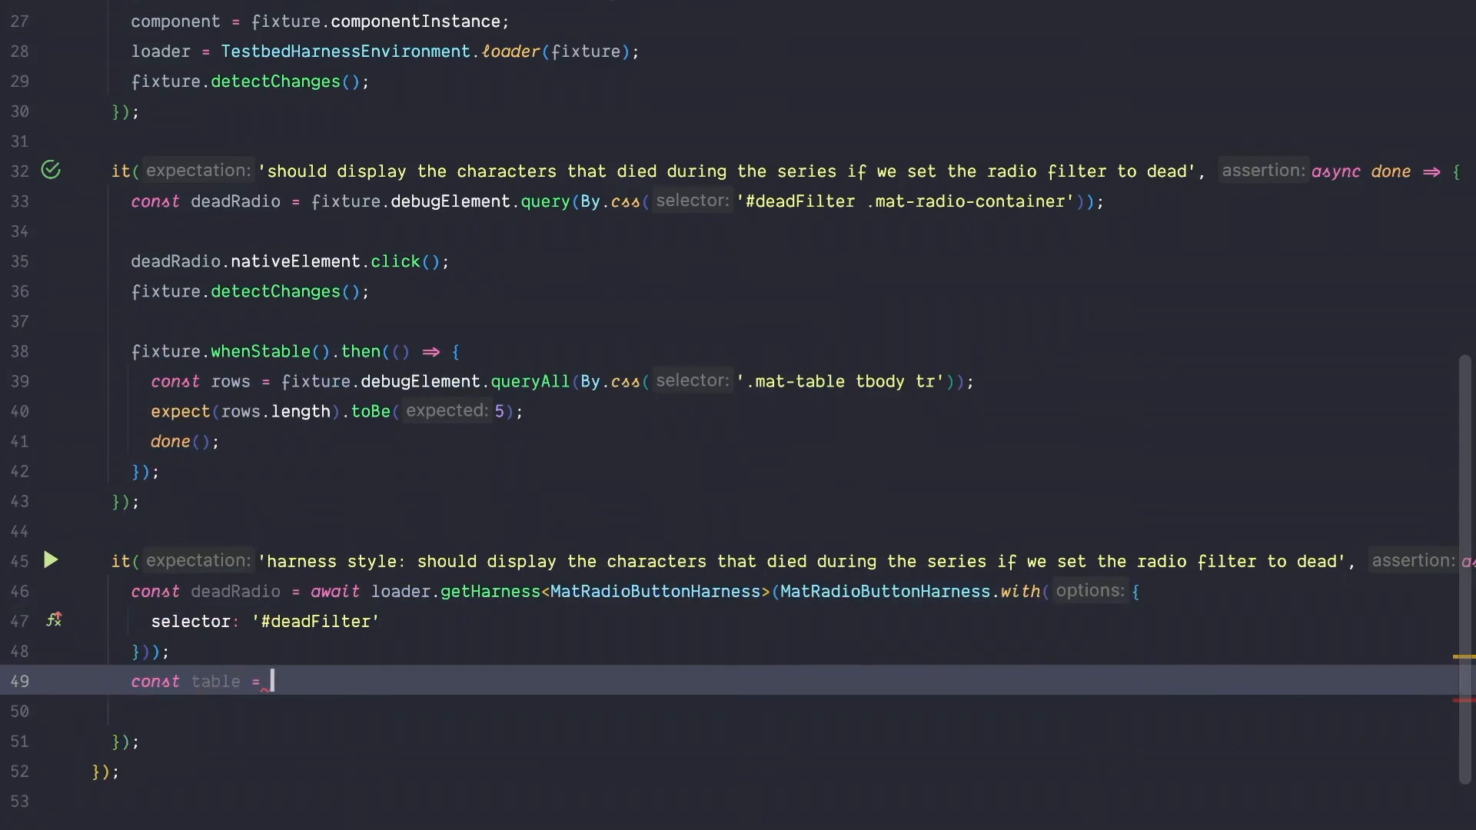
Write const table = await loader.getHarness<MatTableHarness>(MatTableHarness).
type("await")
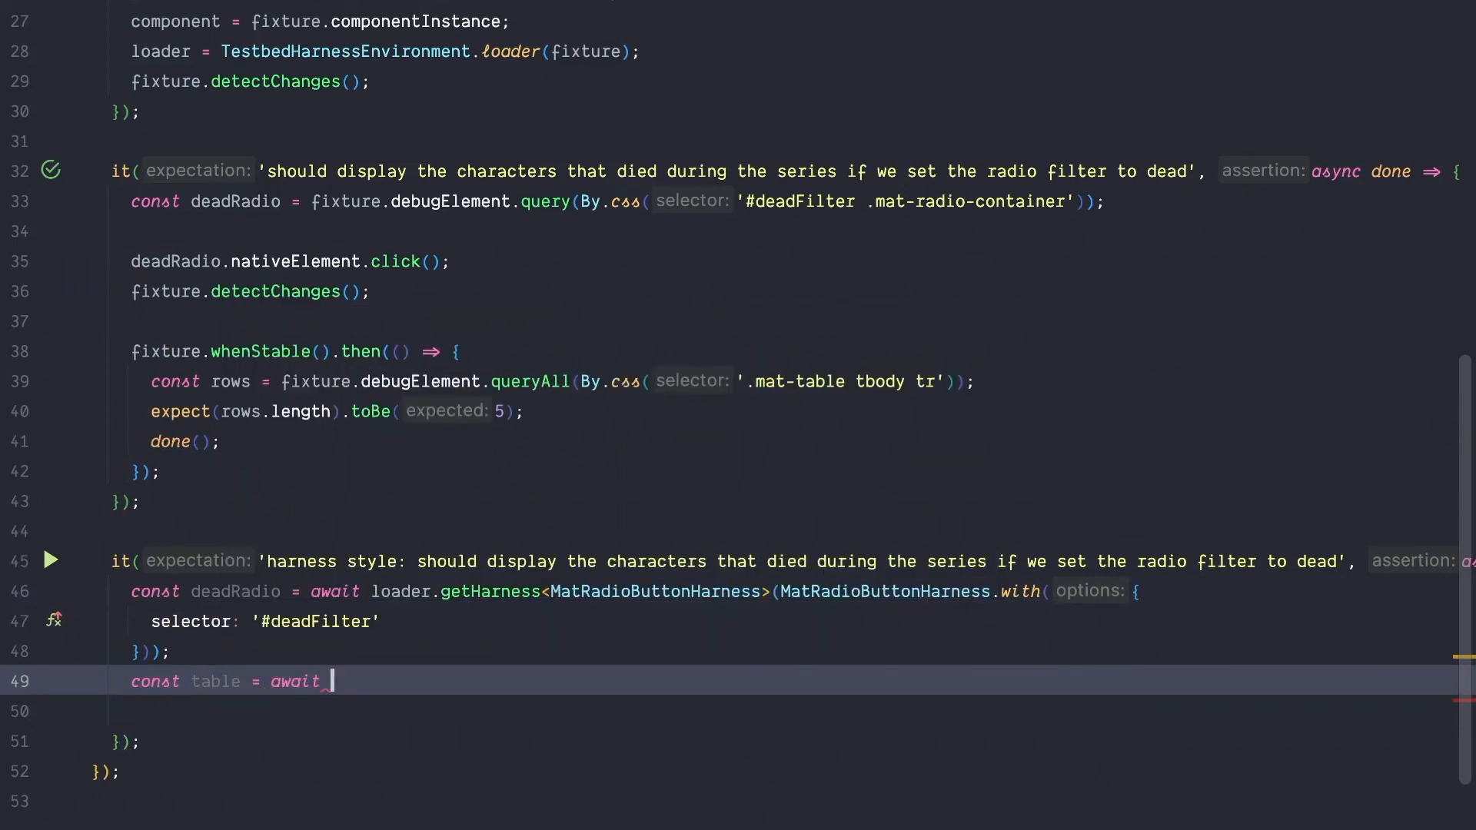
type("loader.")
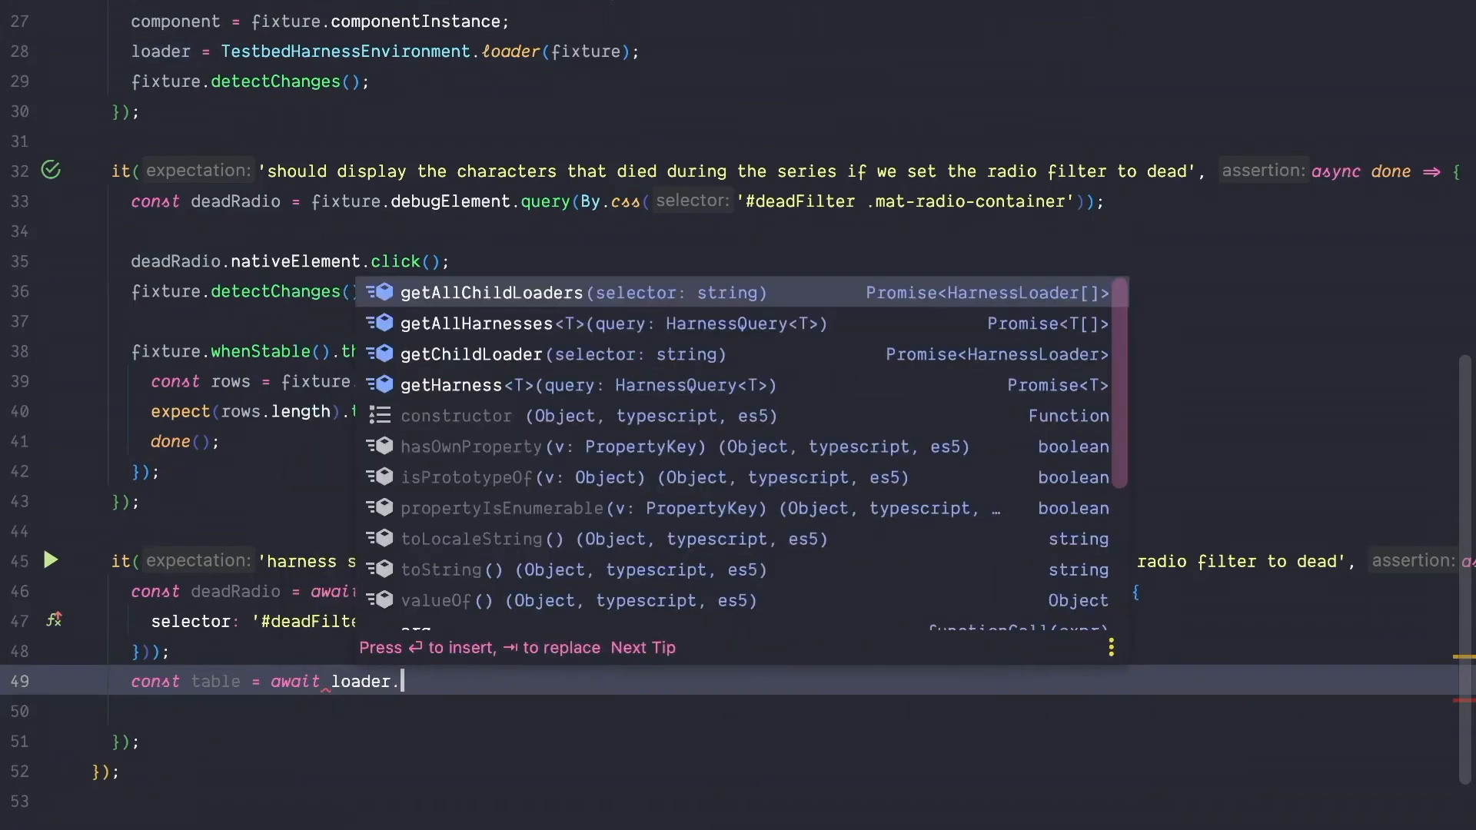
type("getHarness(")
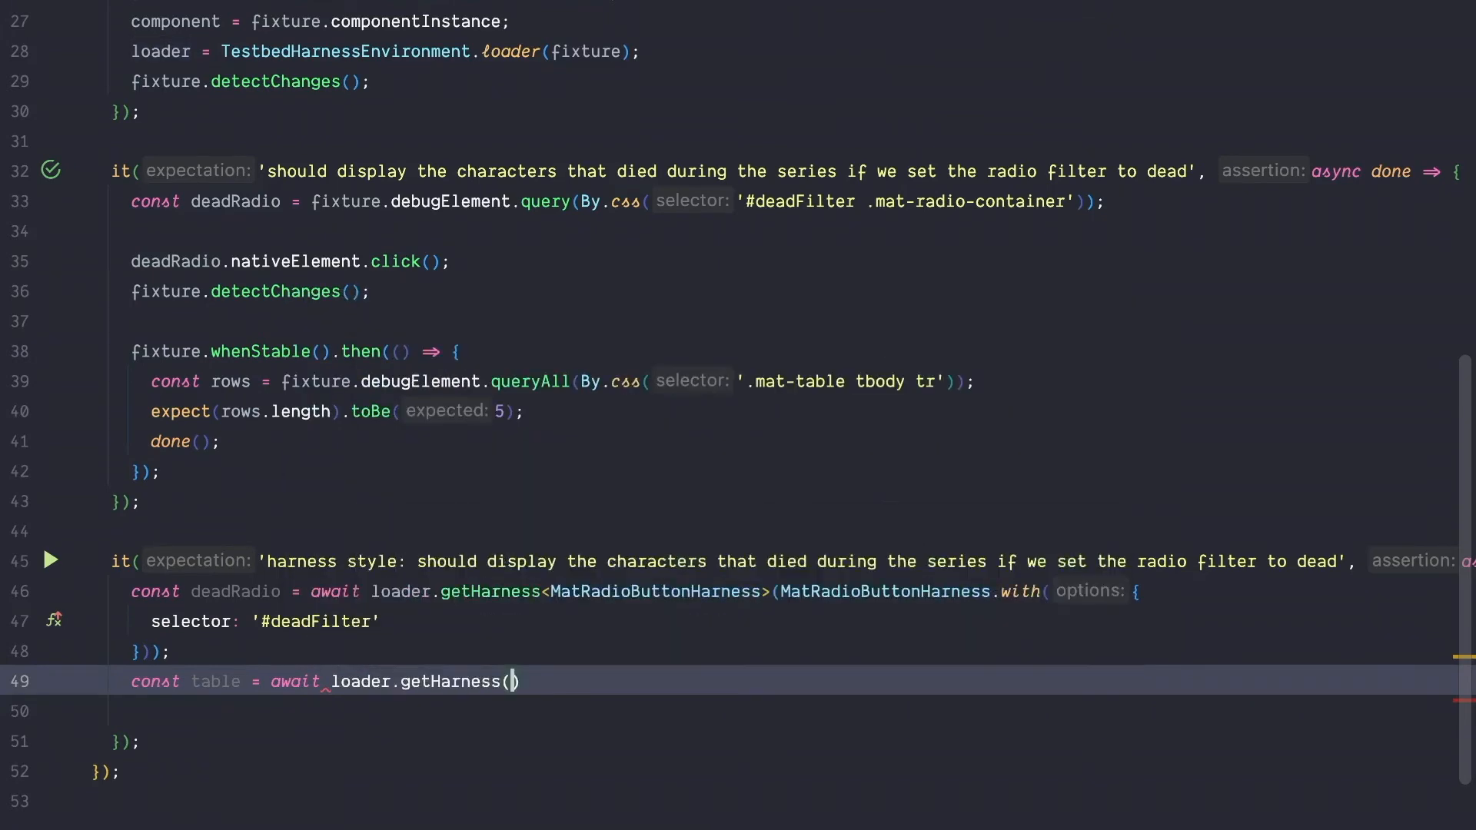
type("<>")
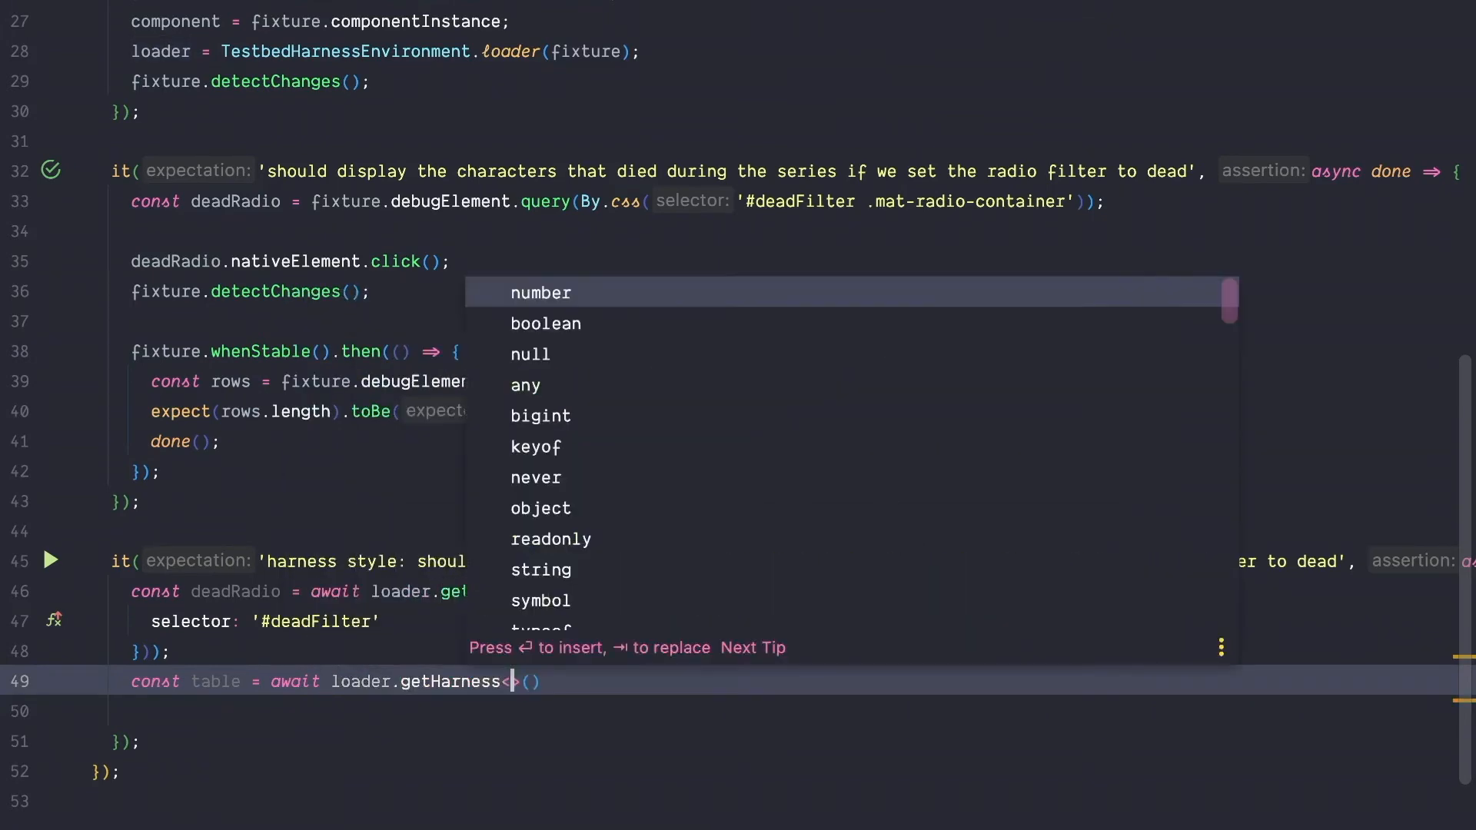
type("Mat")
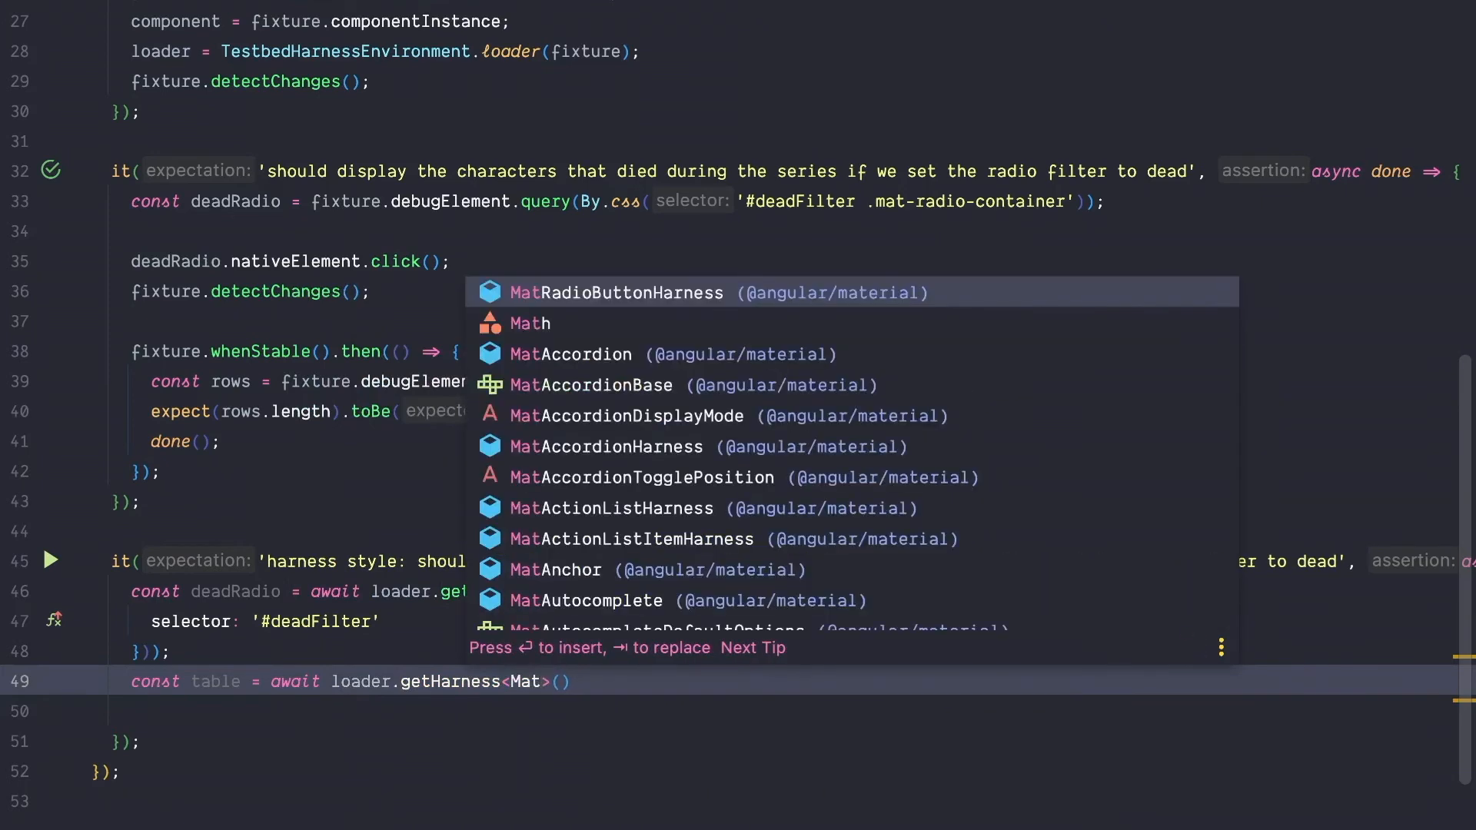
type("TableHarness")
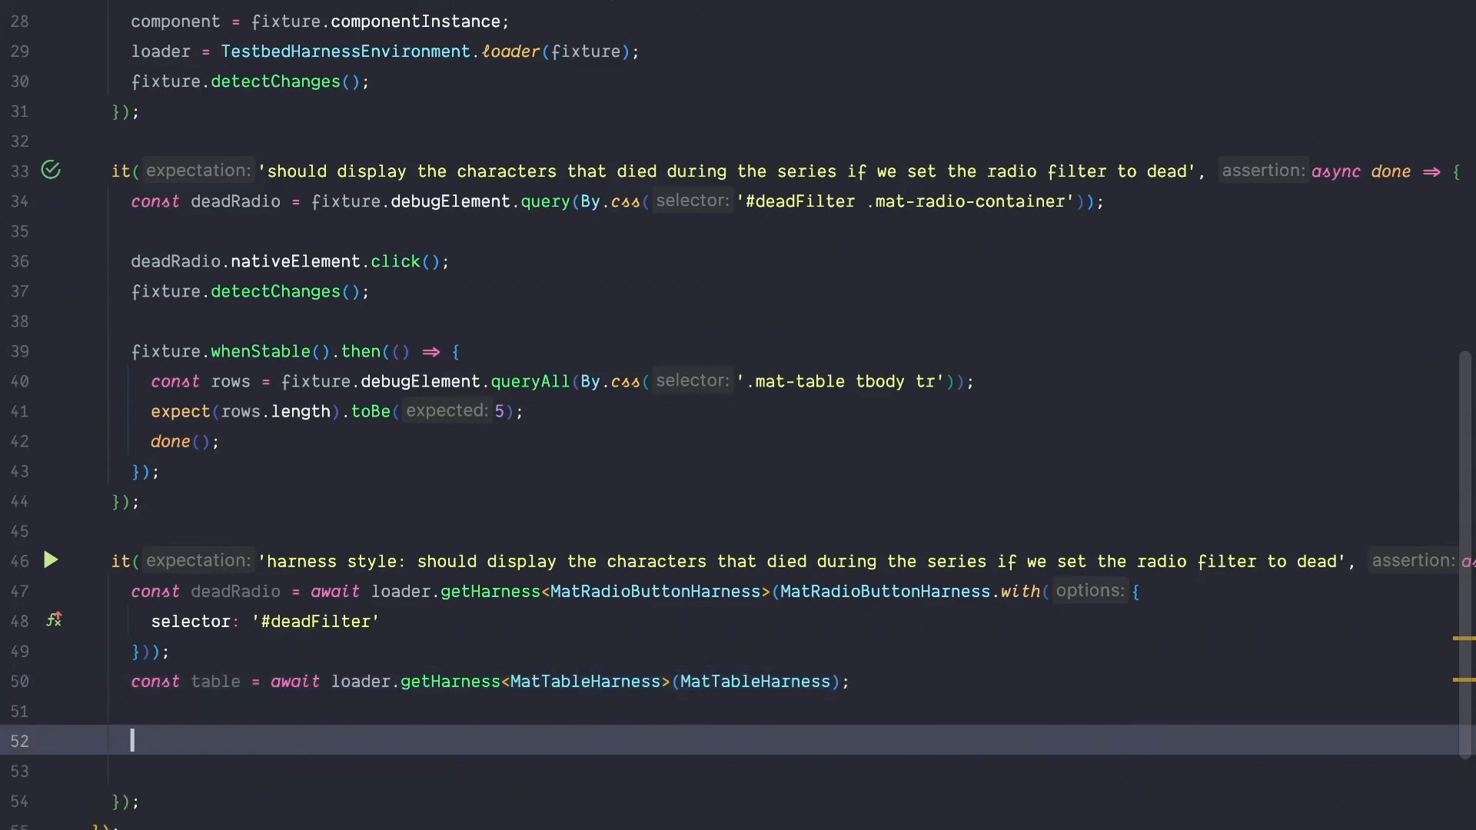
Add await deadRadio.check() after the table harness line.
type("deadRadio")
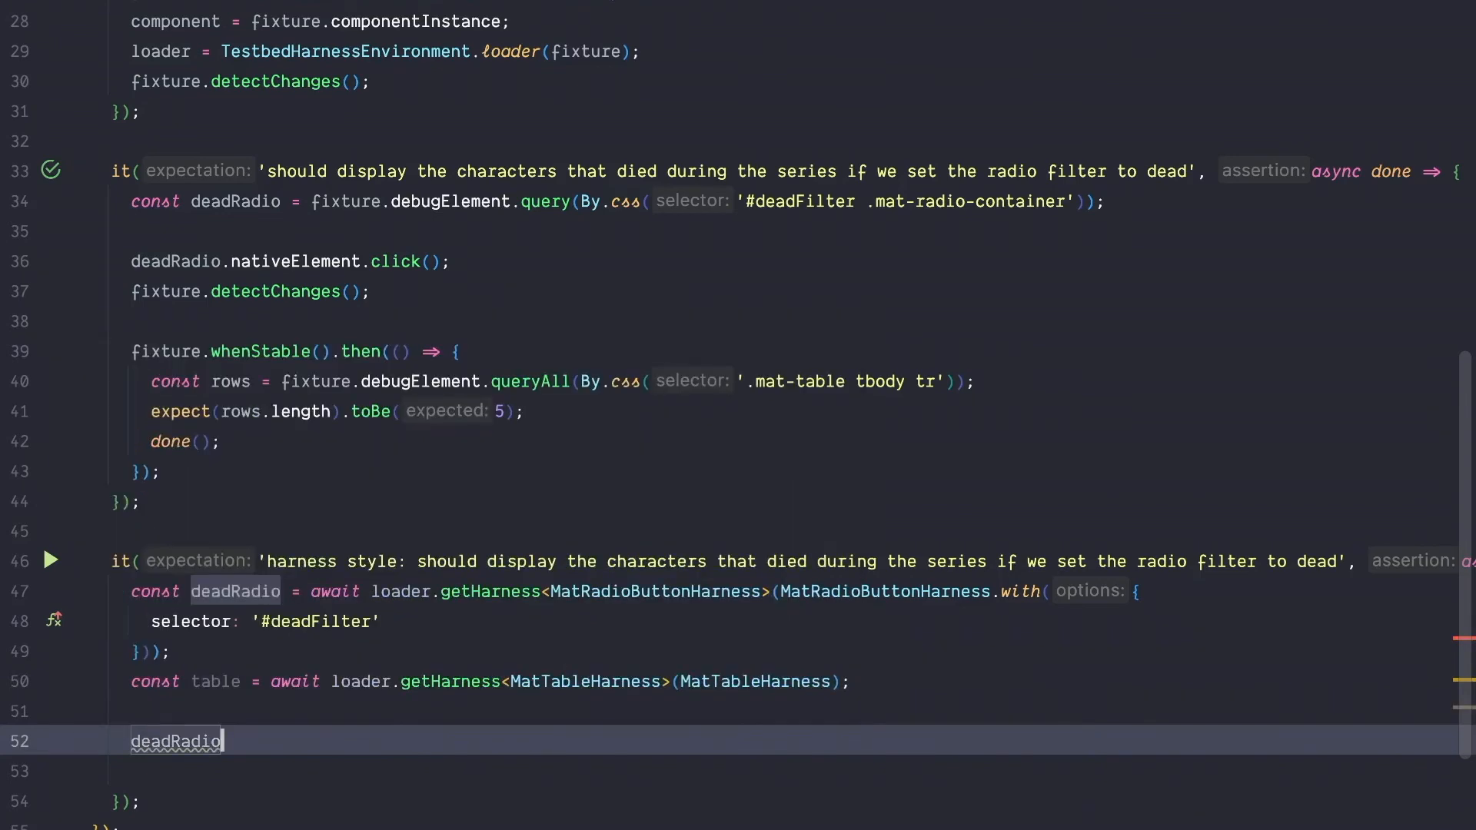
type(".")
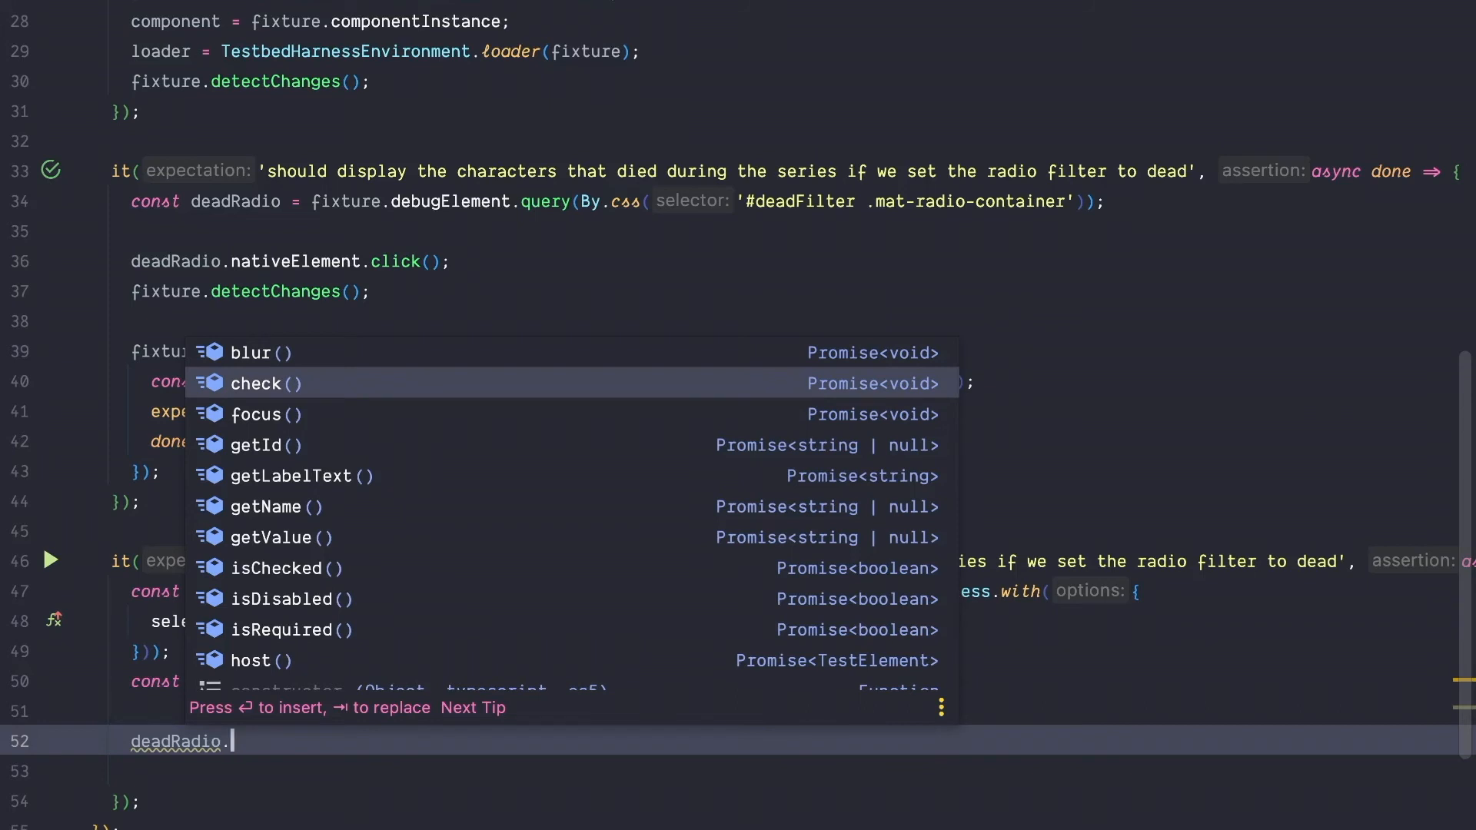
key("Enter")
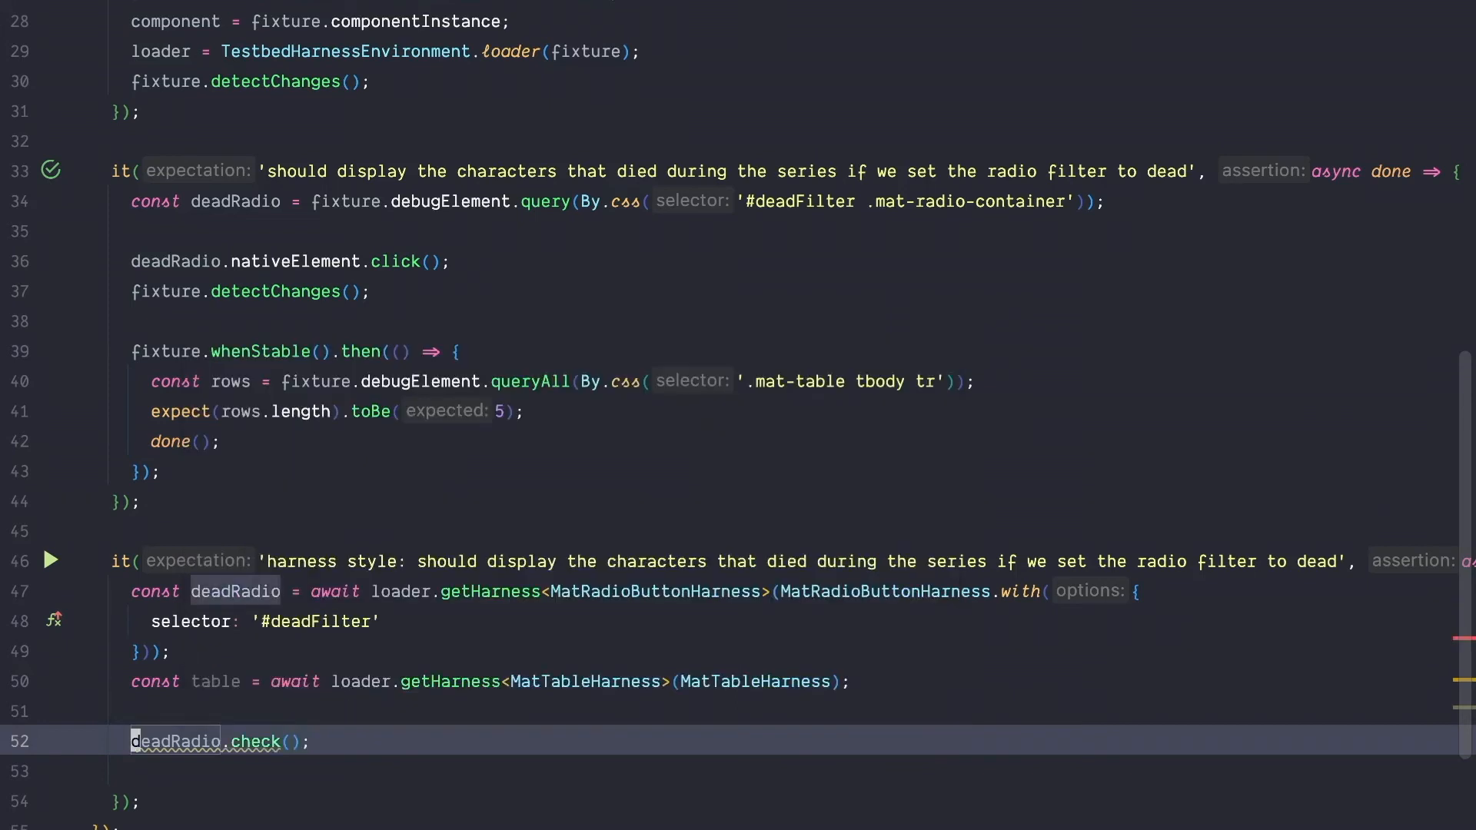
type("await")
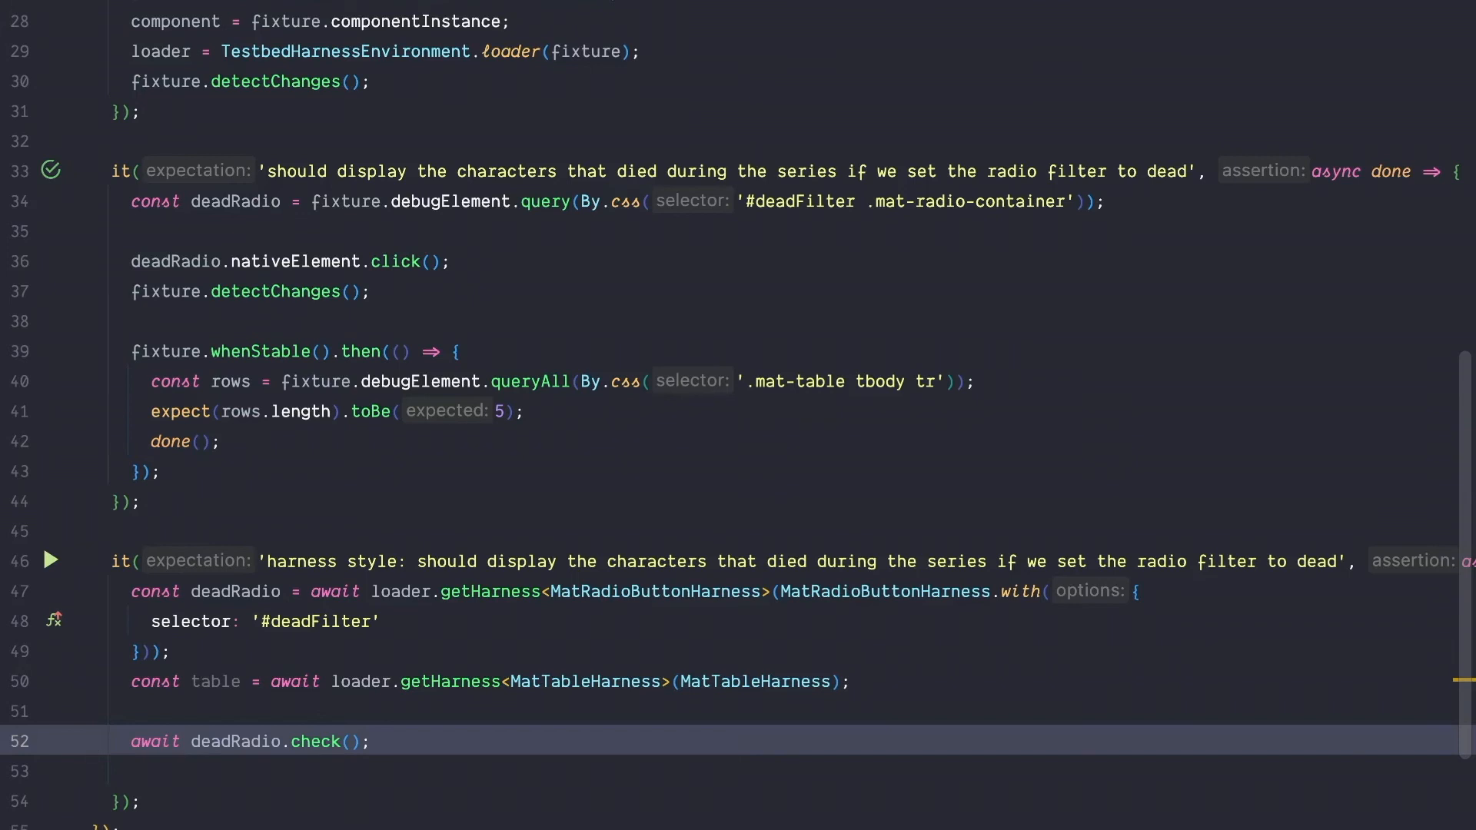
left_click(94, 740)
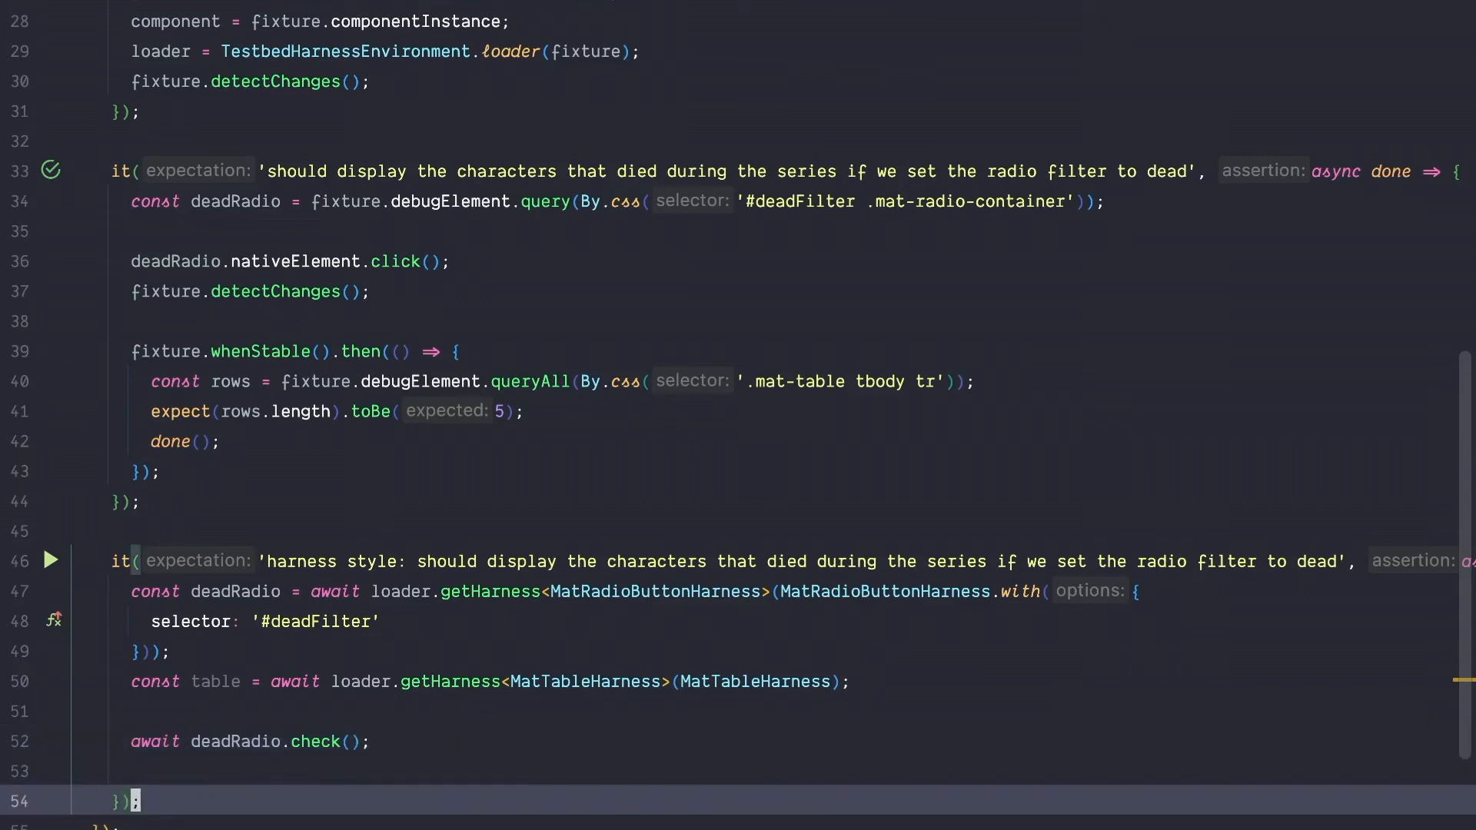
Write expect((await table.getRows()).length).toBe(5).
type("expect(table")
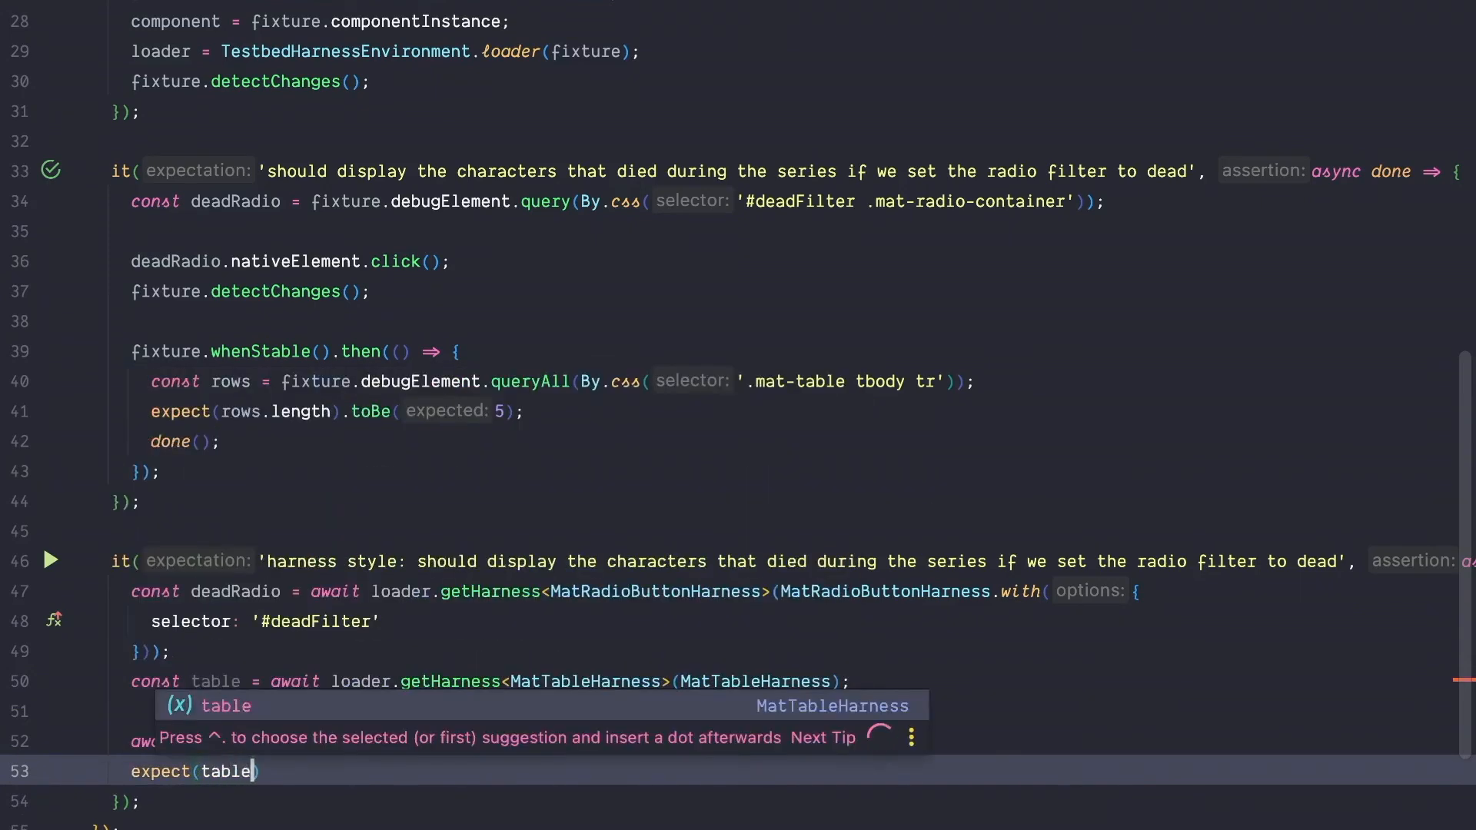
type(".getRo")
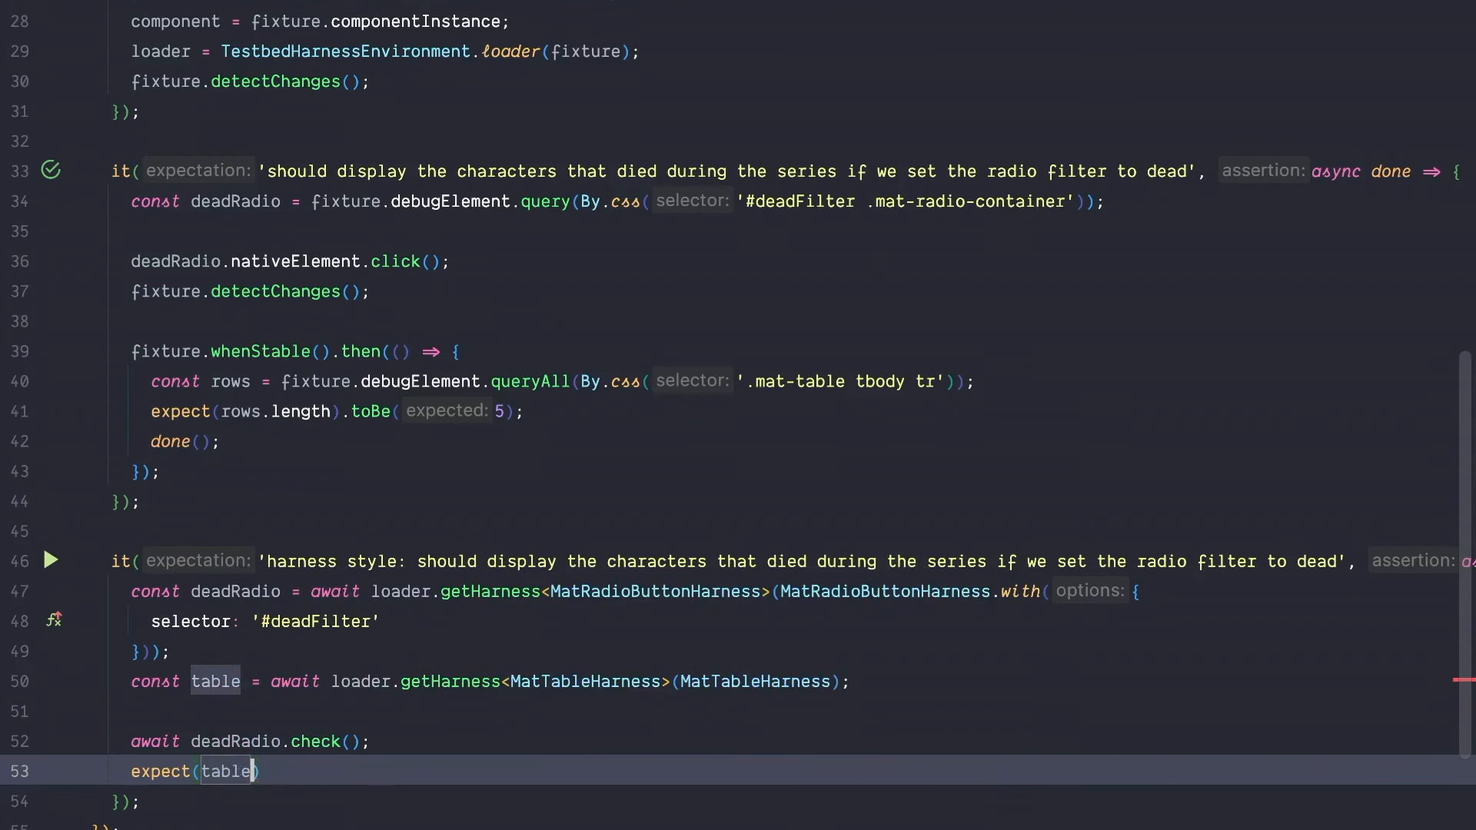
type(".getRows(")
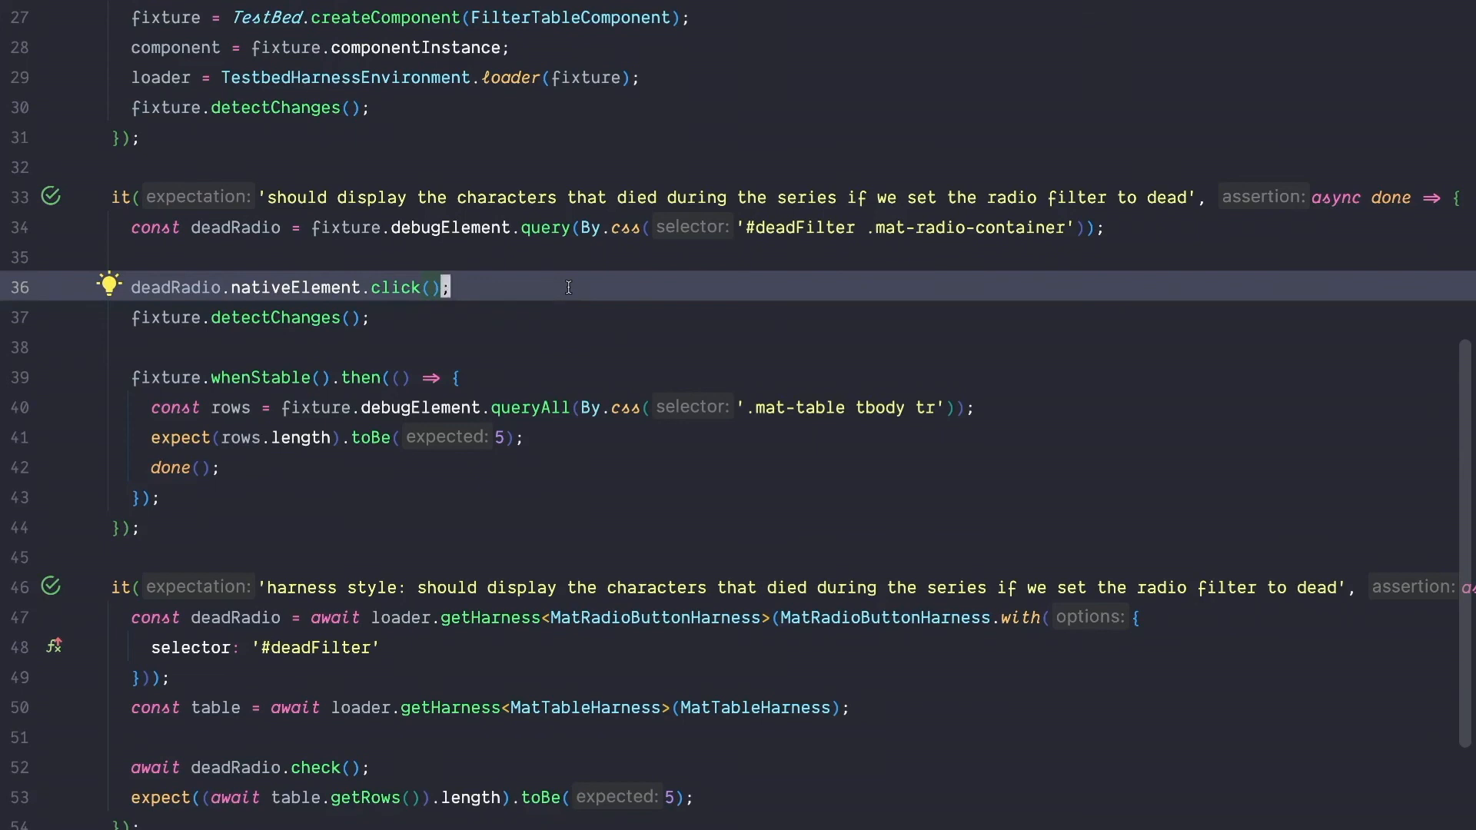
double_click(294, 287)
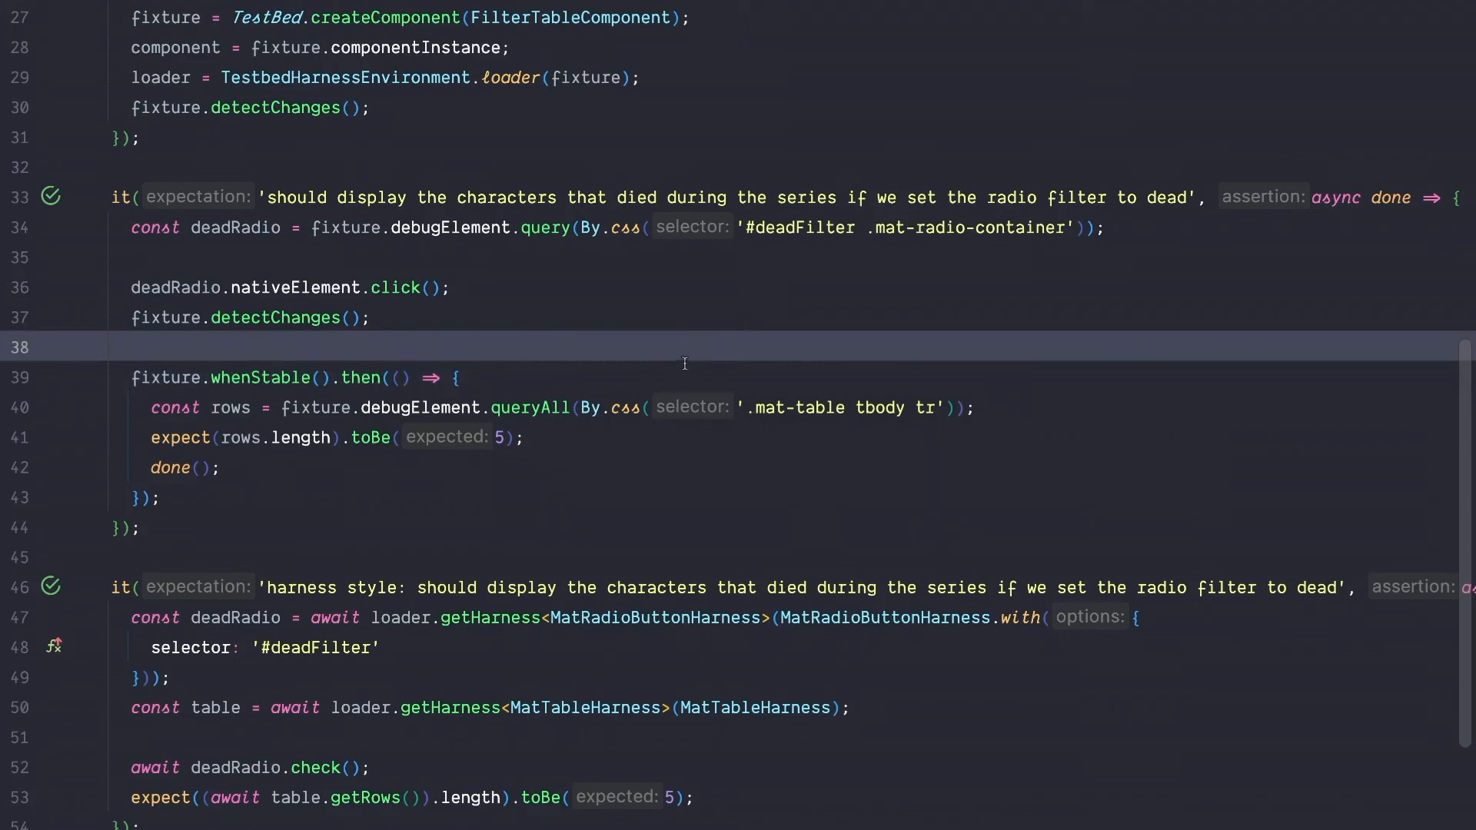
left_click(806, 408)
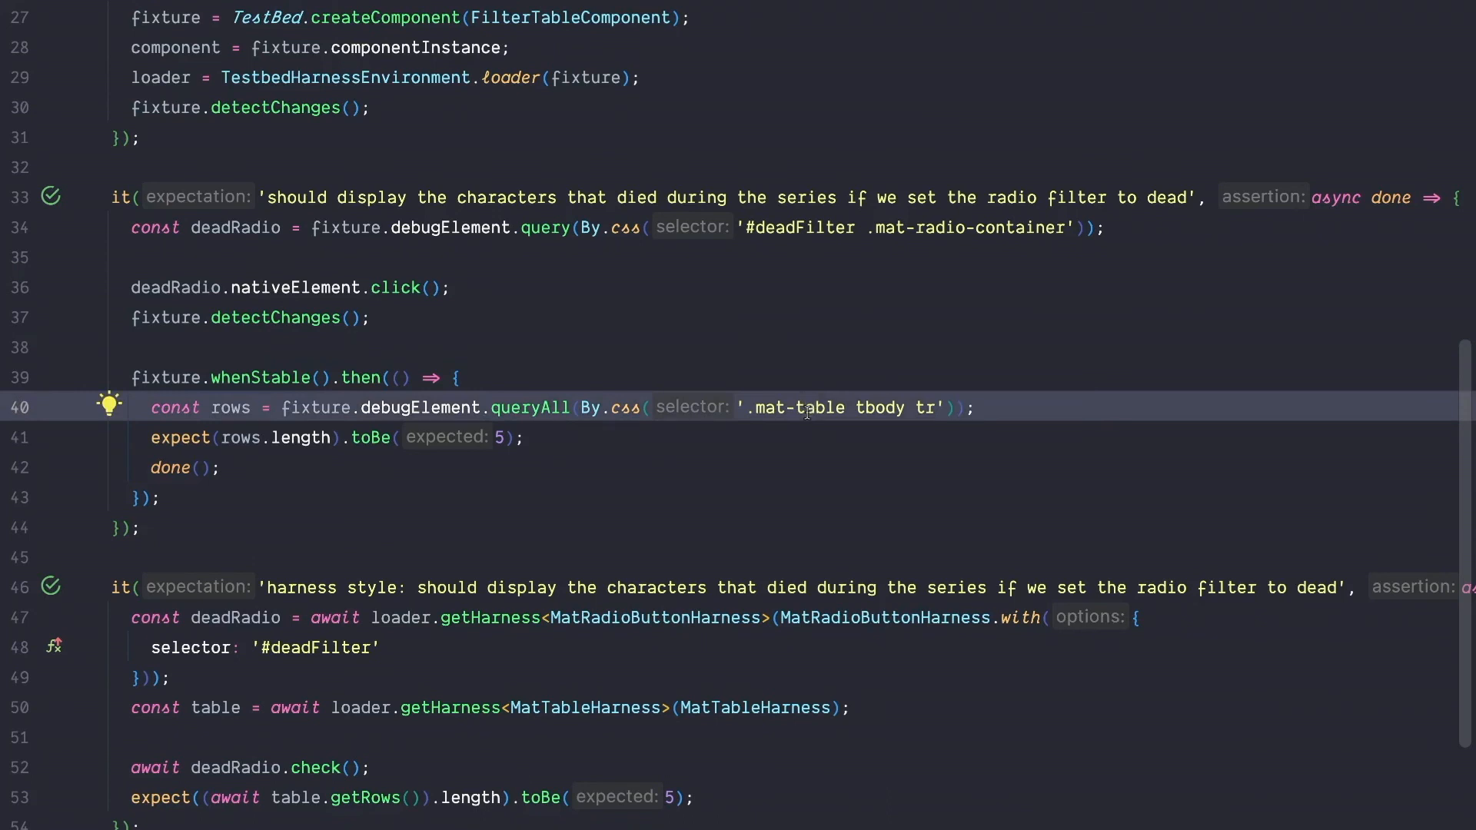
scroll("down", 3)
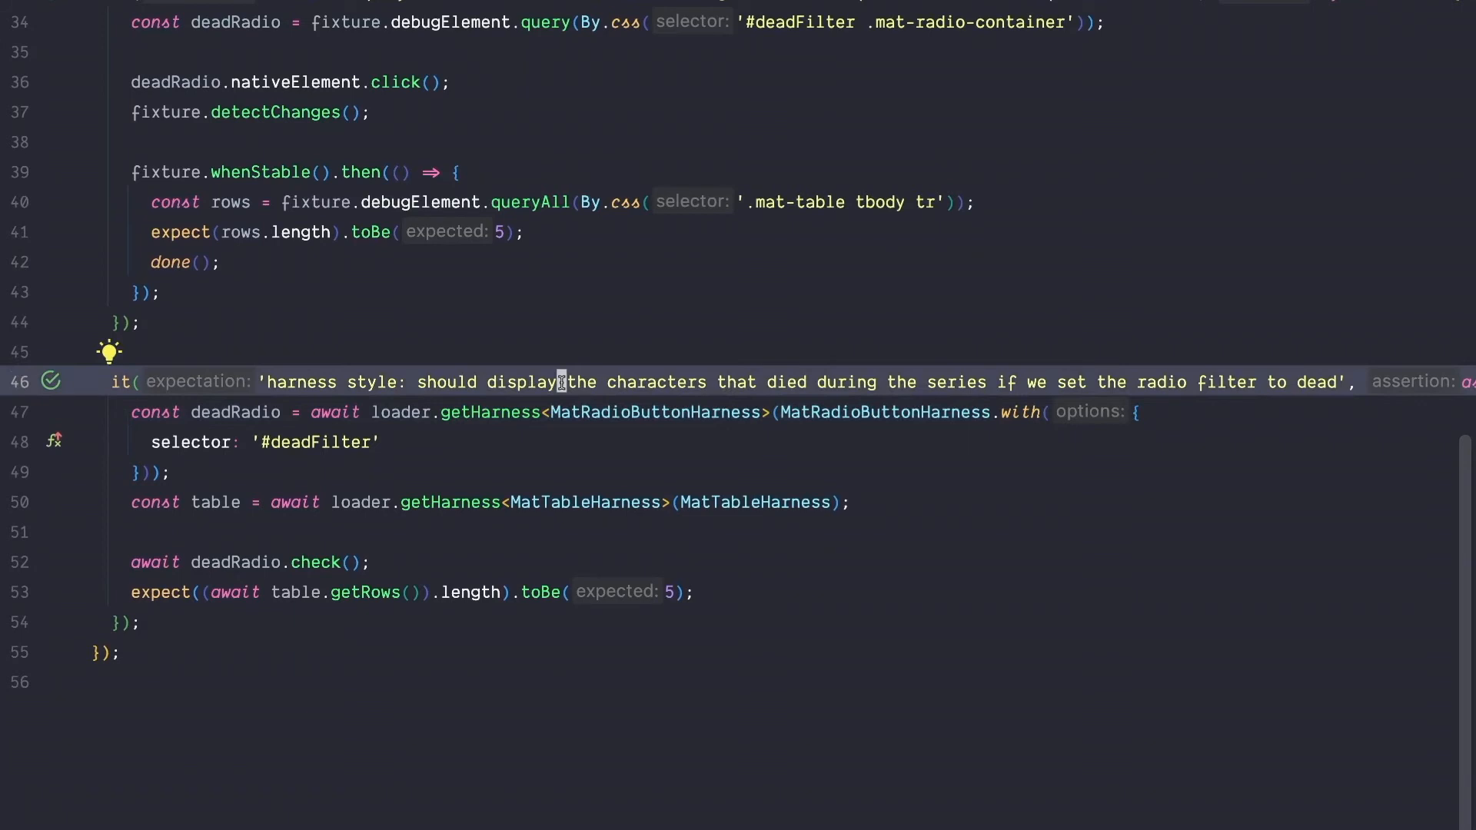